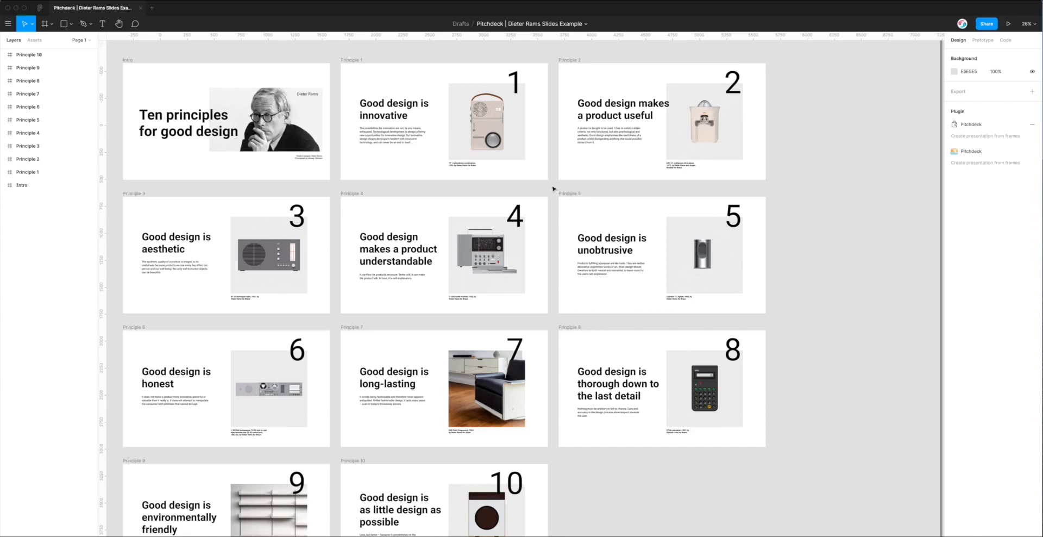
pyautogui.moveTo(555, 190)
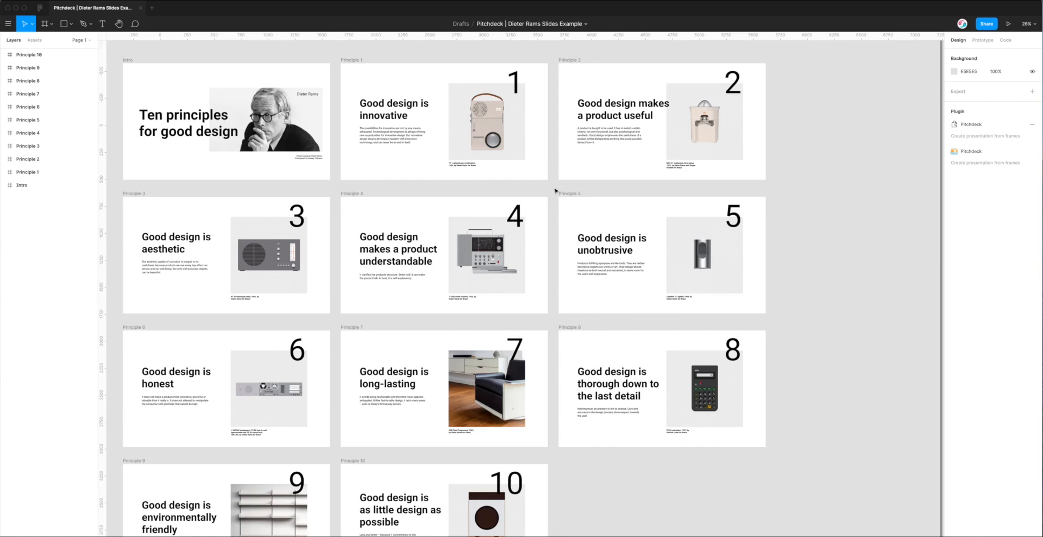
pyautogui.moveTo(116, 55)
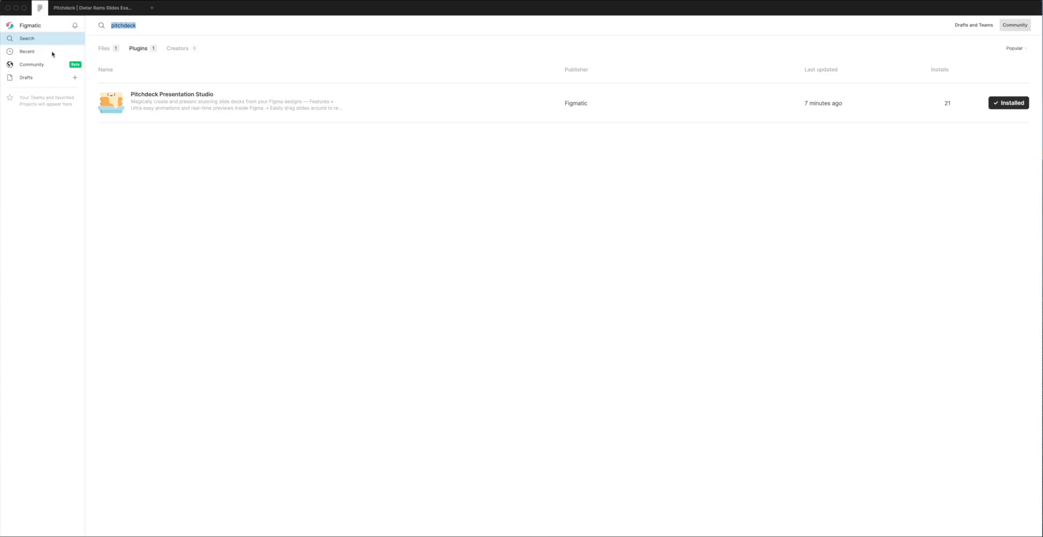
pyautogui.moveTo(38, 66)
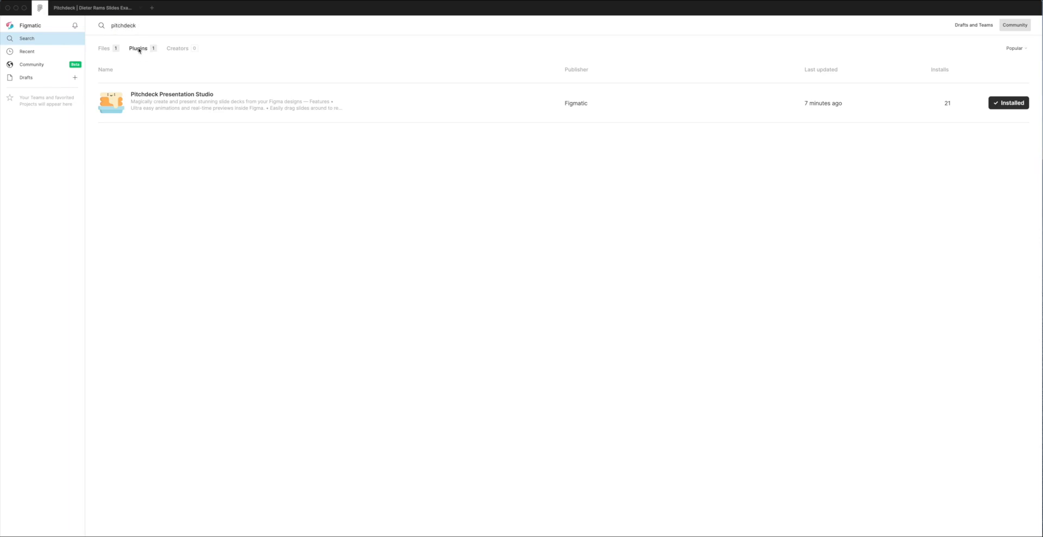
pyautogui.moveTo(143, 108)
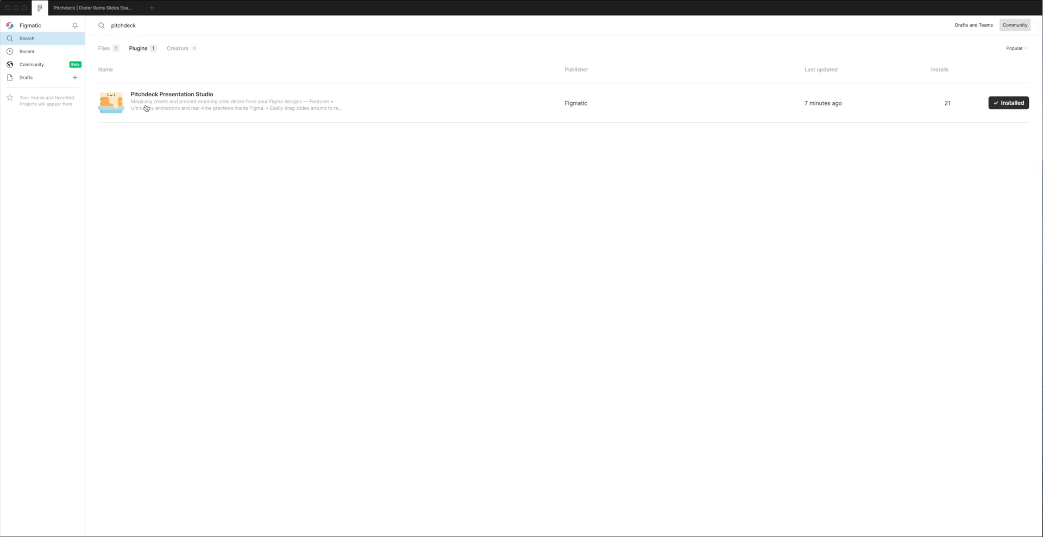
pyautogui.moveTo(155, 100)
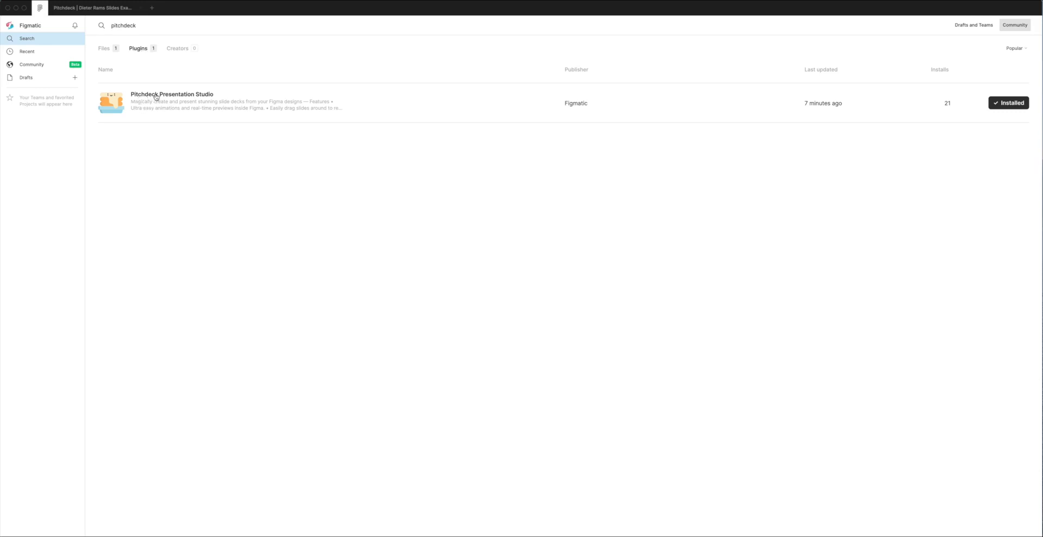
pyautogui.moveTo(227, 102)
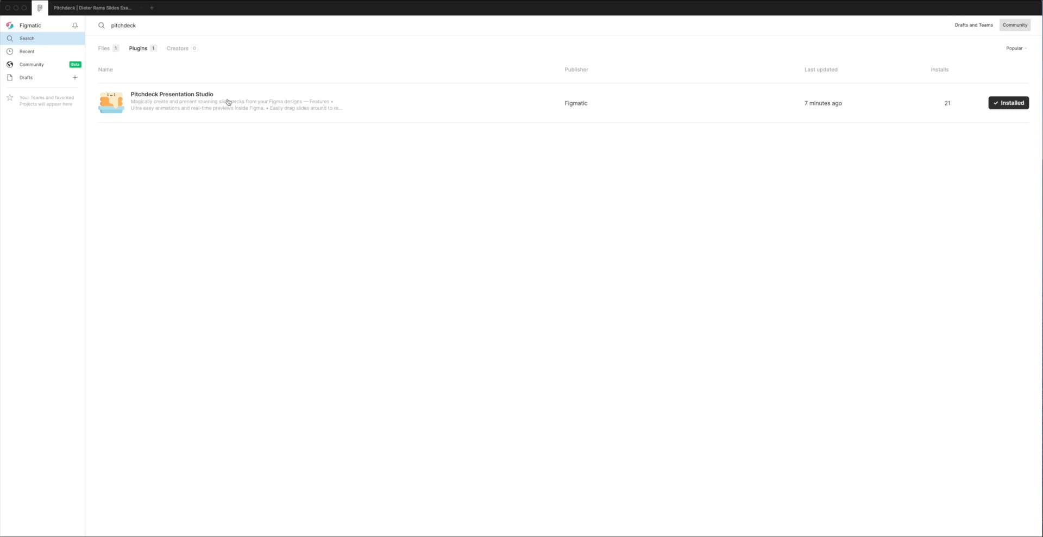
pyautogui.moveTo(968, 120)
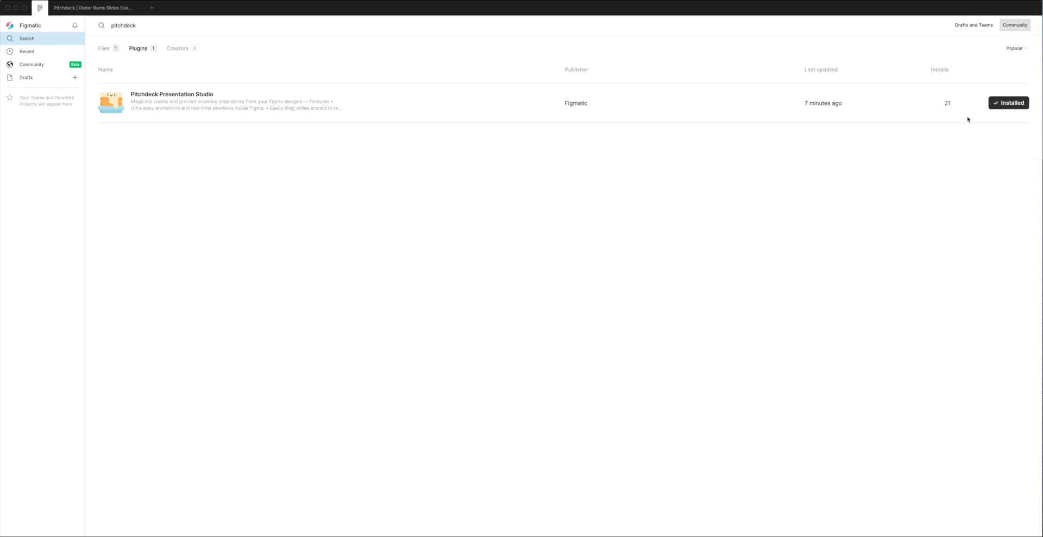
pyautogui.moveTo(992, 119)
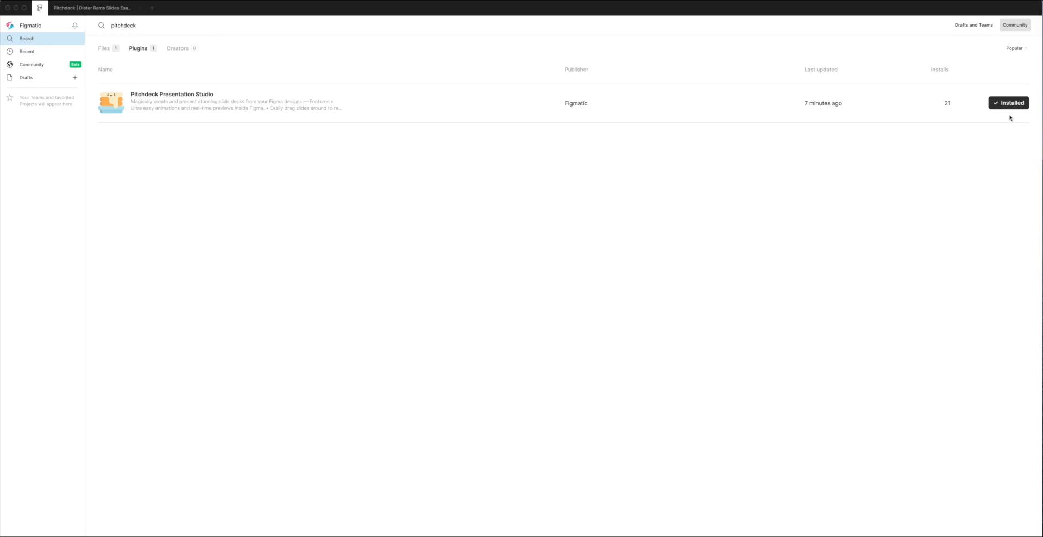
pyautogui.moveTo(993, 119)
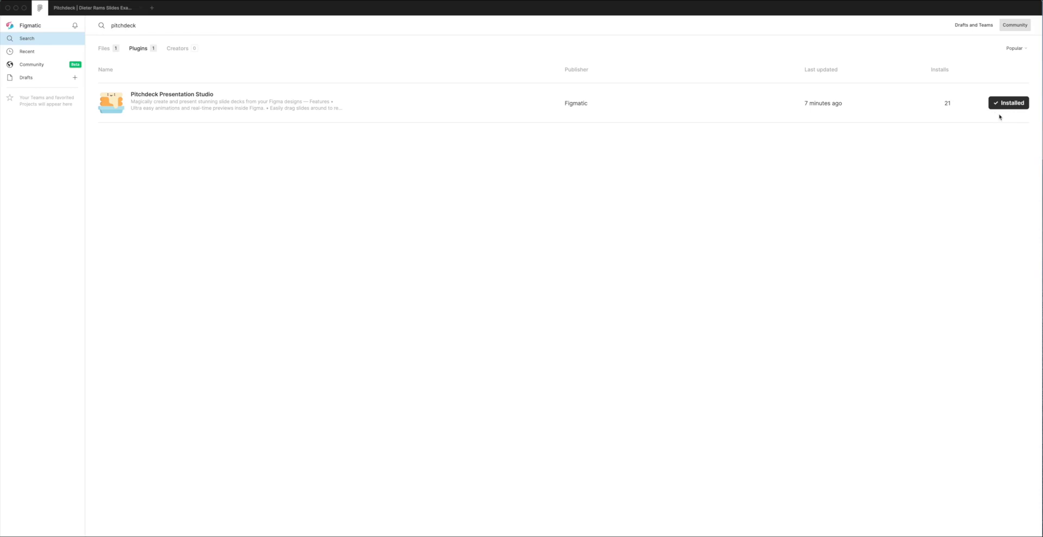
pyautogui.moveTo(339, 164)
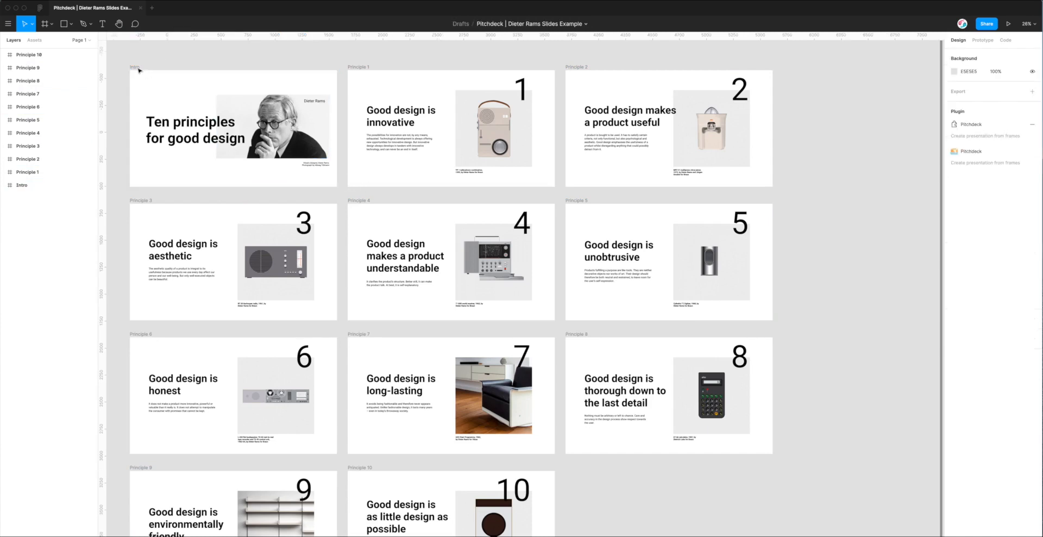
# - Return to the Dieter Rams slides file and reveal the installed plugins list
pyautogui.click(232, 128)
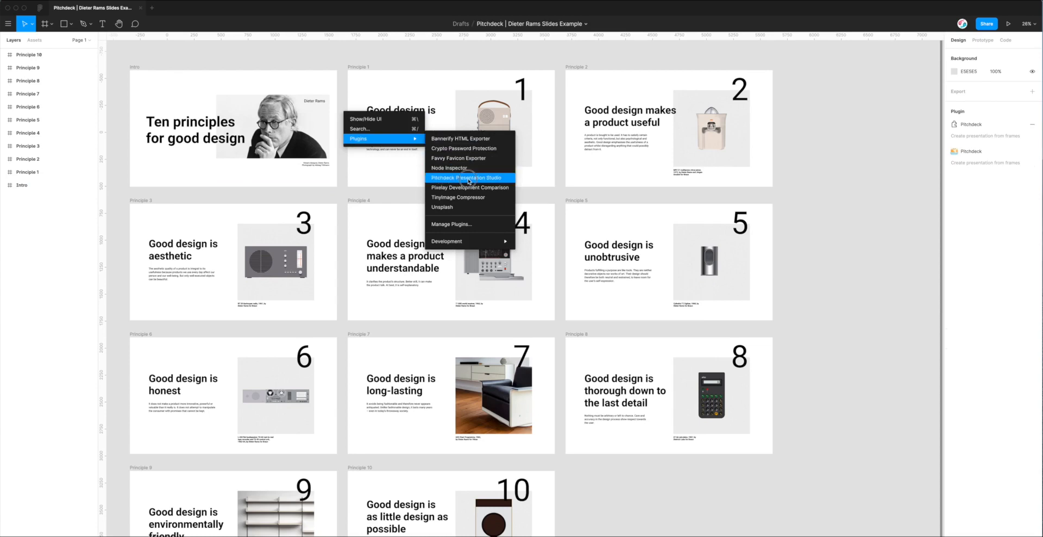
# - Launch Pitchdeck Presentation Studio and select principle frames while it loads
pyautogui.click(467, 177)
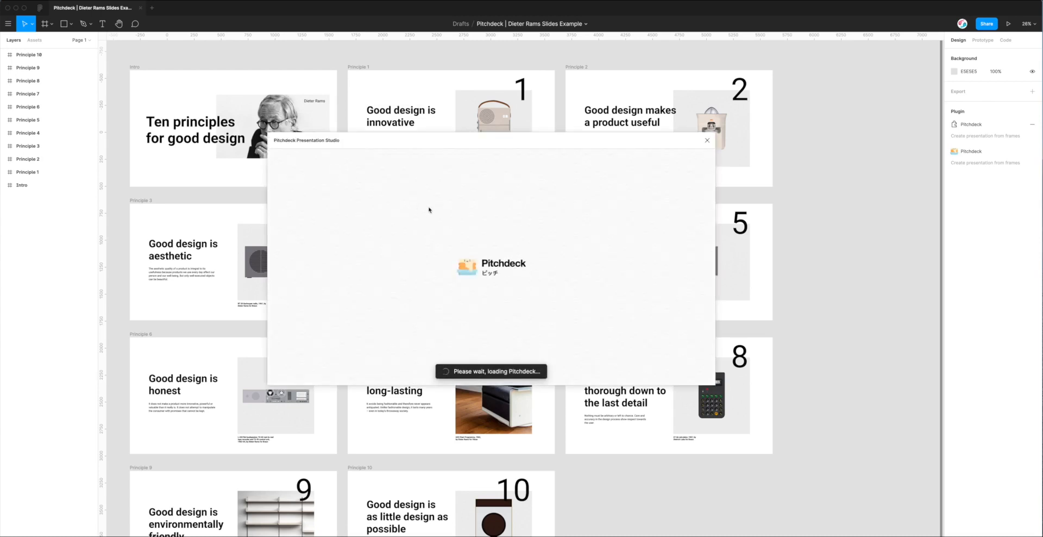
pyautogui.moveTo(503, 233)
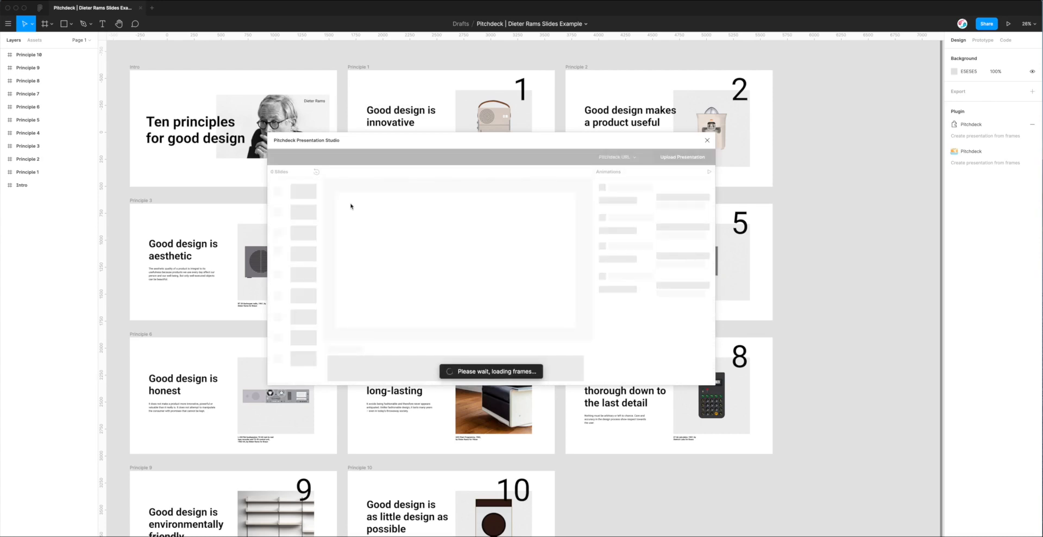
pyautogui.moveTo(34, 187)
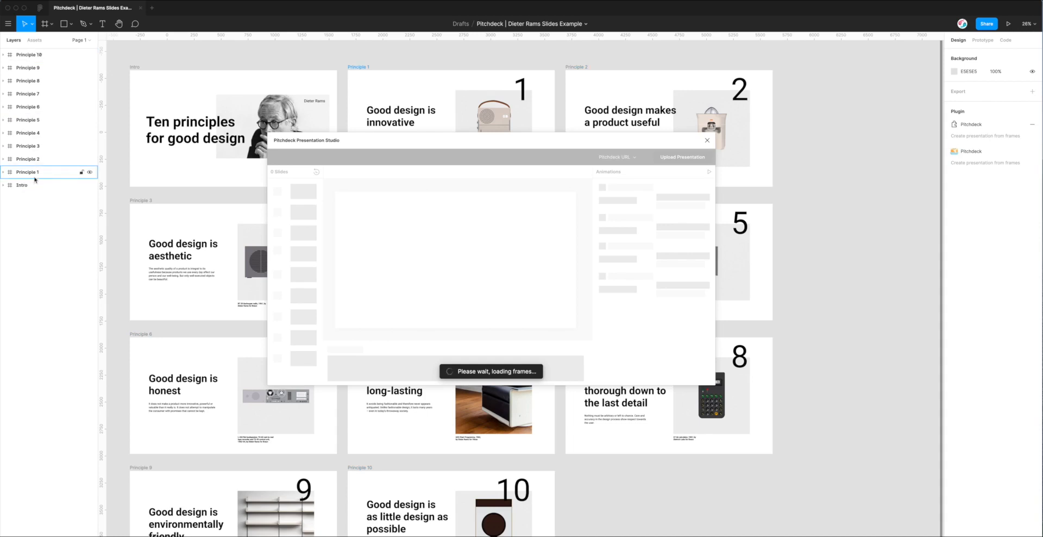
pyautogui.click(29, 106)
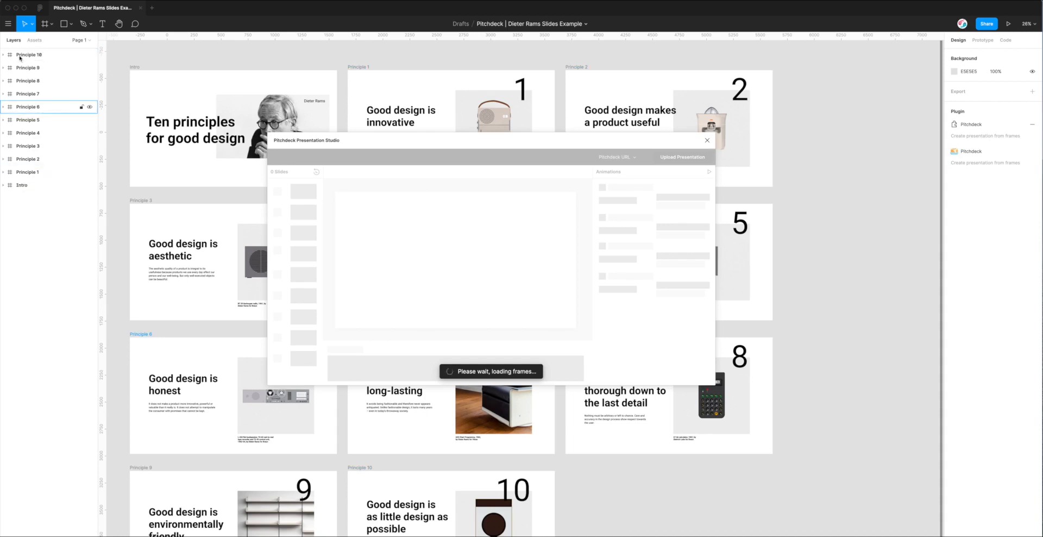
pyautogui.click(28, 54)
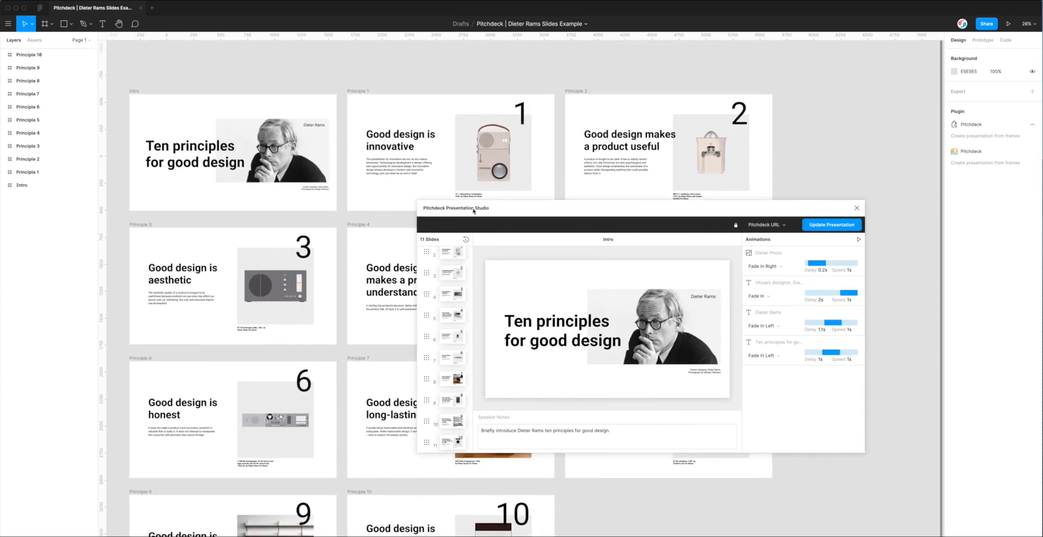
# - Move the Pitchdeck window aside and select a principle frame in the Layers panel
pyautogui.moveTo(472, 208); pyautogui.dragTo(233, 73)
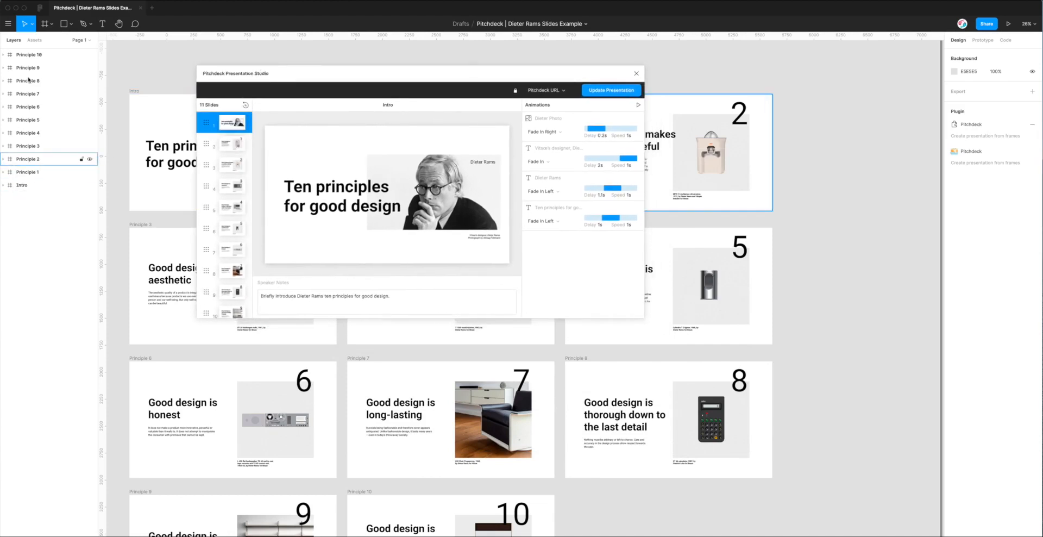
pyautogui.click(709, 284)
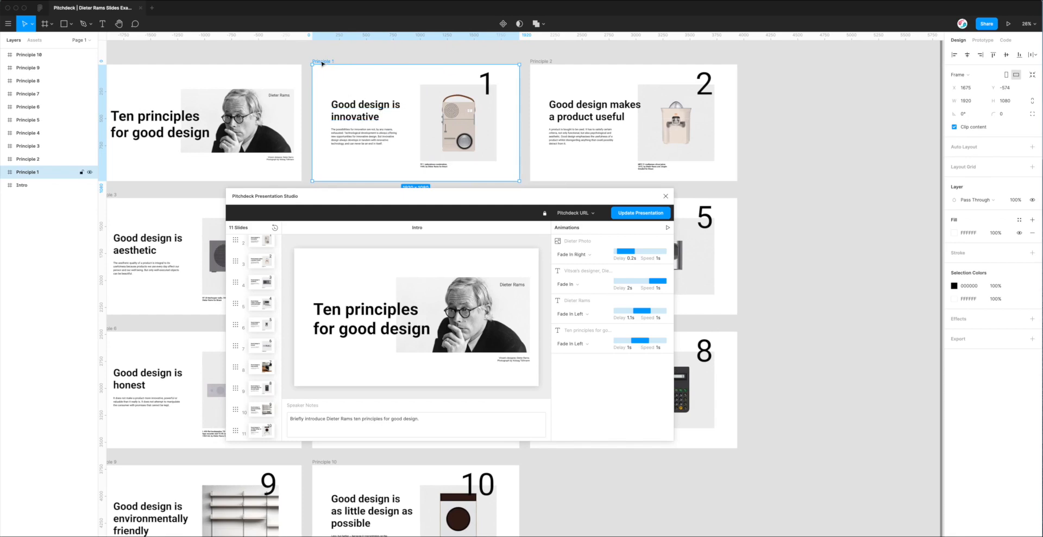
pyautogui.moveTo(559, 71)
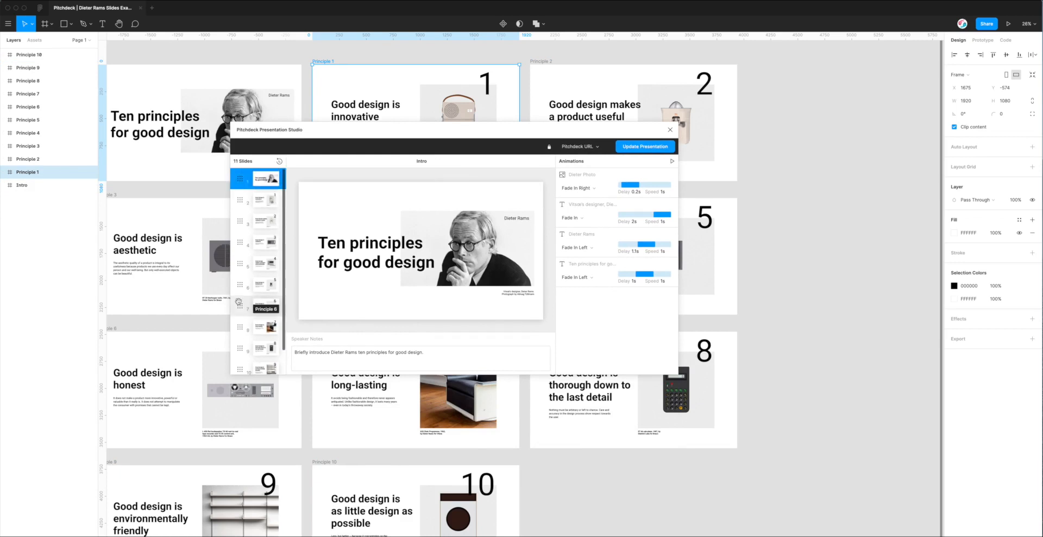
pyautogui.moveTo(260, 362)
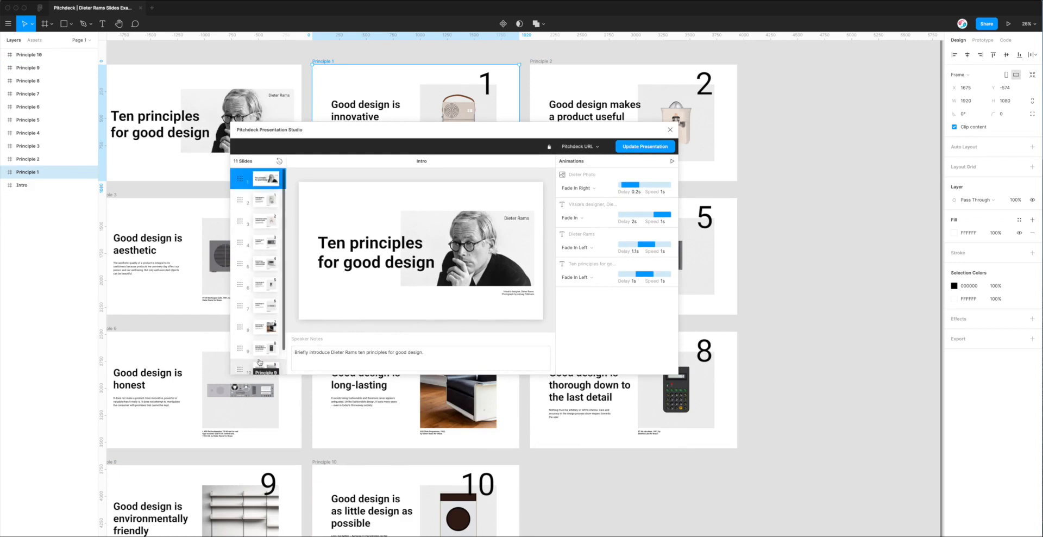
# - Reorder the slide thumbnails keeping Intro first, then reposition the Pitchdeck window
pyautogui.scroll(-3)
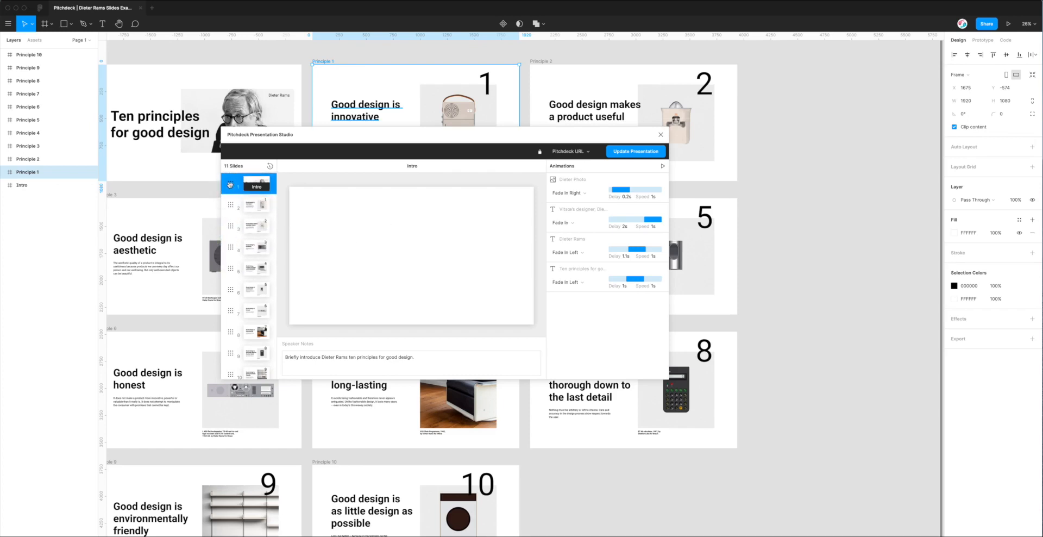
pyautogui.click(247, 183)
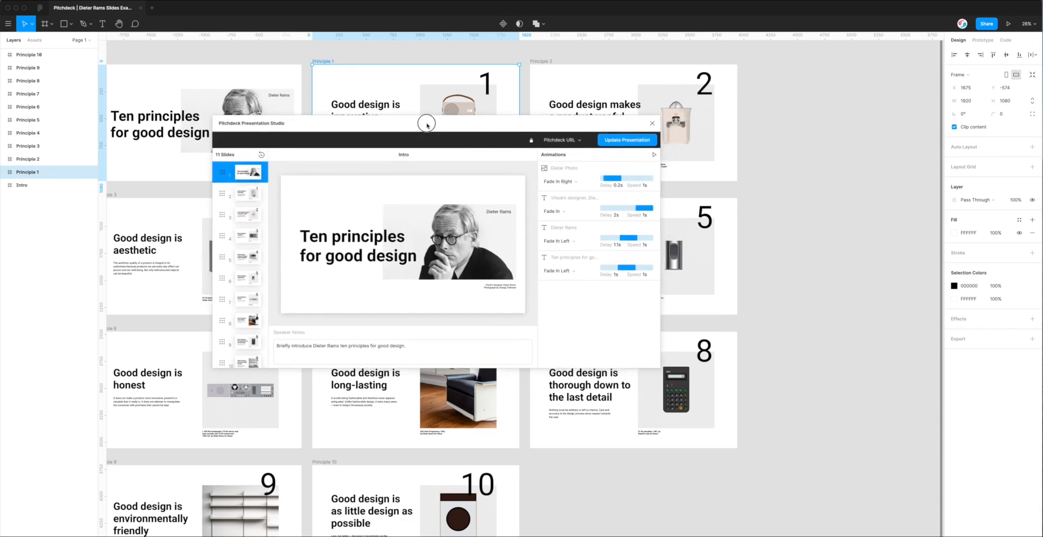
pyautogui.moveTo(426, 123); pyautogui.dragTo(442, 117)
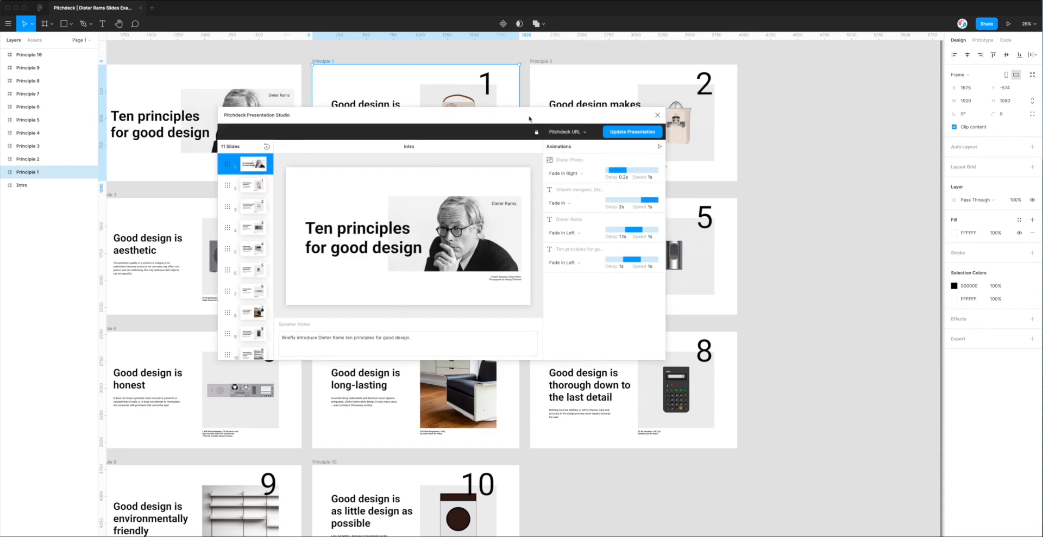
pyautogui.moveTo(538, 162)
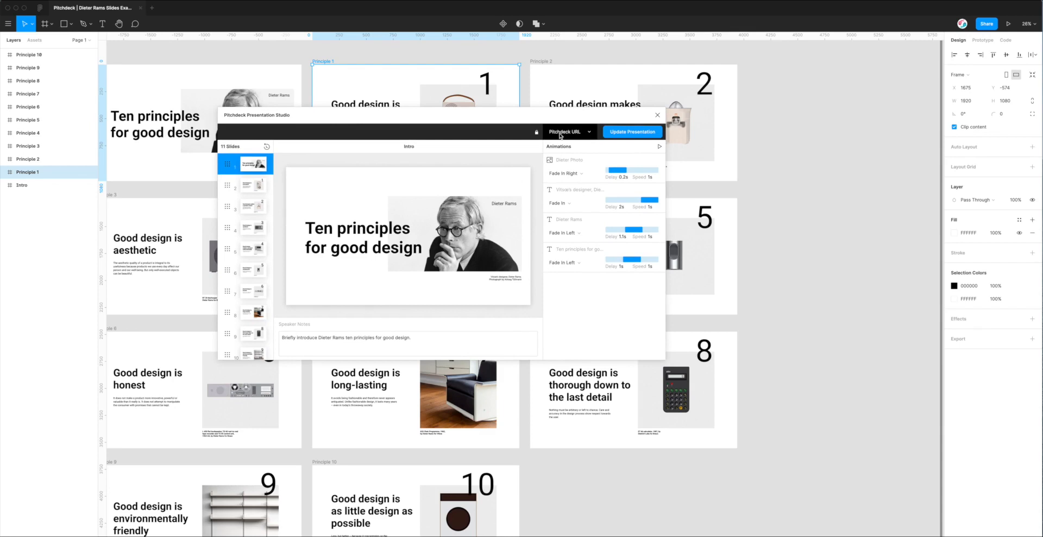
pyautogui.moveTo(568, 135)
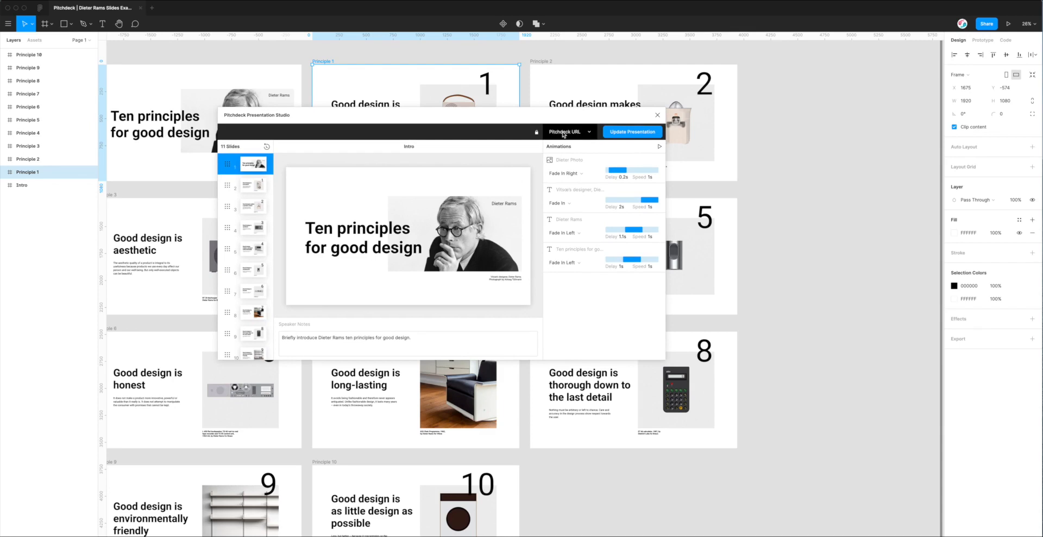
# - Show the export format choices: Pitchdeck URL, PDF, PowerPoint and Keynote
pyautogui.click(566, 131)
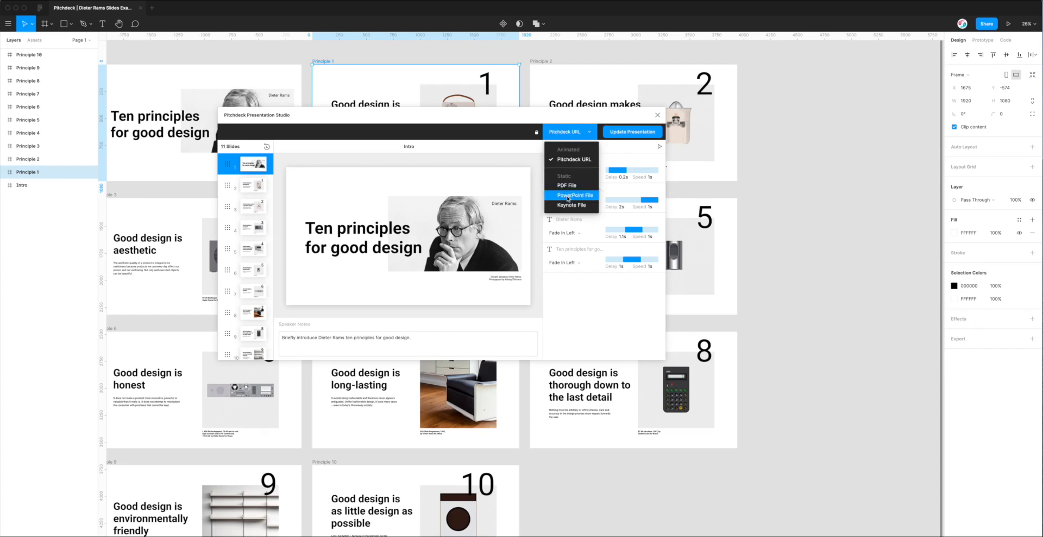
pyautogui.moveTo(570, 206)
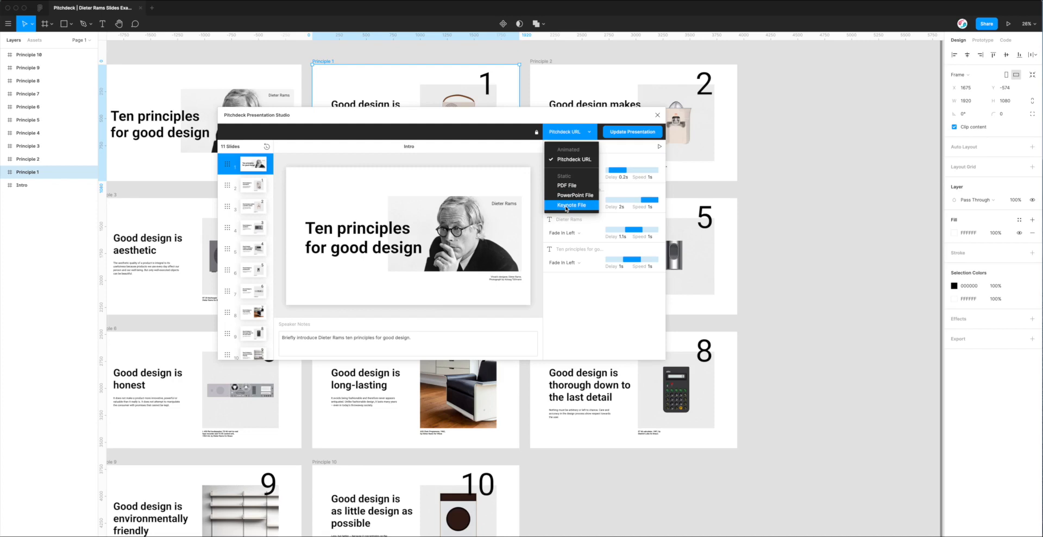
pyautogui.moveTo(567, 184)
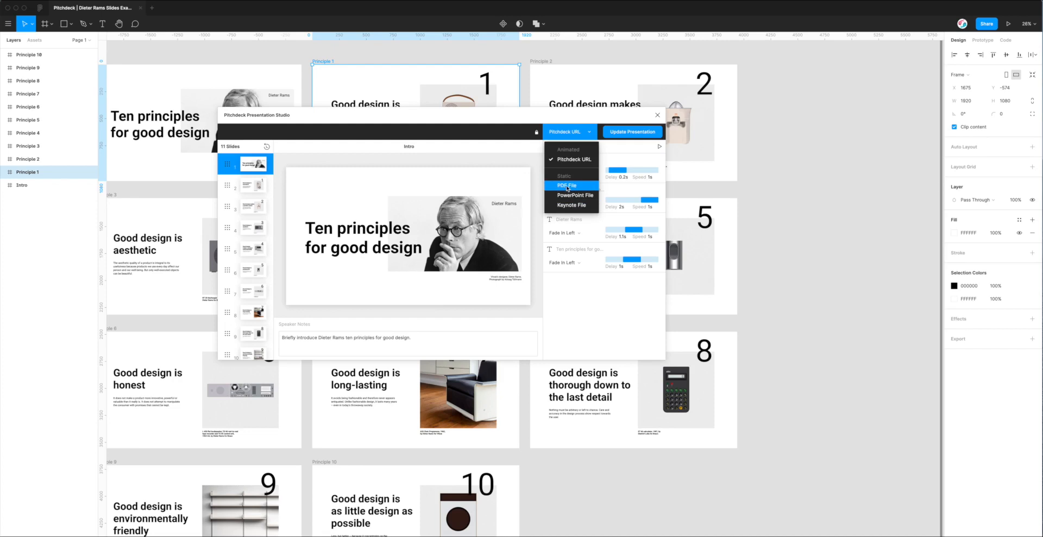
# - Switch the export format to PDF File and preview Principle 1 instead of Principle 2
pyautogui.click(566, 186)
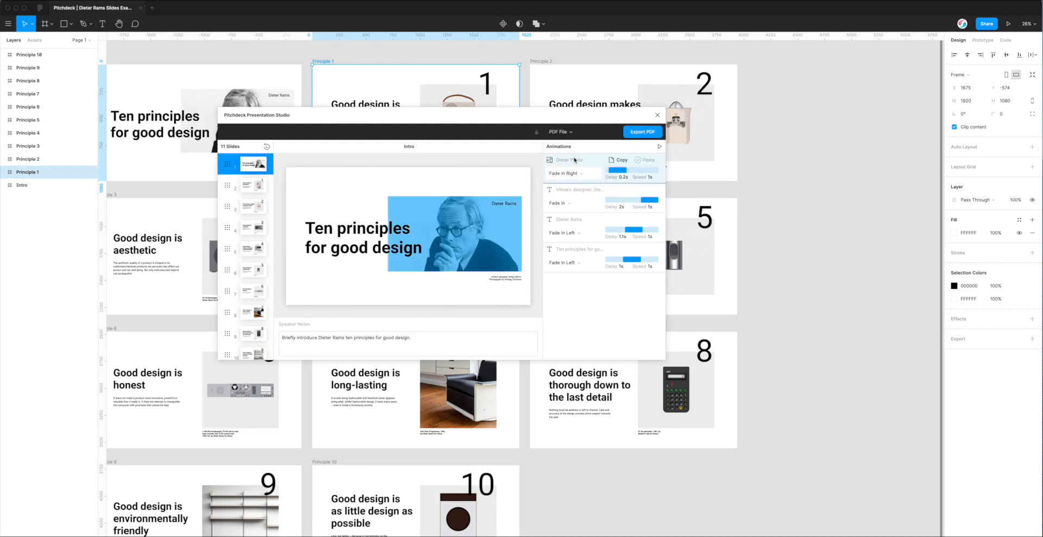
pyautogui.click(251, 185)
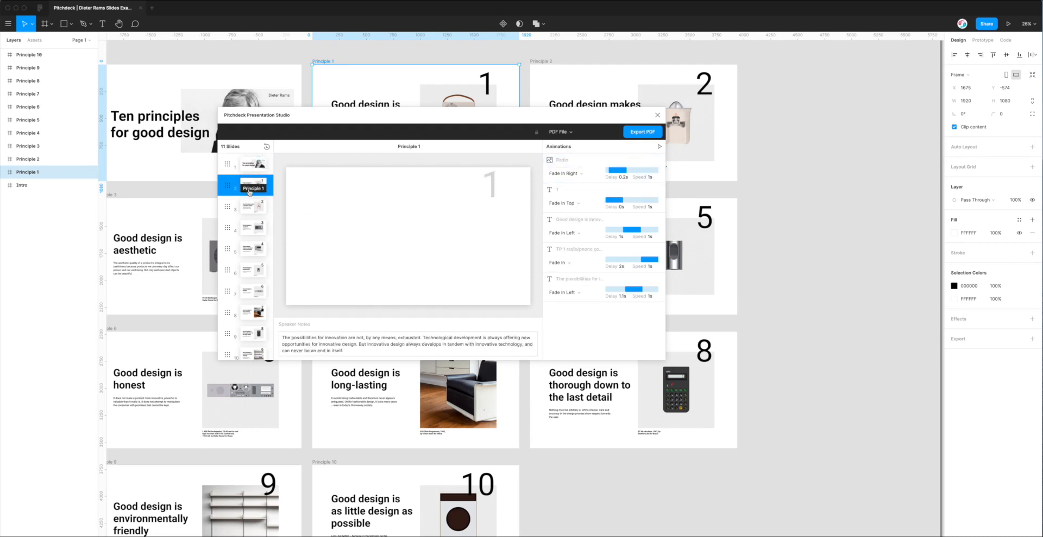
pyautogui.click(254, 205)
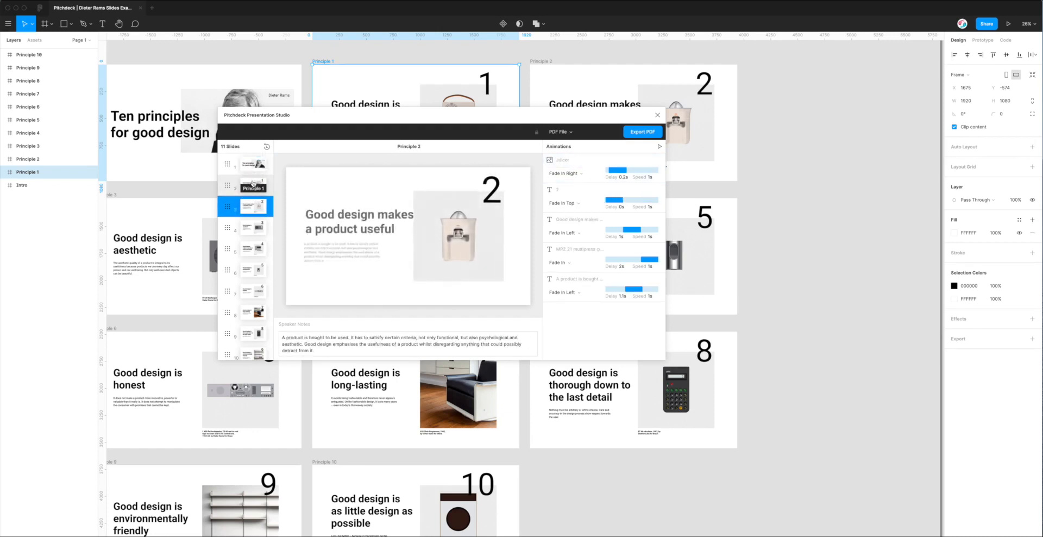
pyautogui.click(253, 184)
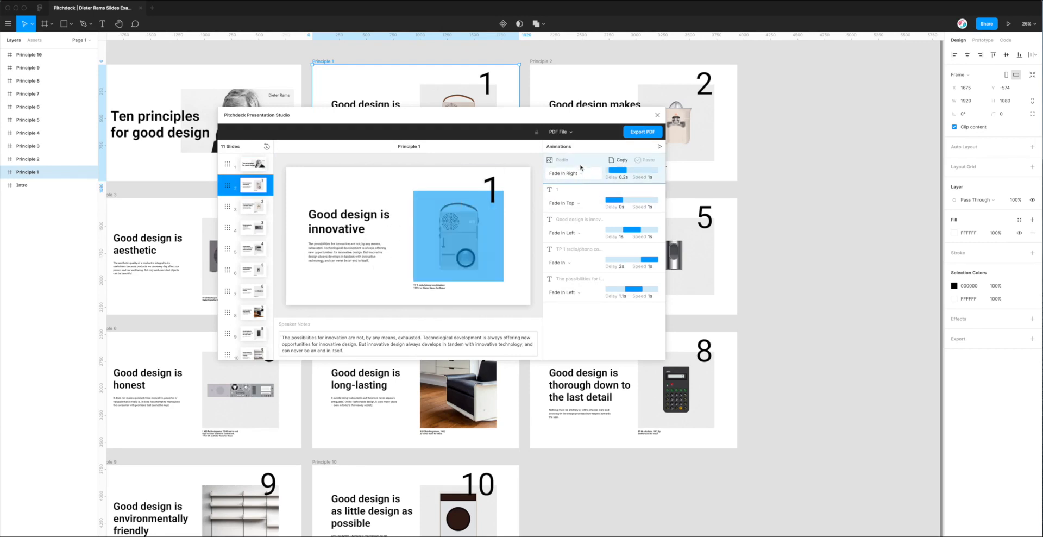
pyautogui.moveTo(577, 163)
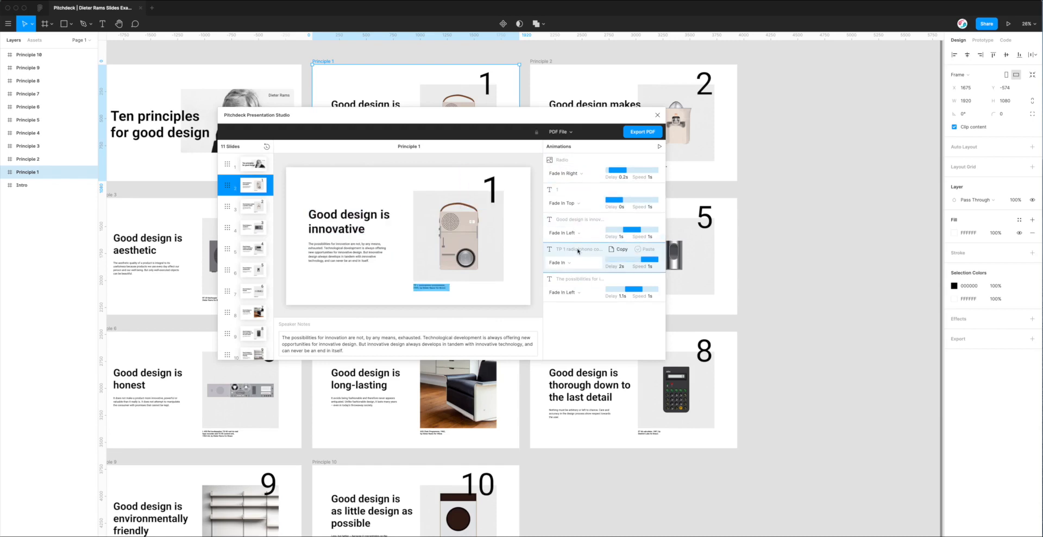
# - Inspect Principle 1's fade-in animations for the caption, slide number and headline
pyautogui.click(573, 189)
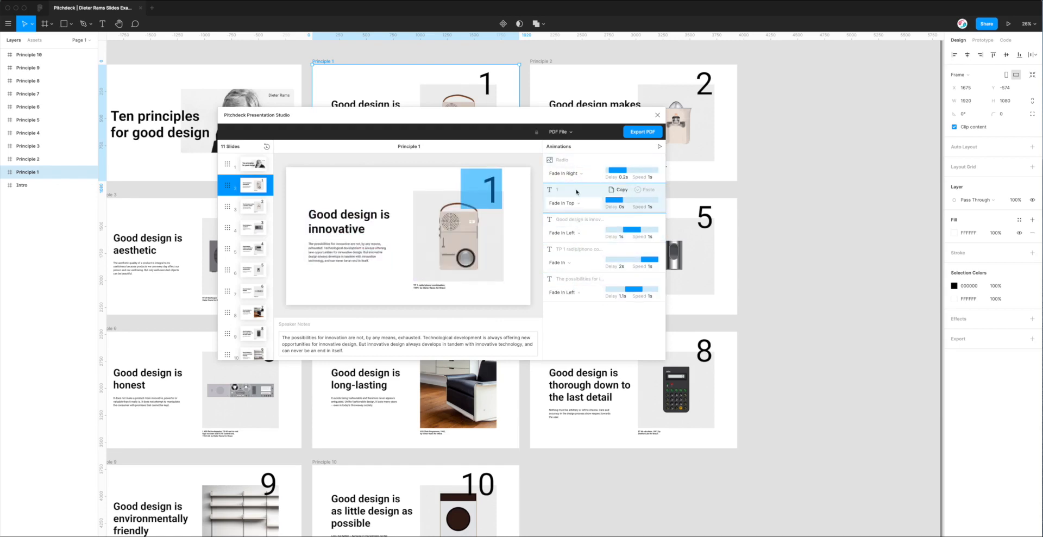
pyautogui.click(572, 203)
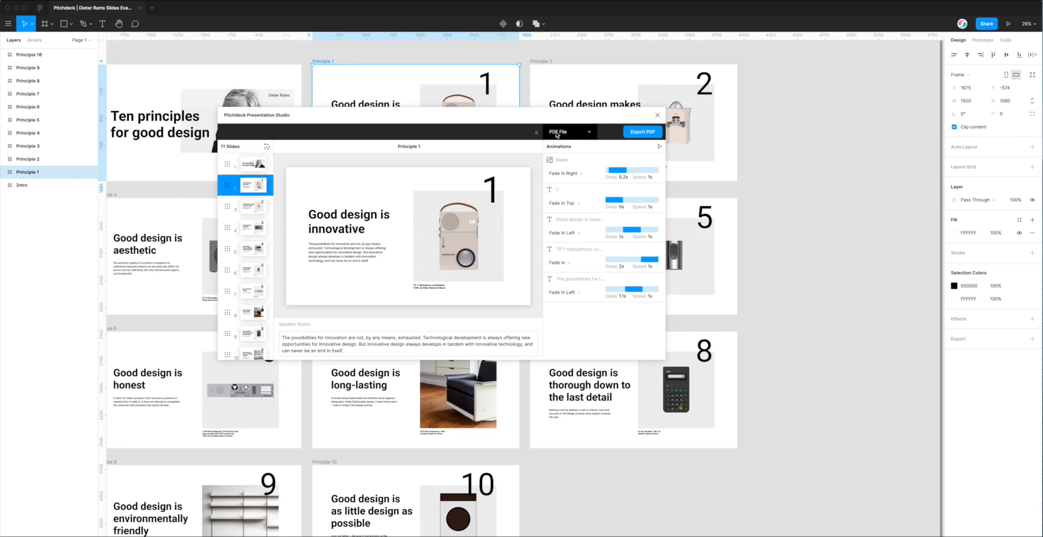
pyautogui.moveTo(557, 136)
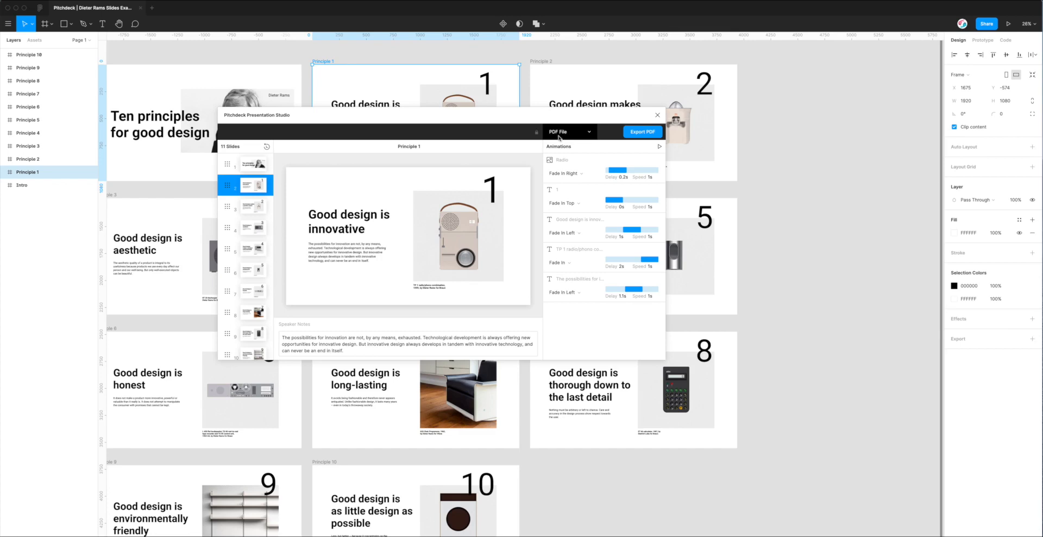
pyautogui.moveTo(597, 135)
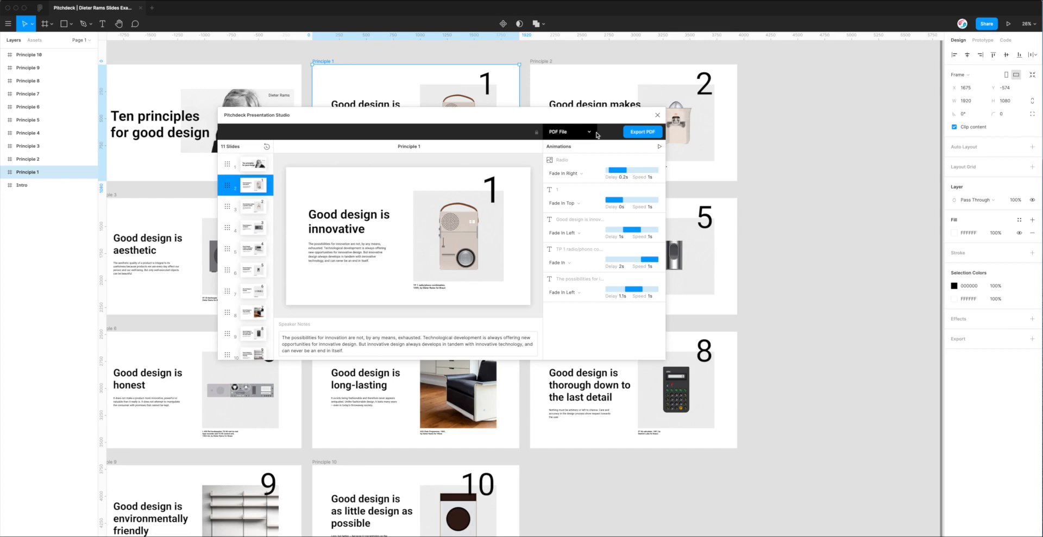
pyautogui.moveTo(555, 133)
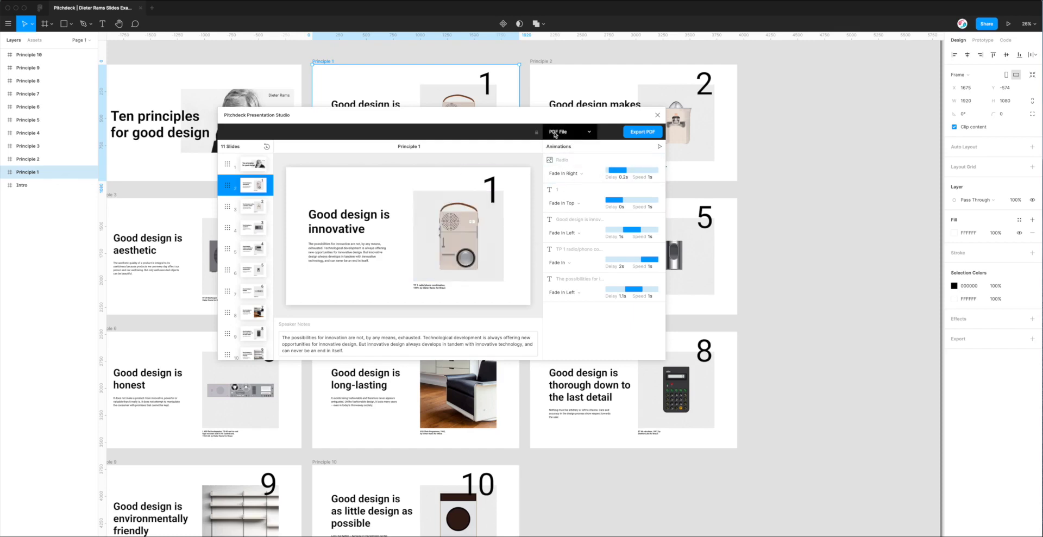
pyautogui.moveTo(557, 135)
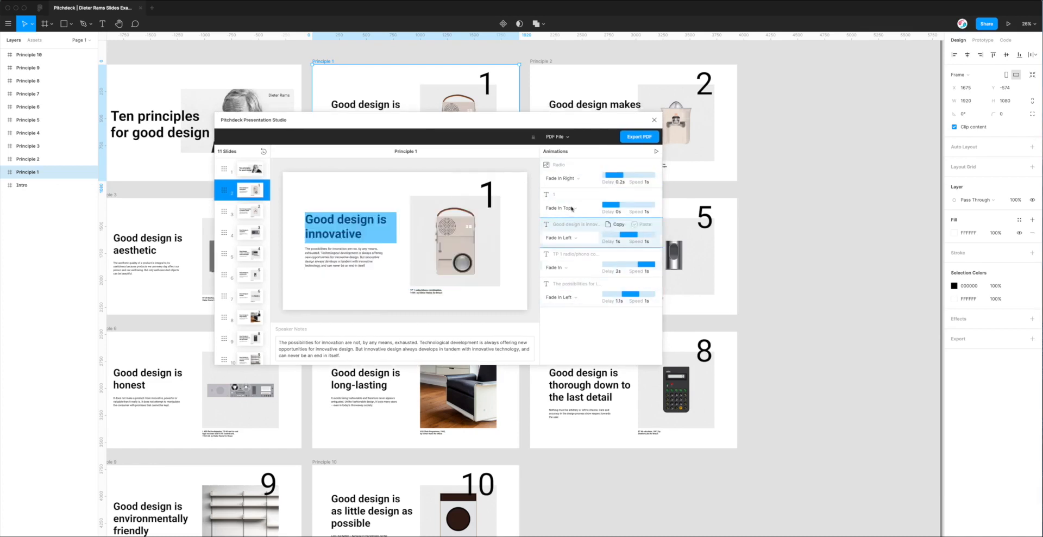
pyautogui.click(565, 136)
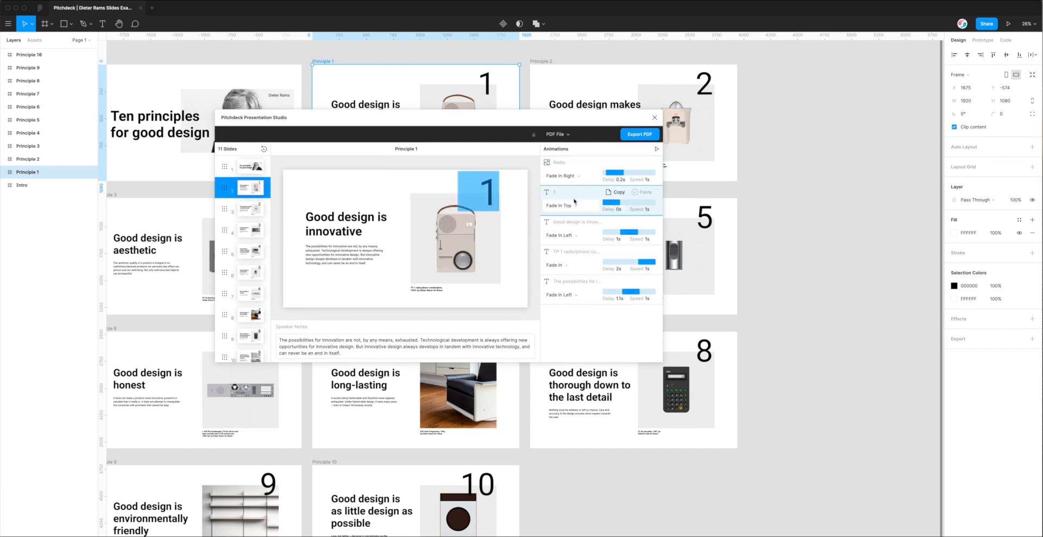
pyautogui.click(576, 222)
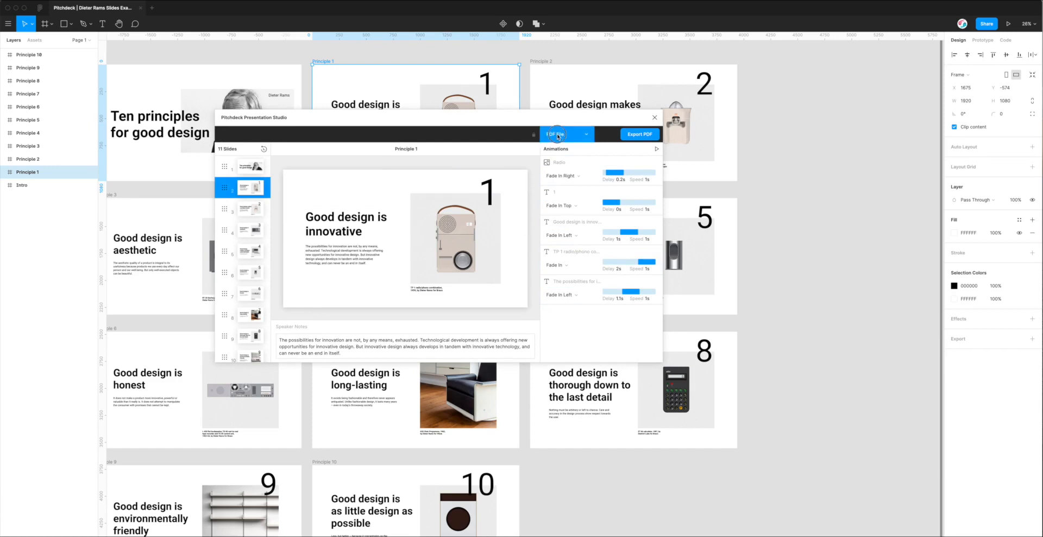
pyautogui.click(563, 133)
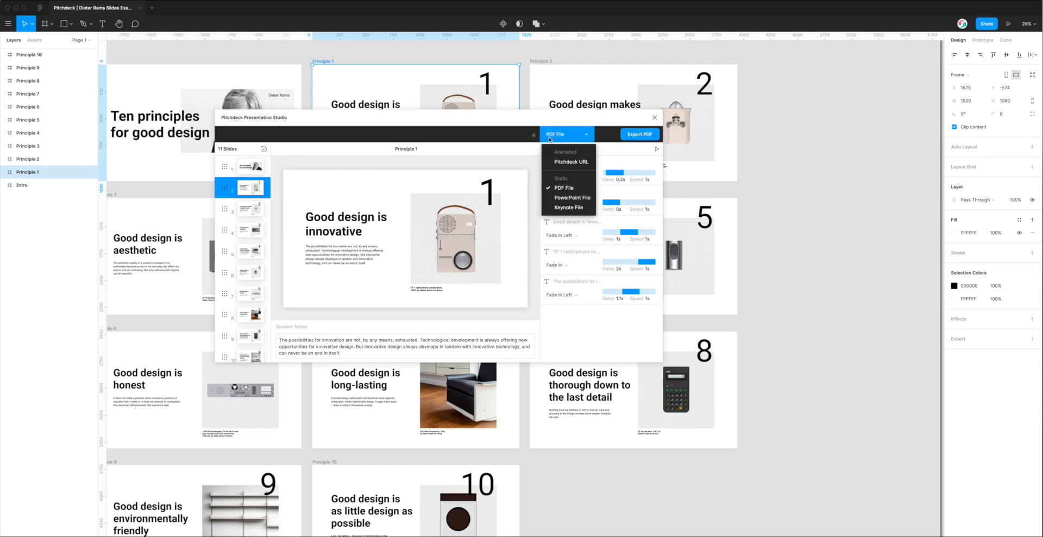
pyautogui.moveTo(535, 164)
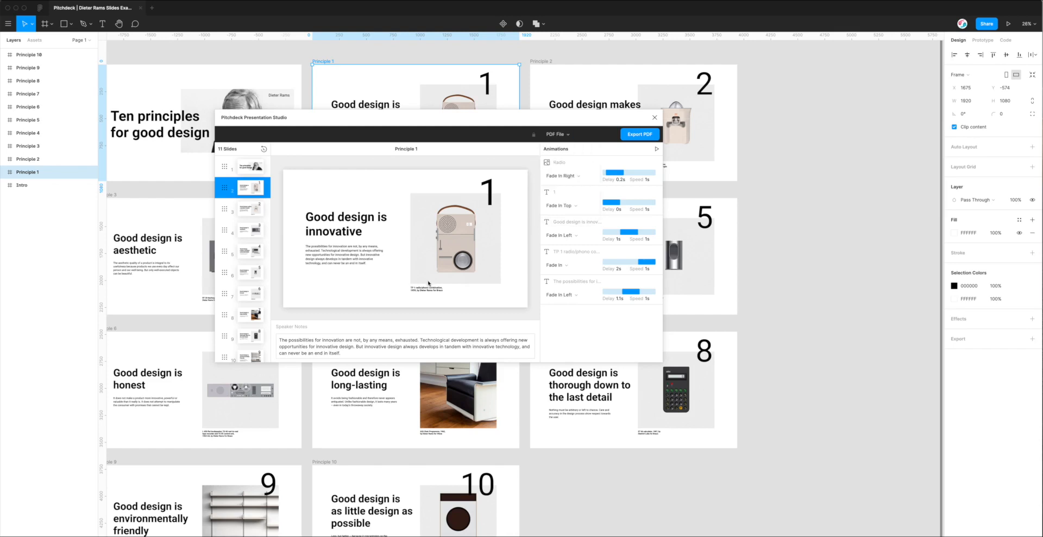
pyautogui.moveTo(529, 249)
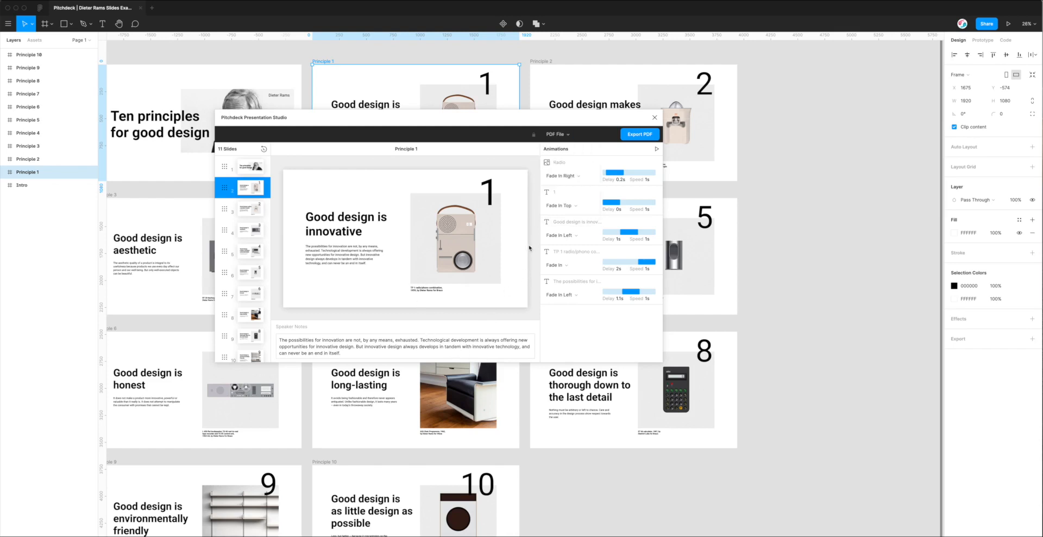
pyautogui.click(557, 162)
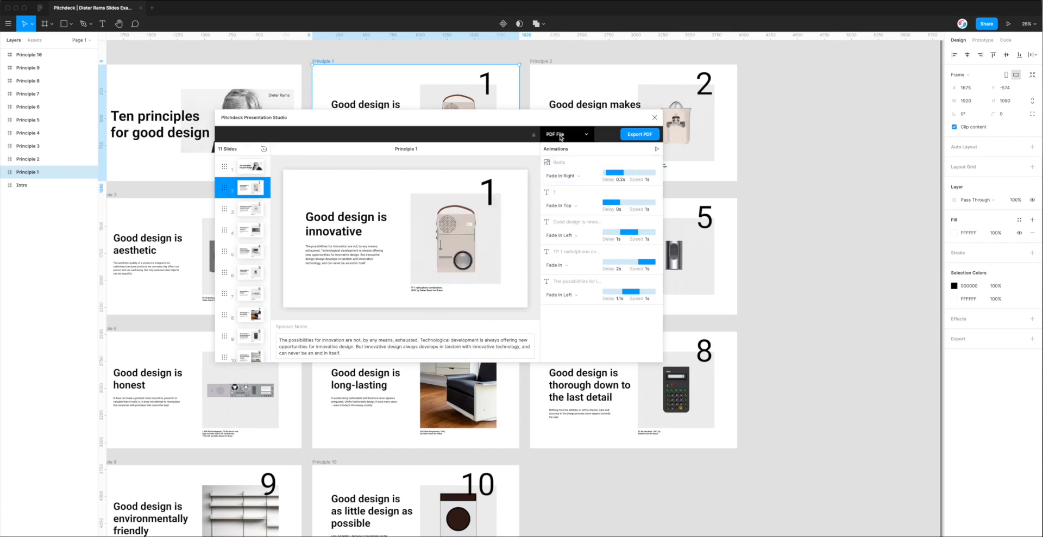
pyautogui.click(565, 134)
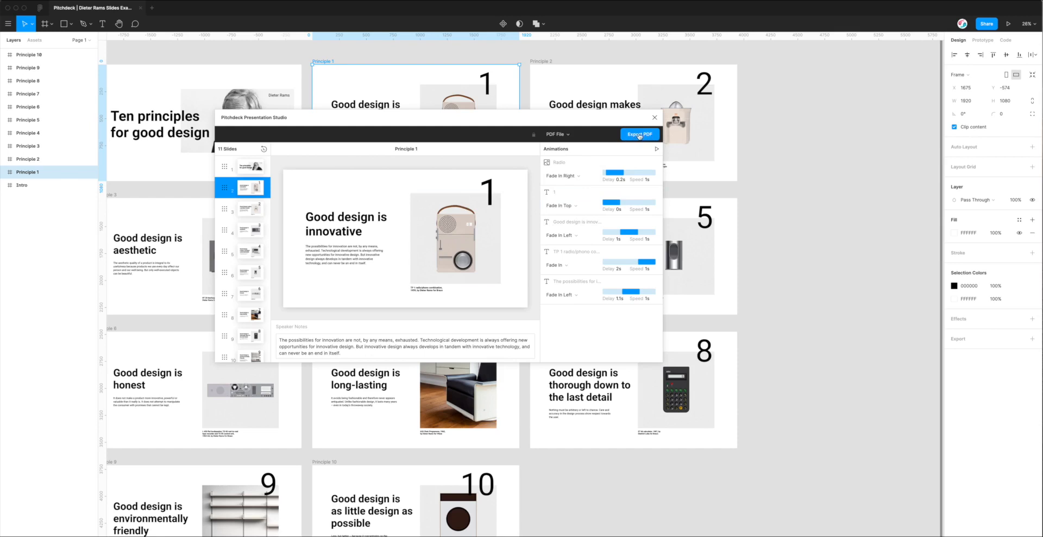
# - Export the deck as a PDF and wait for the slides to generate
pyautogui.click(639, 135)
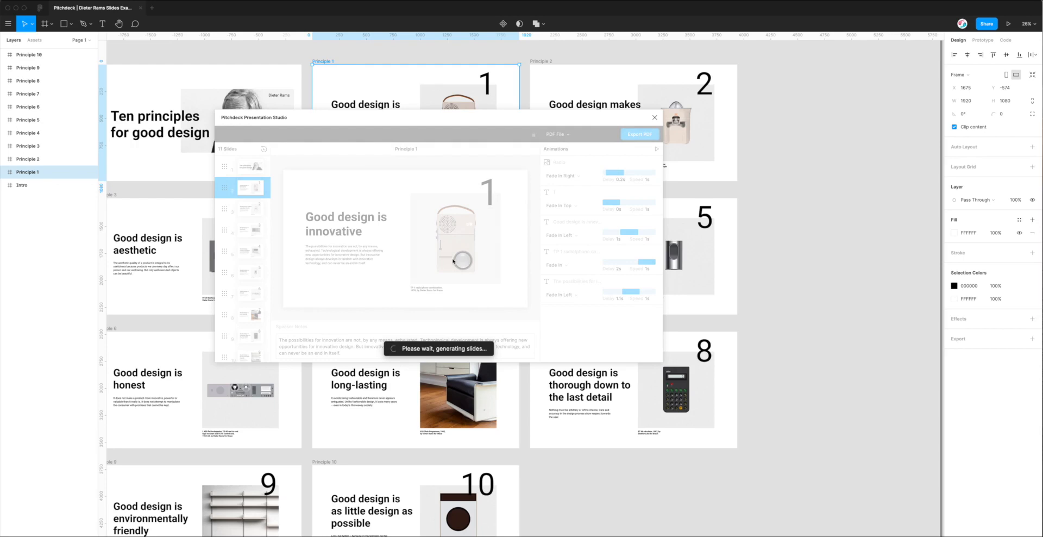
pyautogui.moveTo(302, 296)
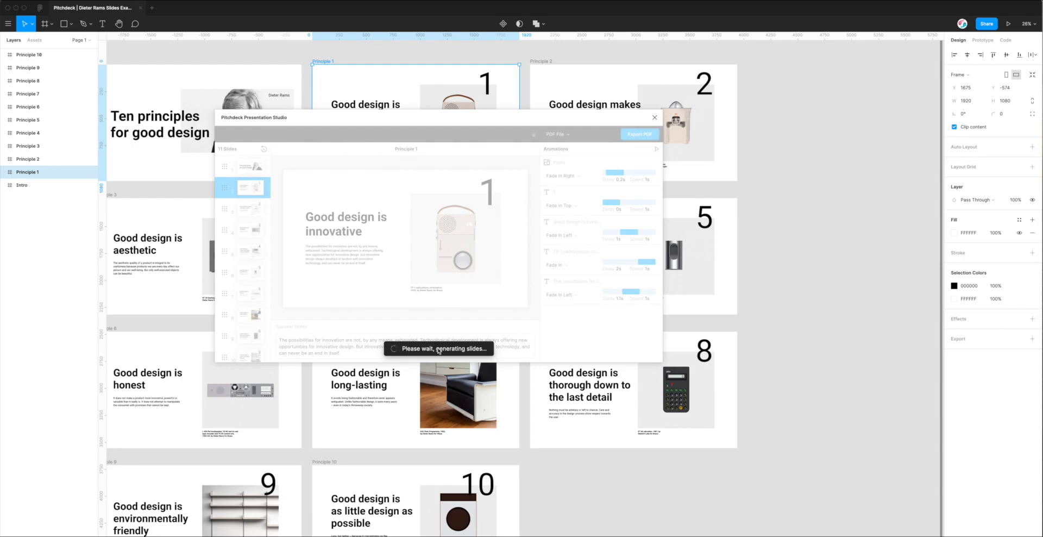
pyautogui.moveTo(452, 361)
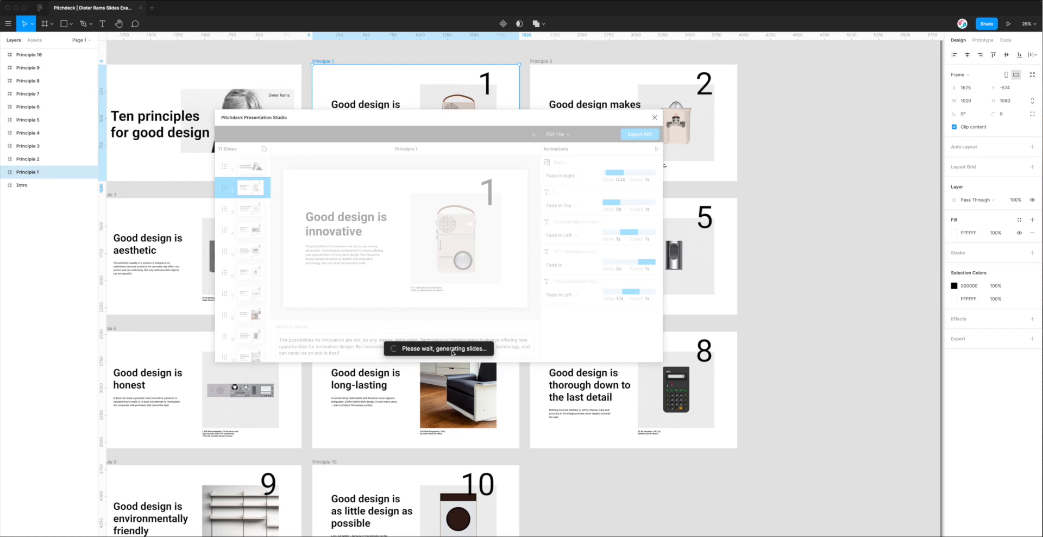
pyautogui.moveTo(263, 172)
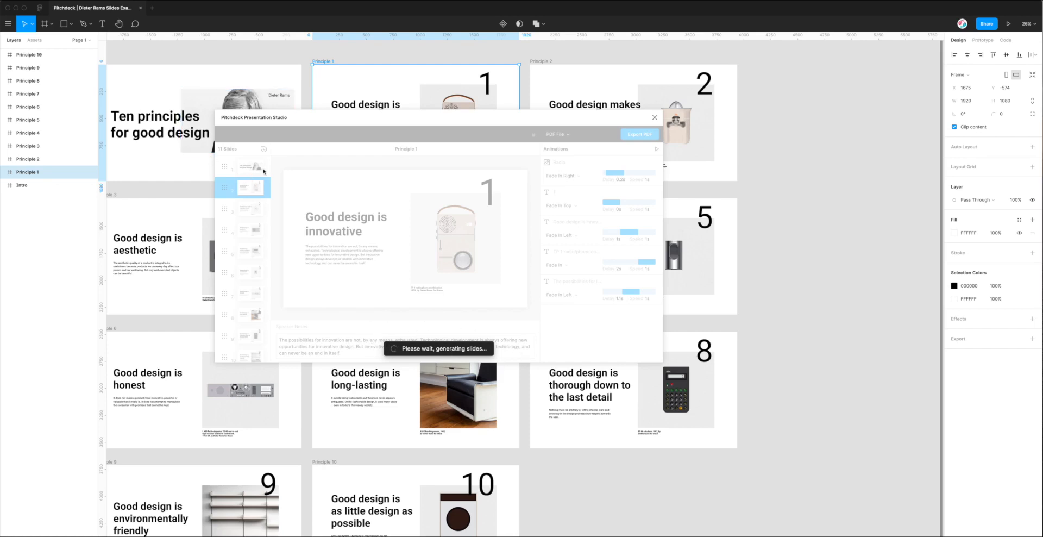
pyautogui.moveTo(406, 251)
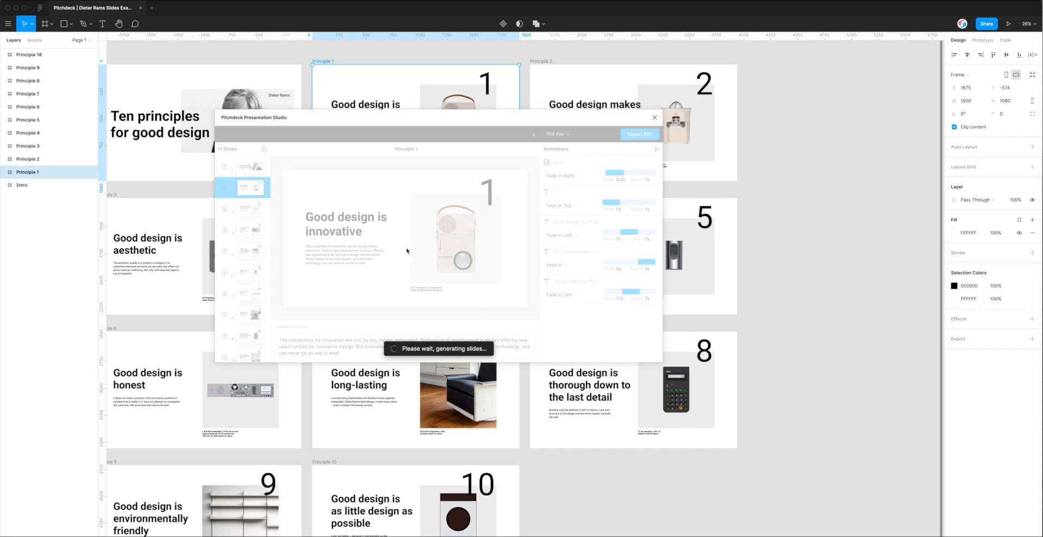
pyautogui.moveTo(422, 242)
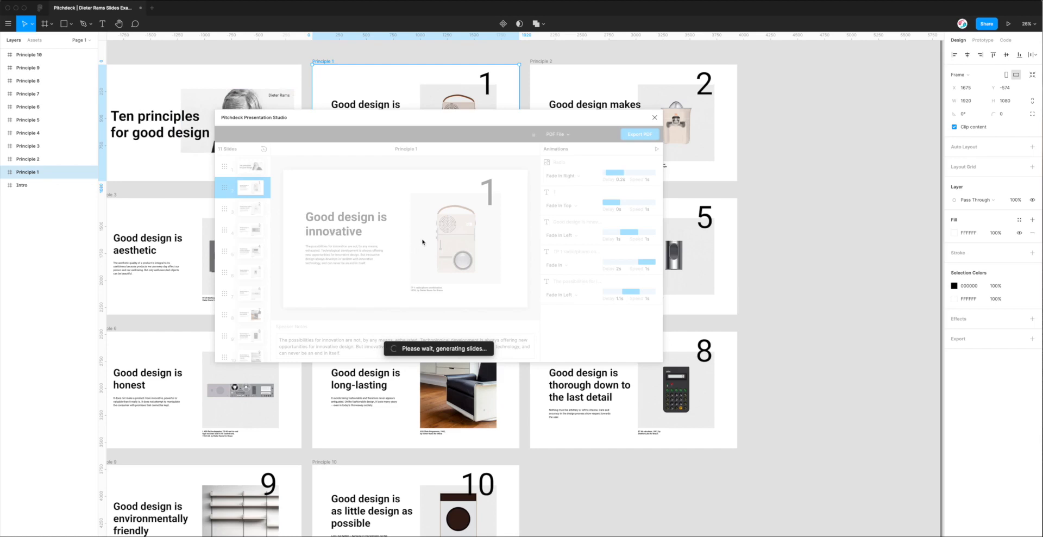
pyautogui.moveTo(425, 233)
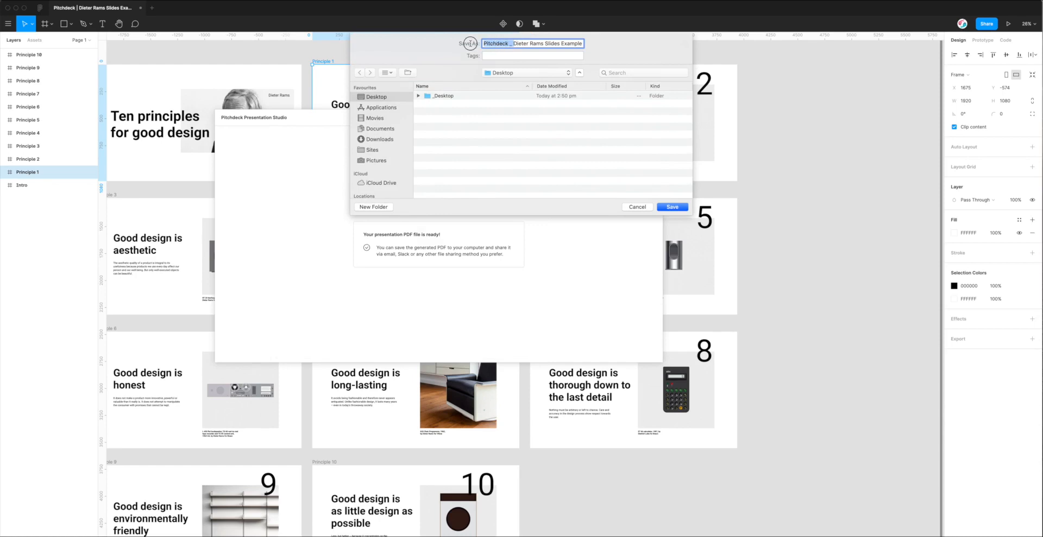
# - Save the PDF to the Desktop as 'Dieter Rams Slides Example Original.pdf', replacing the date with Original
pyautogui.write('Dieter Rams Slides Example 21-May-2024')
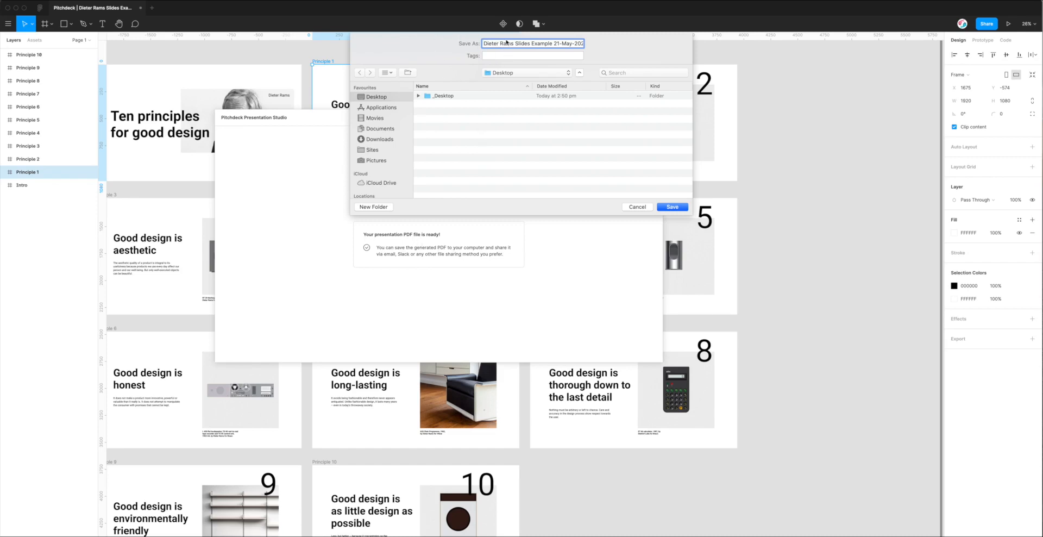
pyautogui.doubleClick(503, 44)
pyautogui.write('Original.pdf')
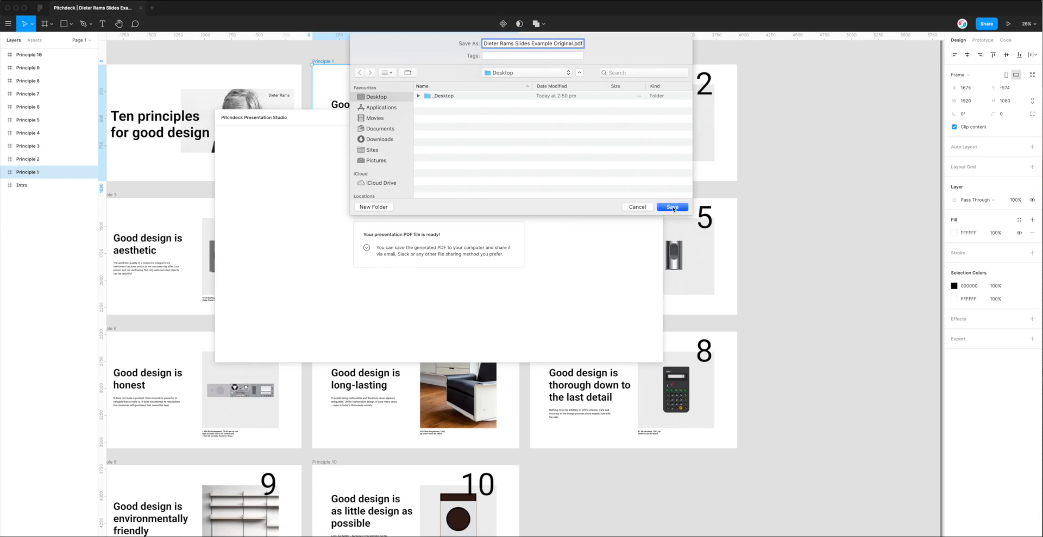
pyautogui.click(671, 206)
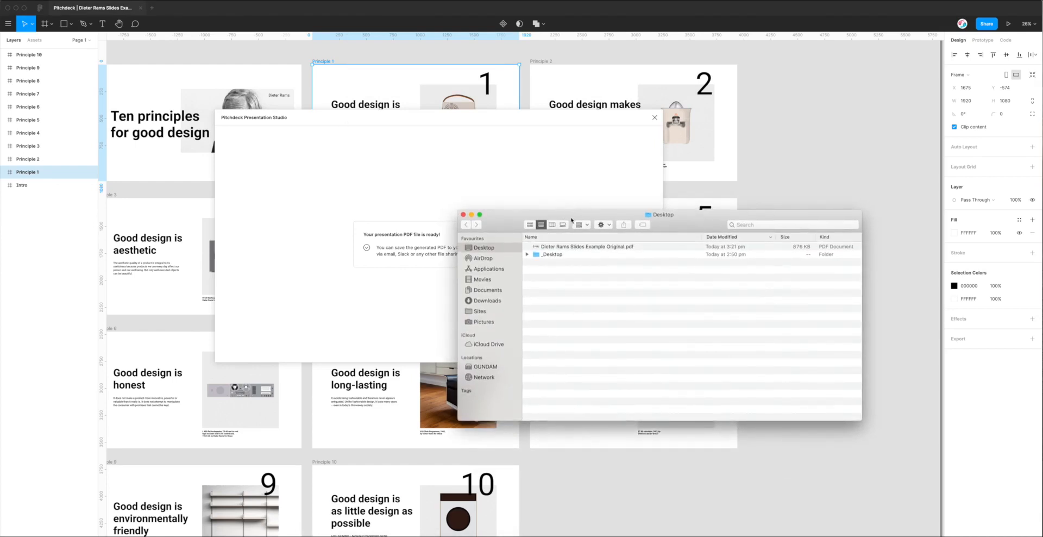
# - Open Dieter Rams Slides Example Original.pdf from the Desktop to view it
pyautogui.click(587, 245)
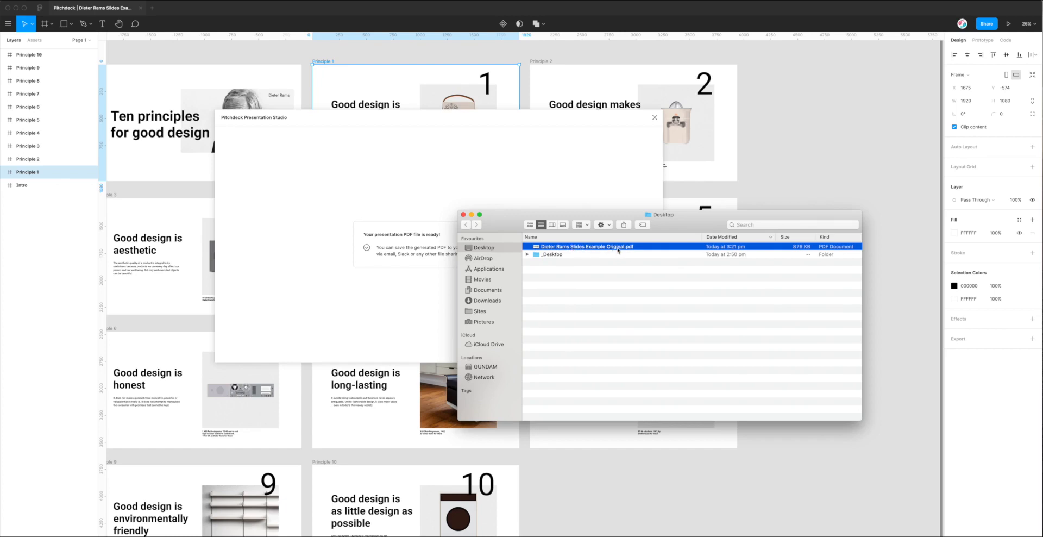
pyautogui.moveTo(618, 246)
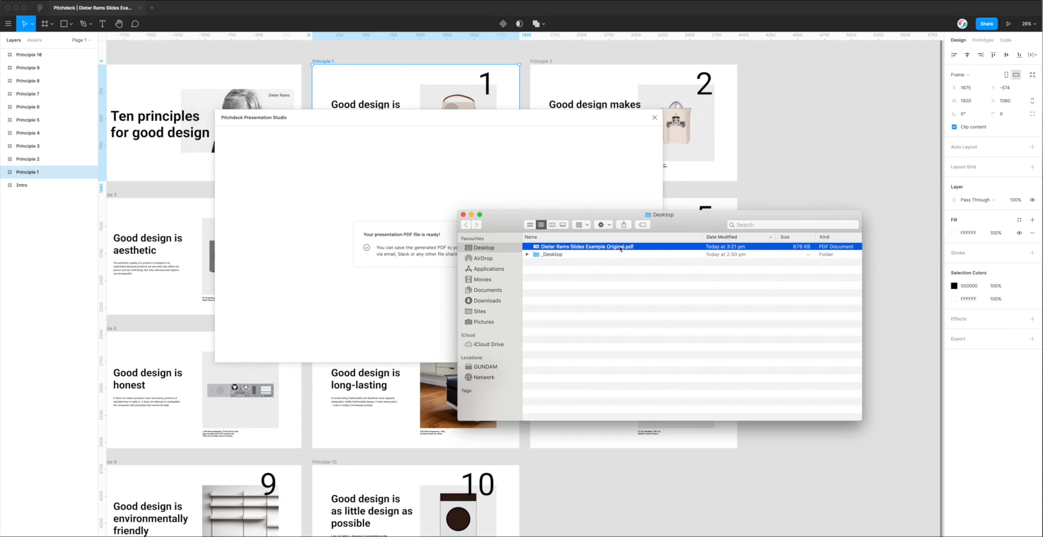
pyautogui.doubleClick(588, 246)
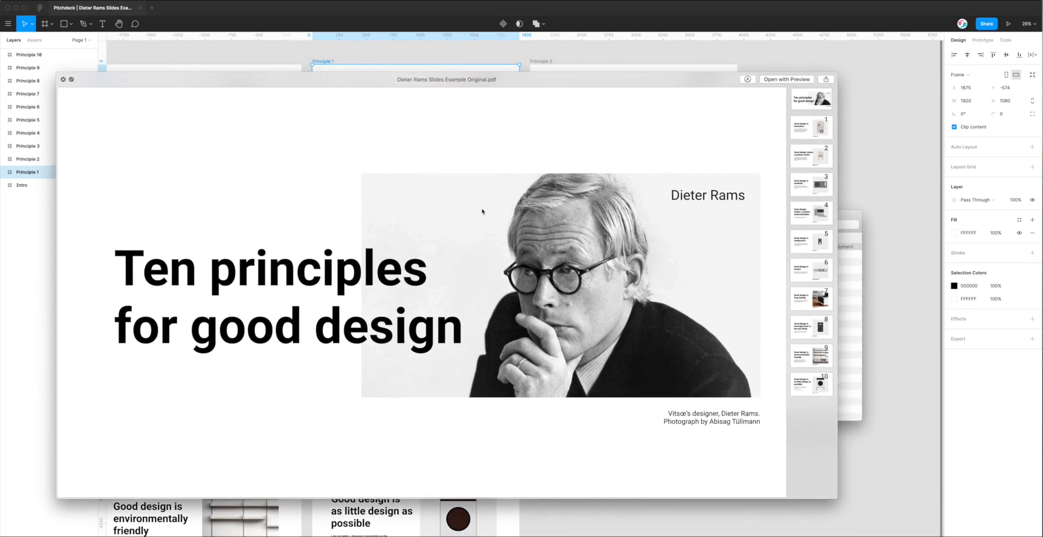
pyautogui.moveTo(236, 173)
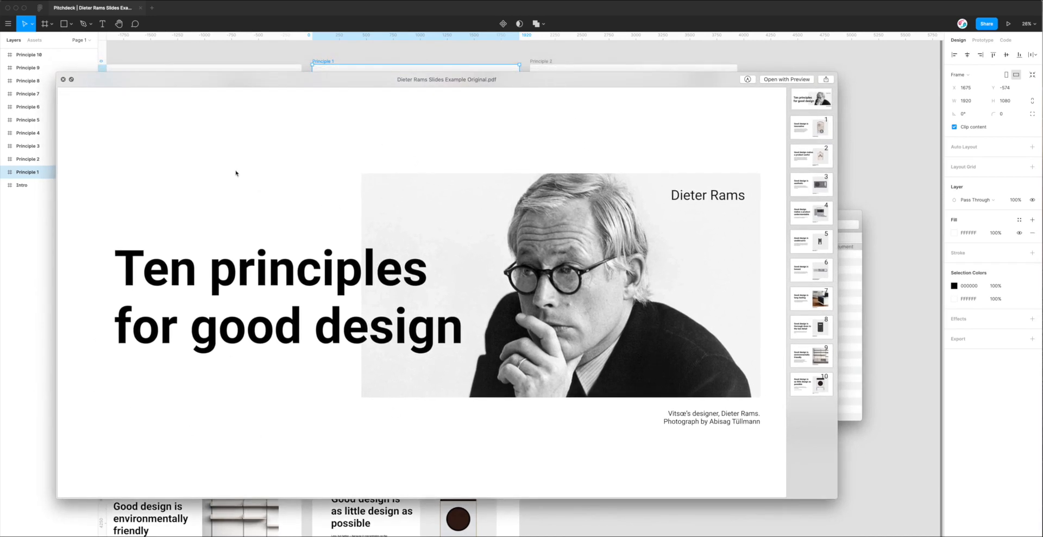
pyautogui.moveTo(395, 334)
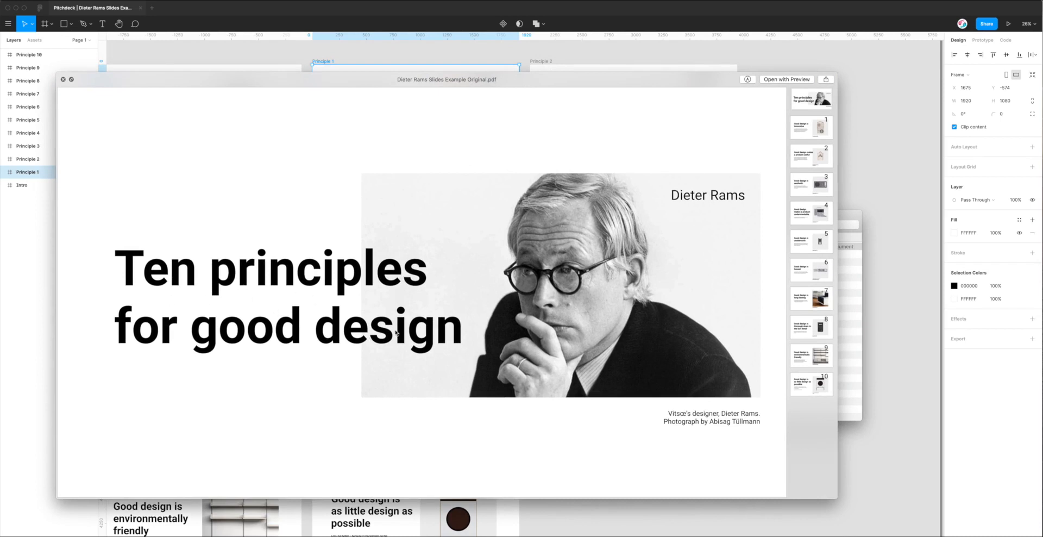
pyautogui.moveTo(591, 289)
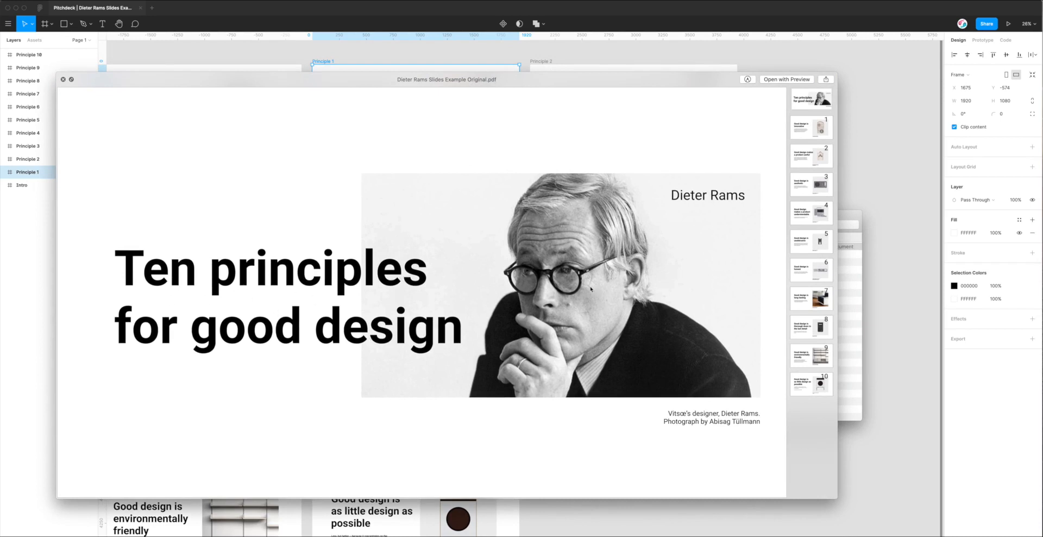
pyautogui.click(810, 126)
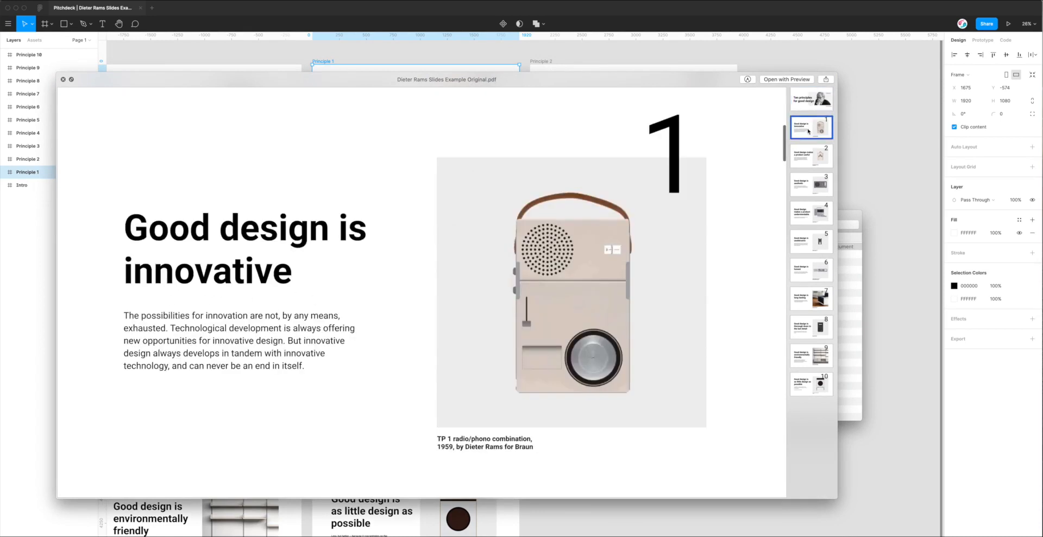
pyautogui.click(811, 155)
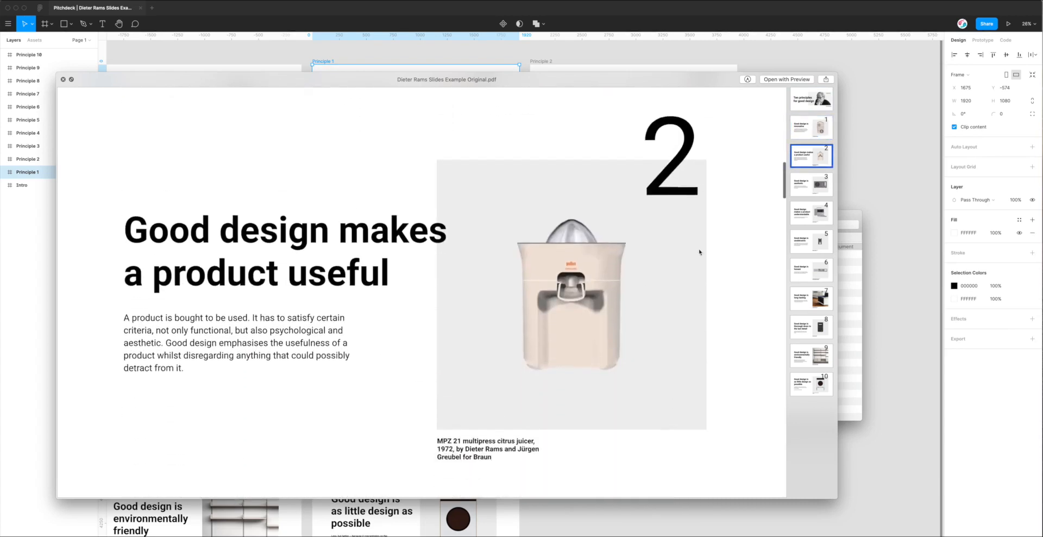
pyautogui.click(810, 185)
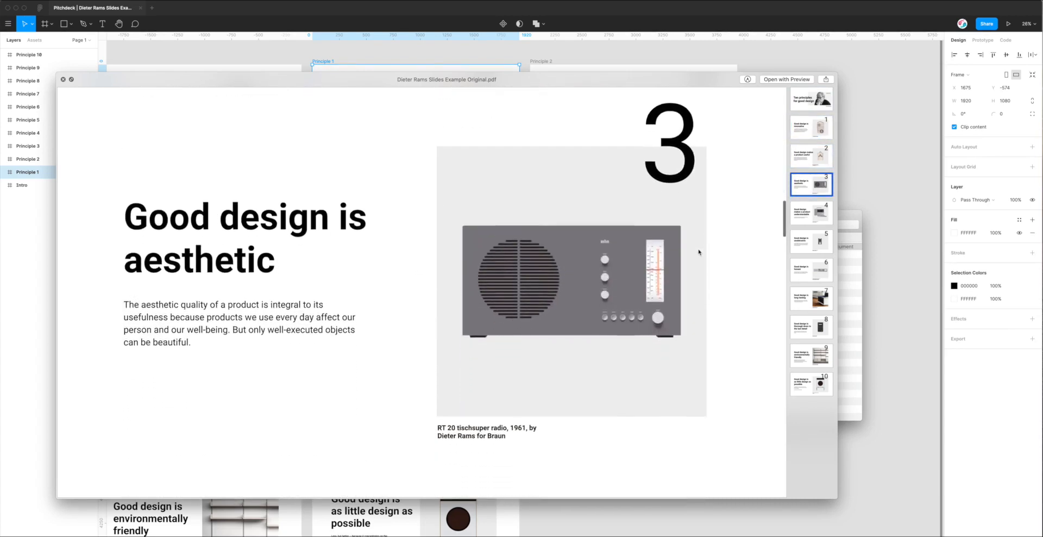
pyautogui.scroll(-3)
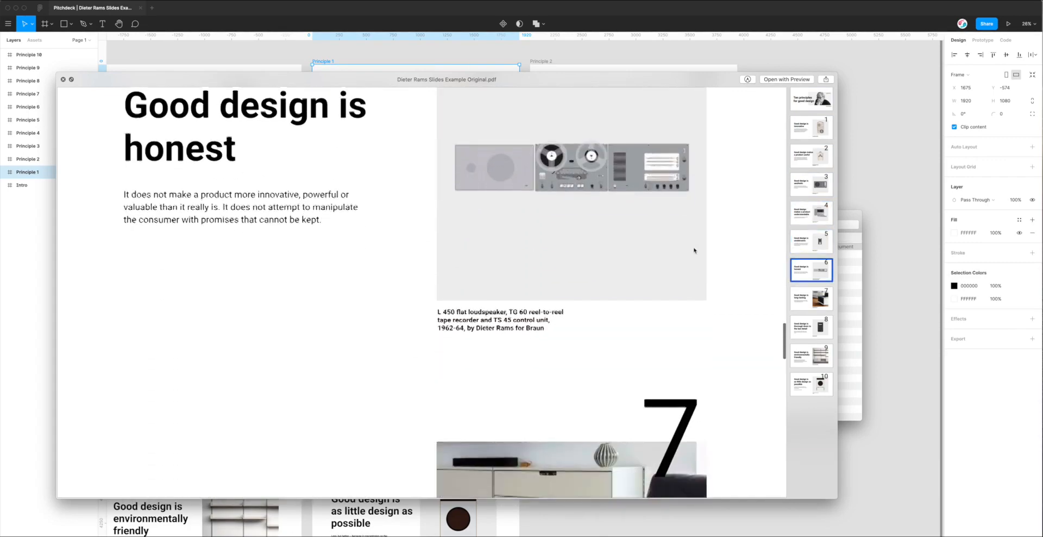
pyautogui.click(810, 383)
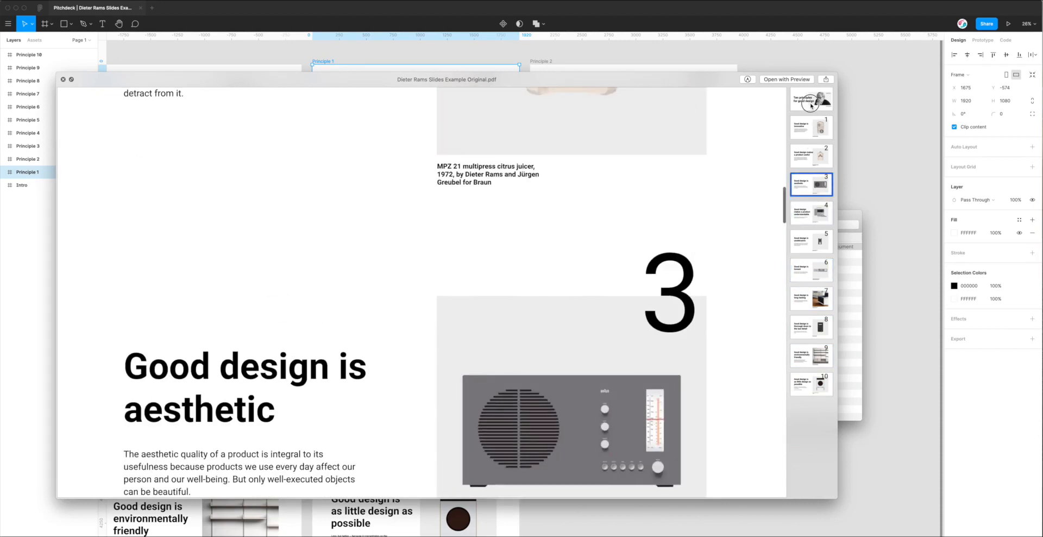
pyautogui.click(811, 99)
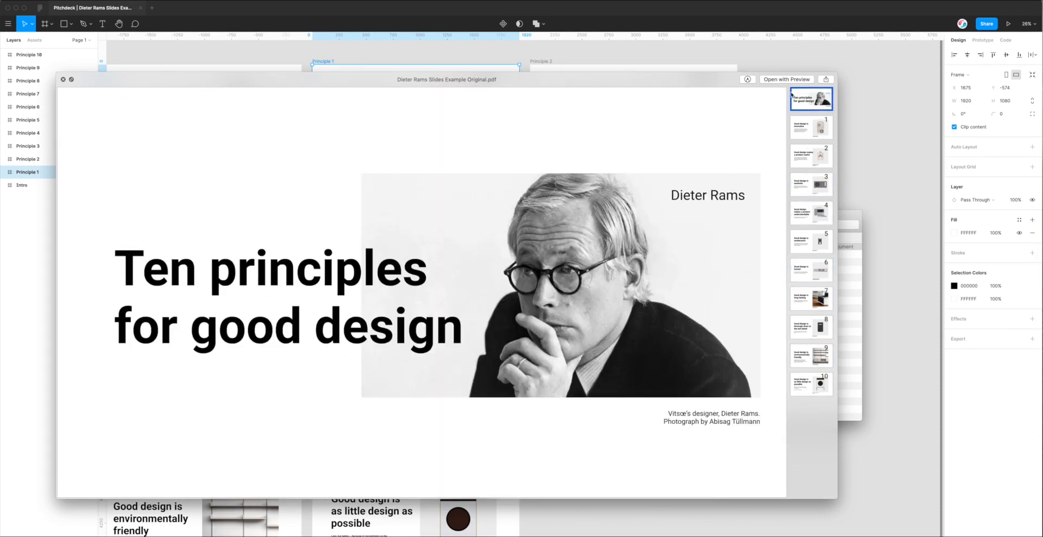
pyautogui.click(810, 269)
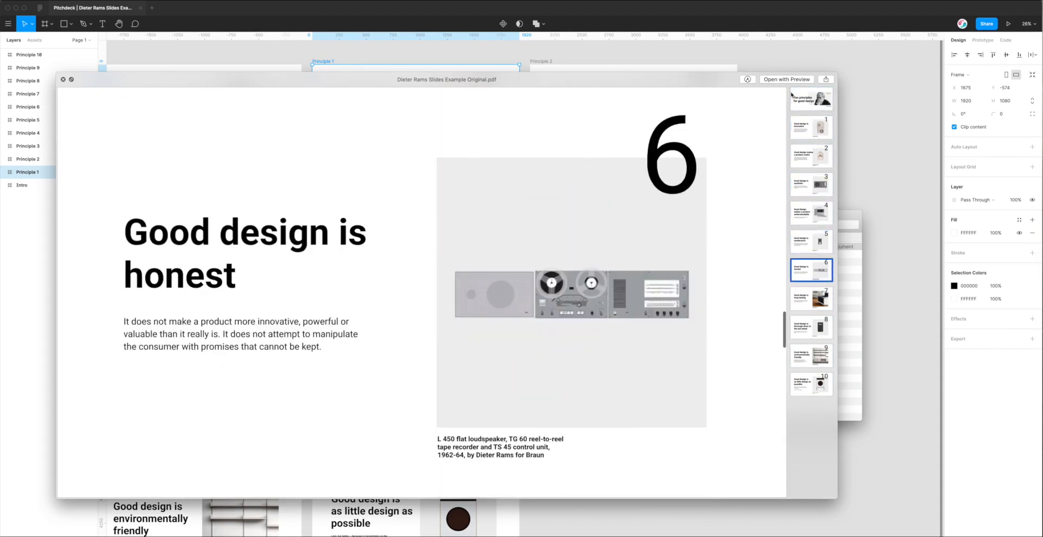
pyautogui.click(811, 355)
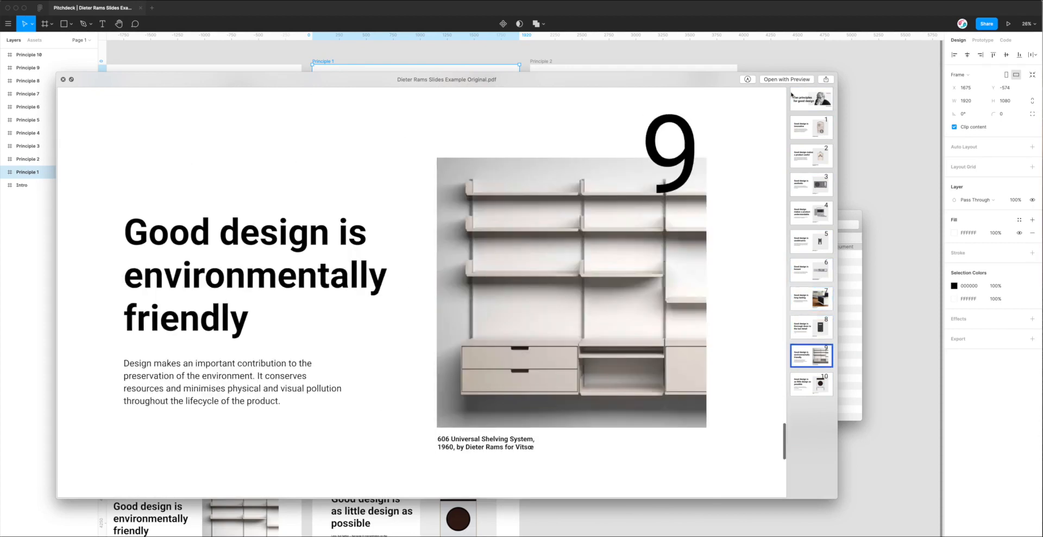
pyautogui.click(811, 241)
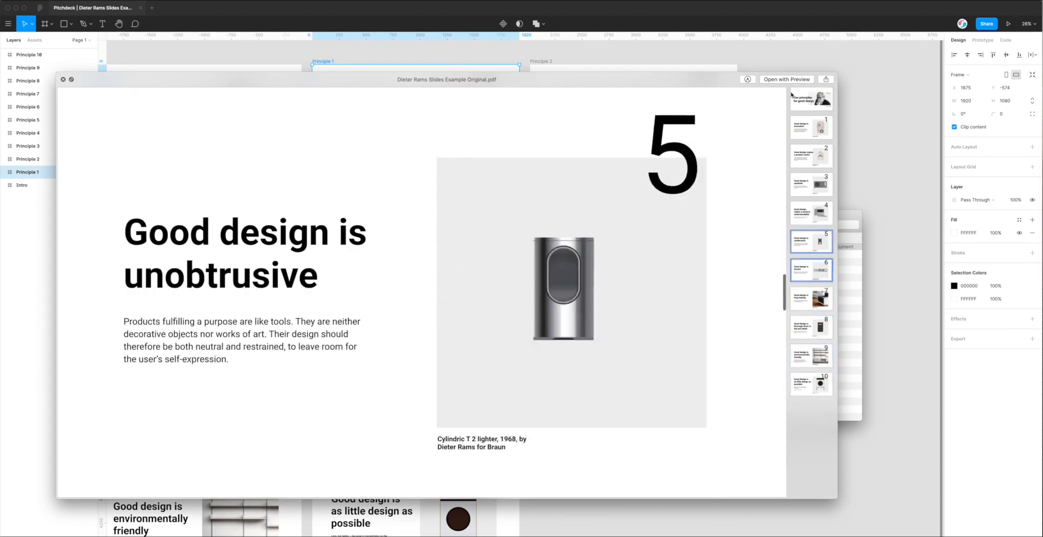
pyautogui.click(811, 126)
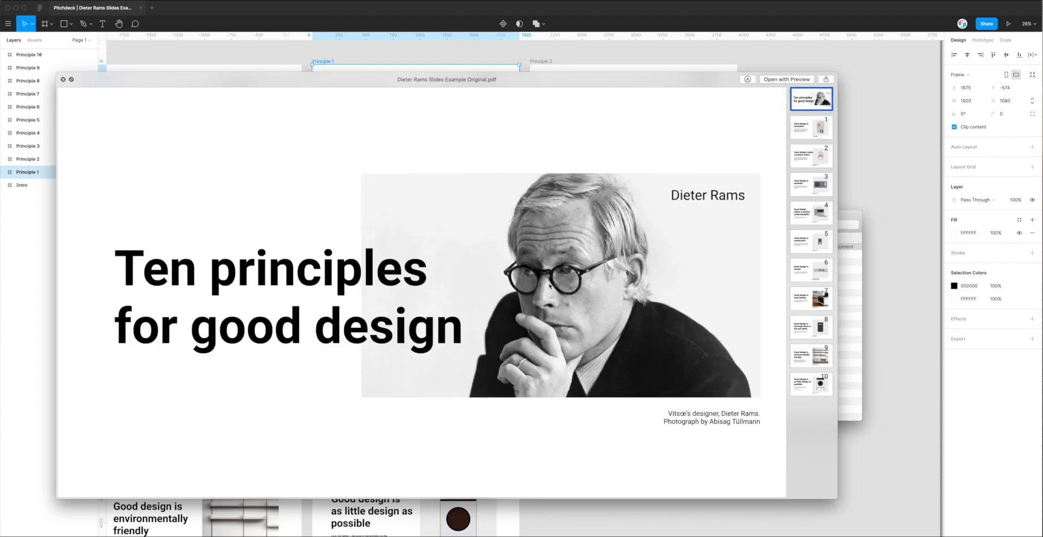
pyautogui.moveTo(524, 238)
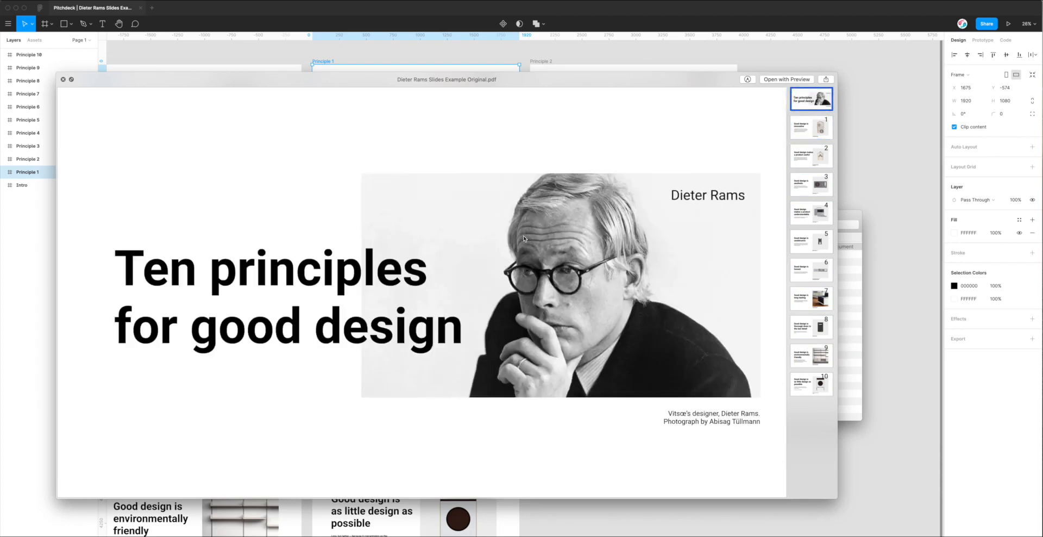
pyautogui.moveTo(548, 87)
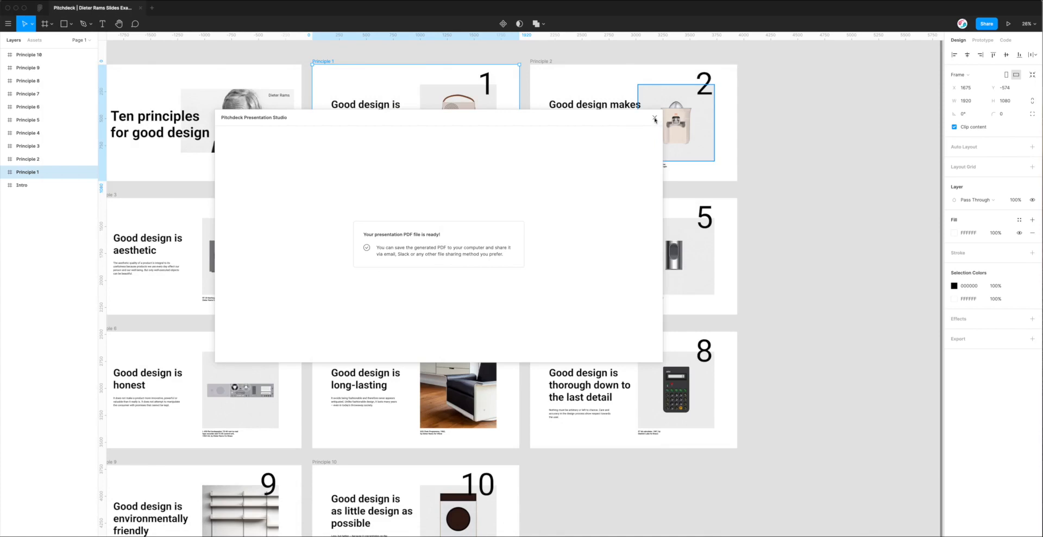
# - Close the finished Pitchdeck PDF export window
pyautogui.click(653, 119)
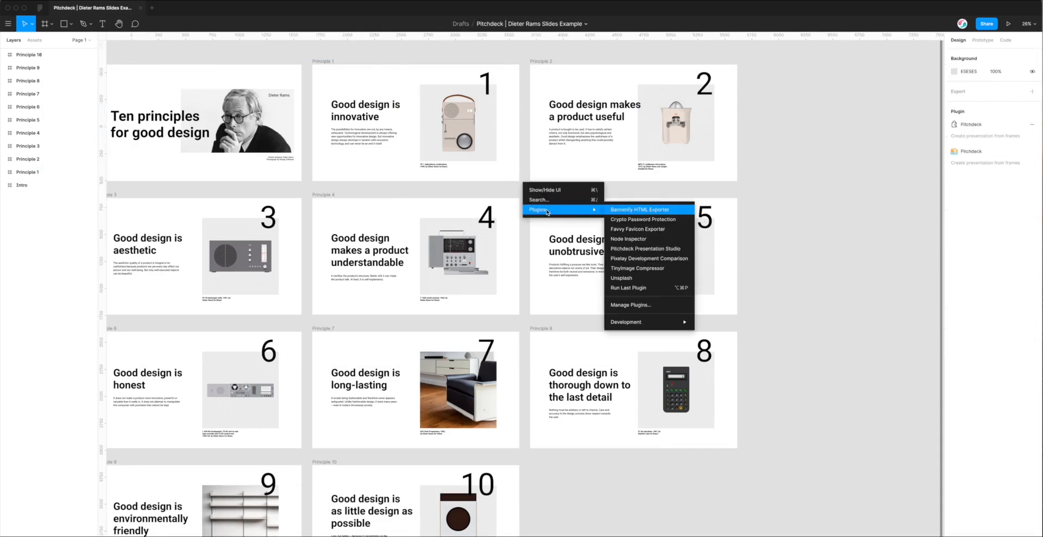
# - Dismiss the plugins list so the eleven Dieter Rams slides show unobstructed
pyautogui.click(523, 189)
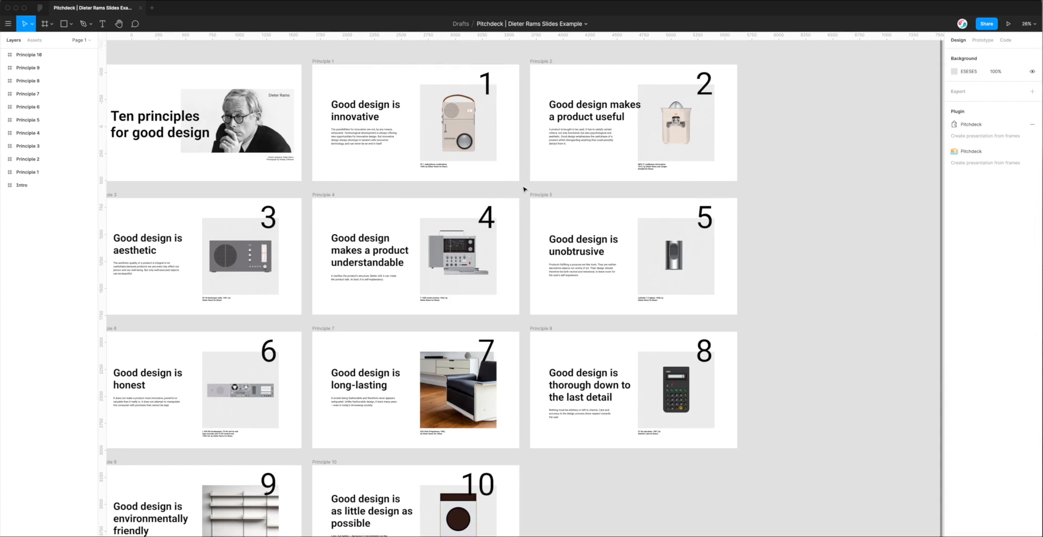
pyautogui.moveTo(960, 138)
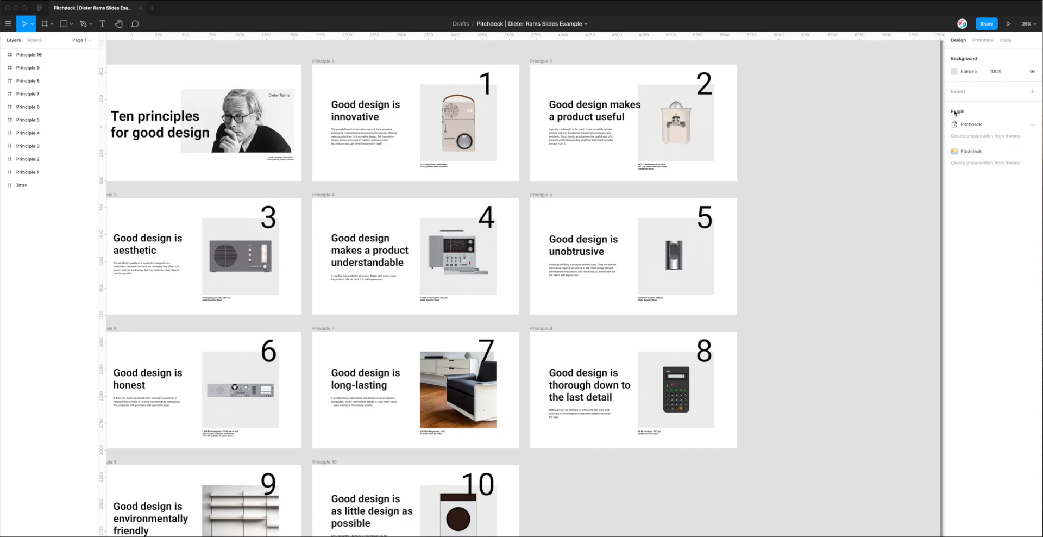
pyautogui.moveTo(965, 114)
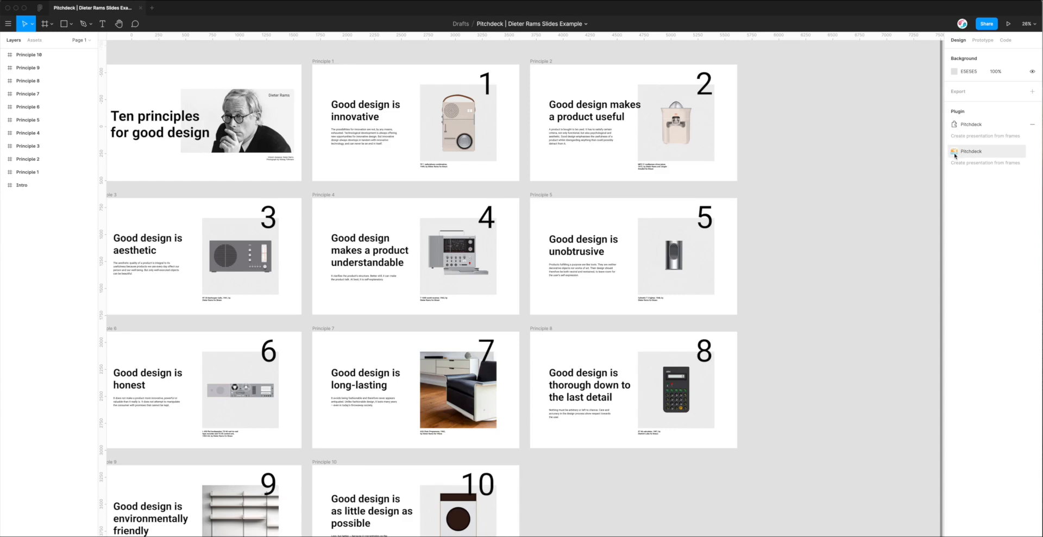
pyautogui.moveTo(971, 151)
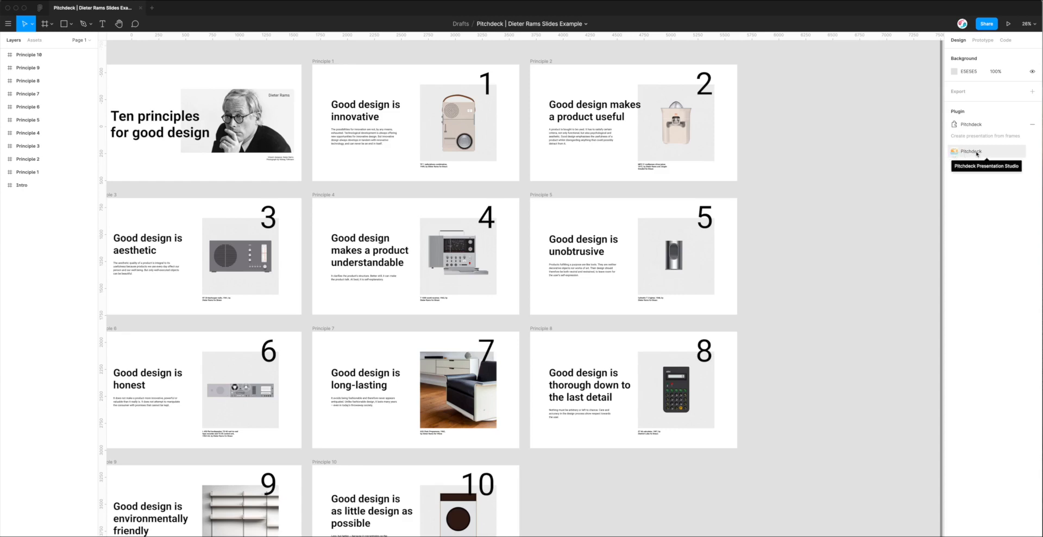
# - Relaunch the Pitchdeck plugin from the right sidebar so all 11 slides reload
pyautogui.click(971, 151)
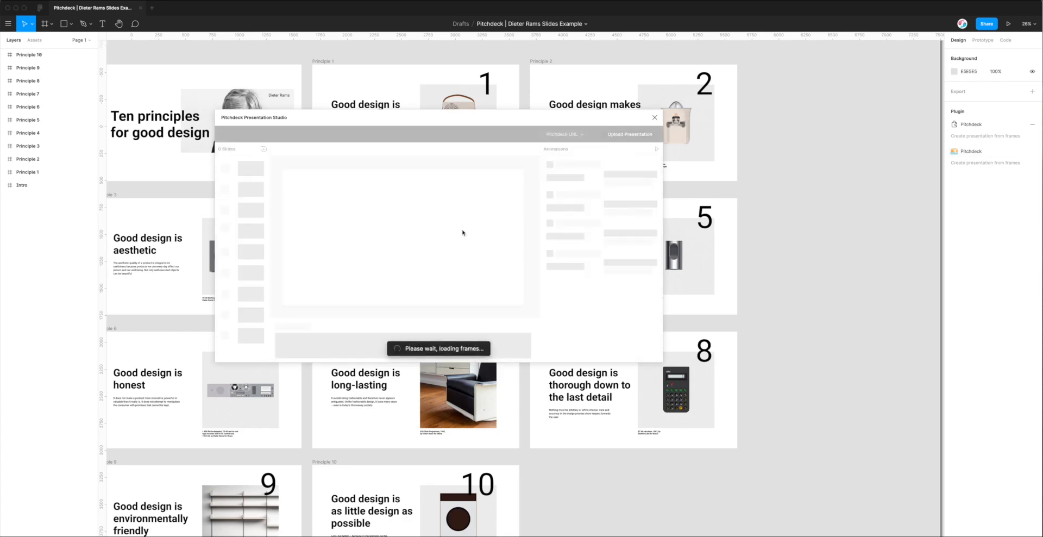
pyautogui.moveTo(430, 198)
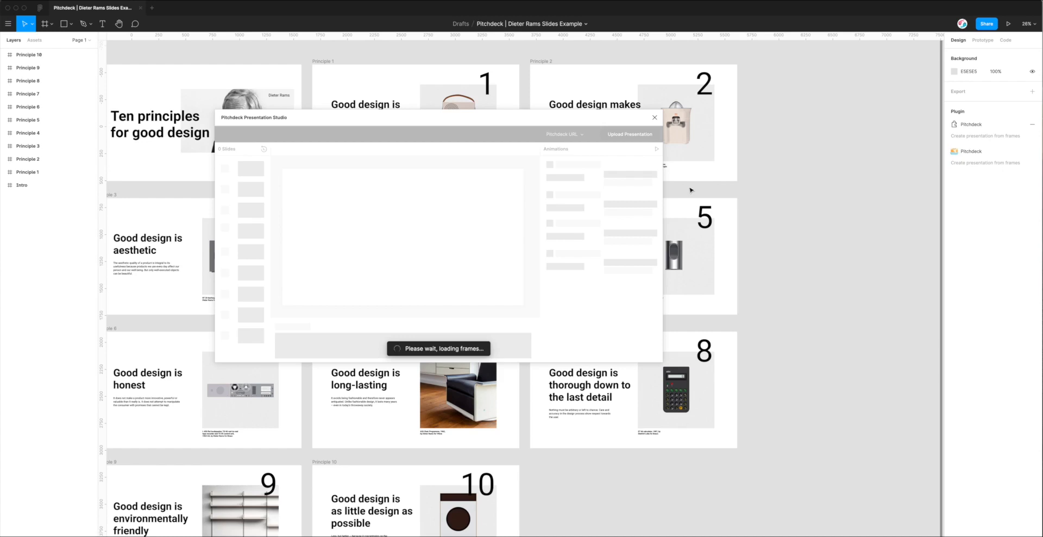
pyautogui.moveTo(973, 176)
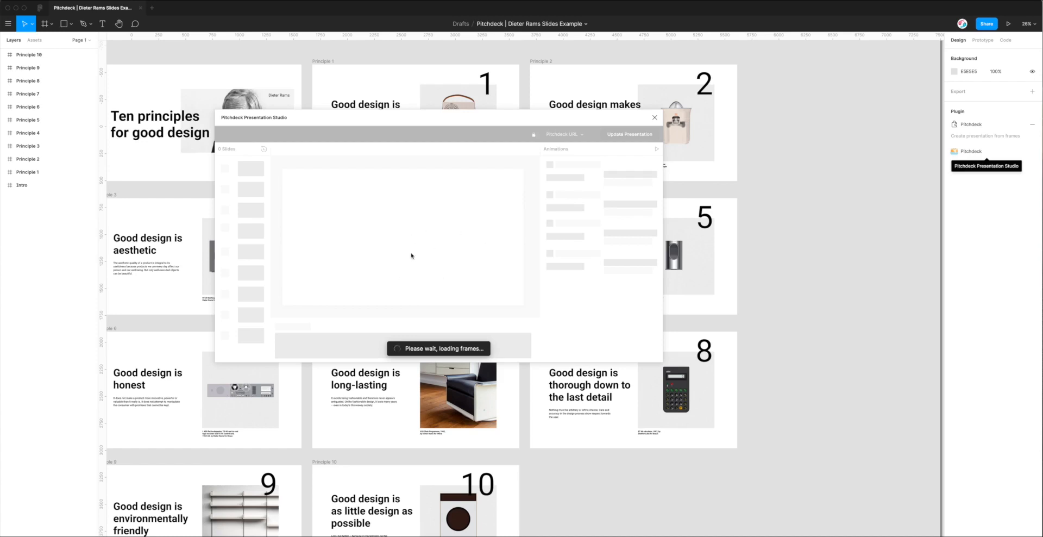
pyautogui.moveTo(441, 303)
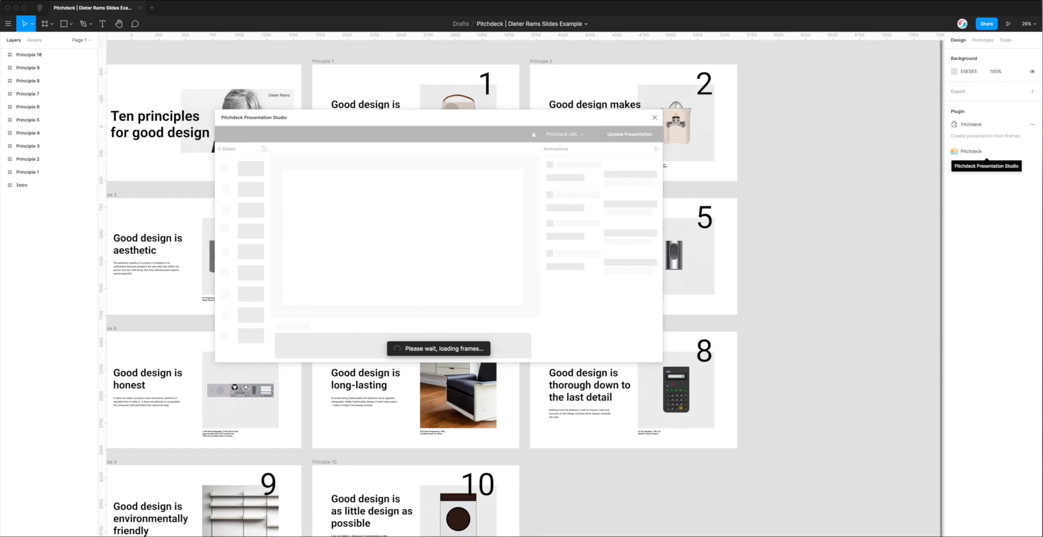
pyautogui.moveTo(430, 191)
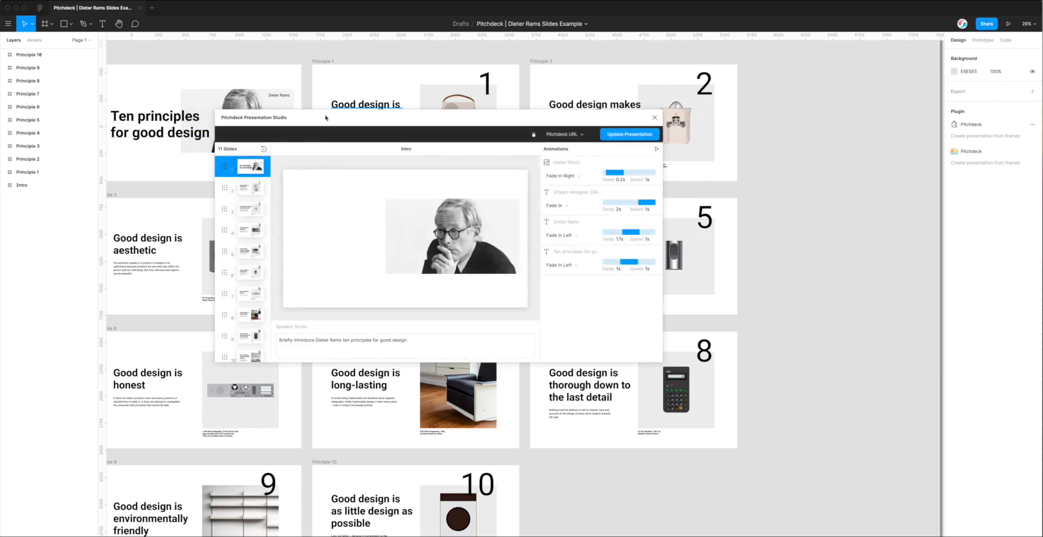
# - Move the Pitchdeck window off the top slides and preview the Intro slide again
pyautogui.moveTo(324, 117); pyautogui.dragTo(450, 147)
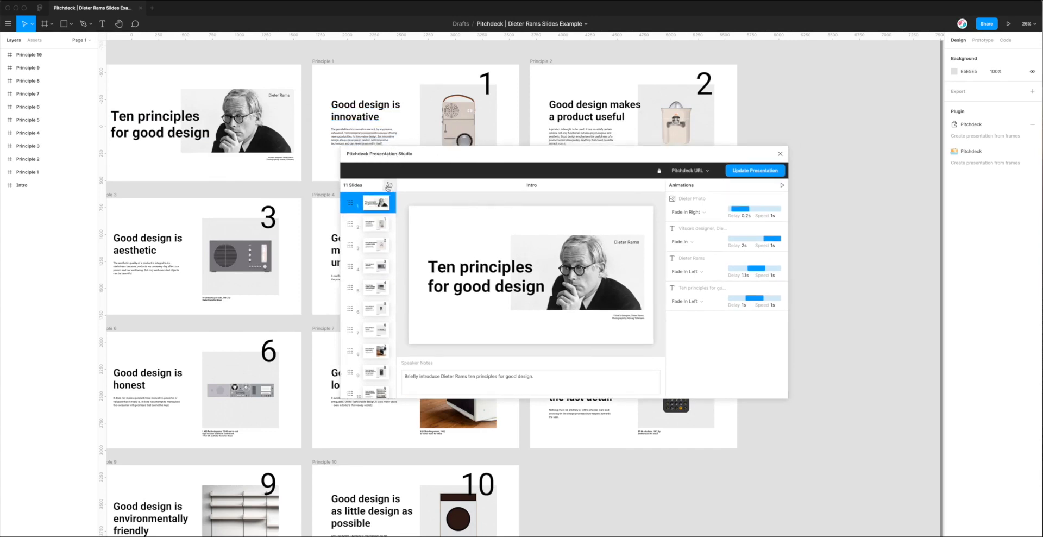
pyautogui.moveTo(368, 204)
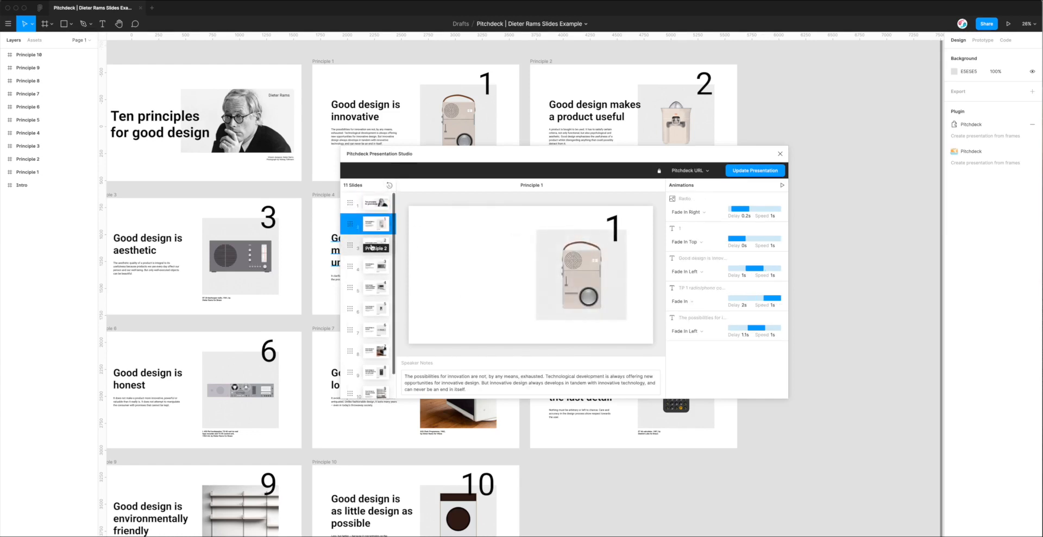
pyautogui.click(368, 201)
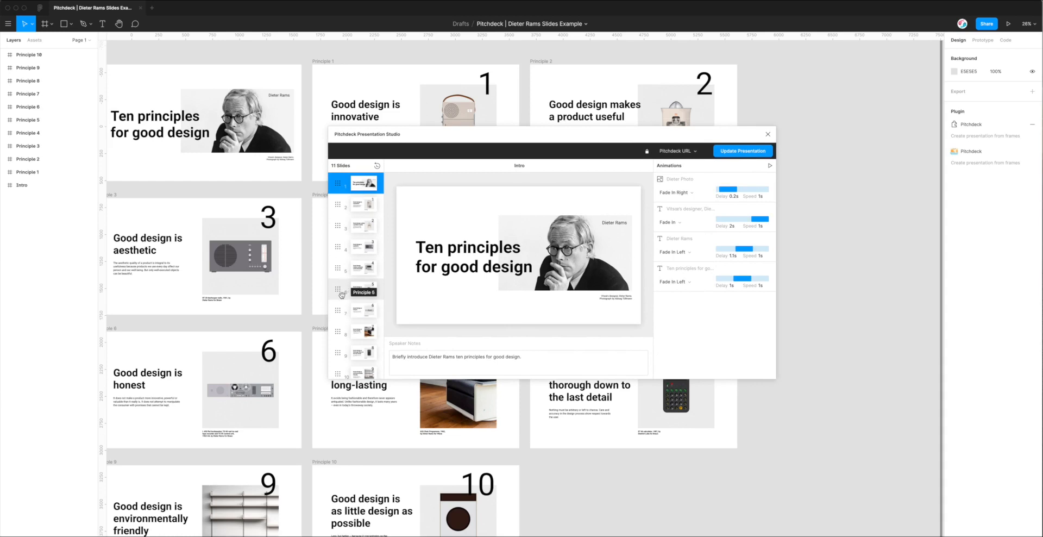
pyautogui.moveTo(341, 266)
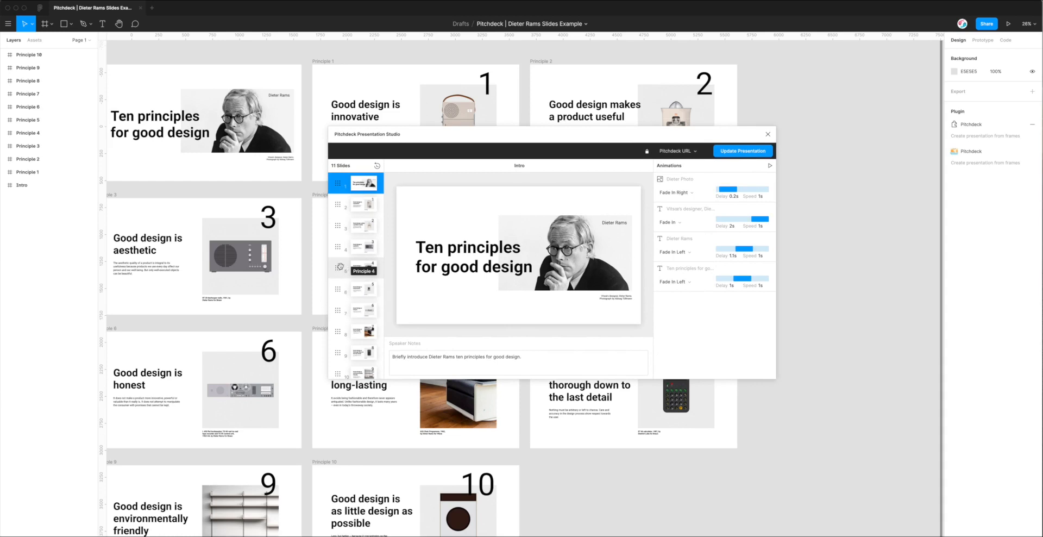
pyautogui.moveTo(340, 248)
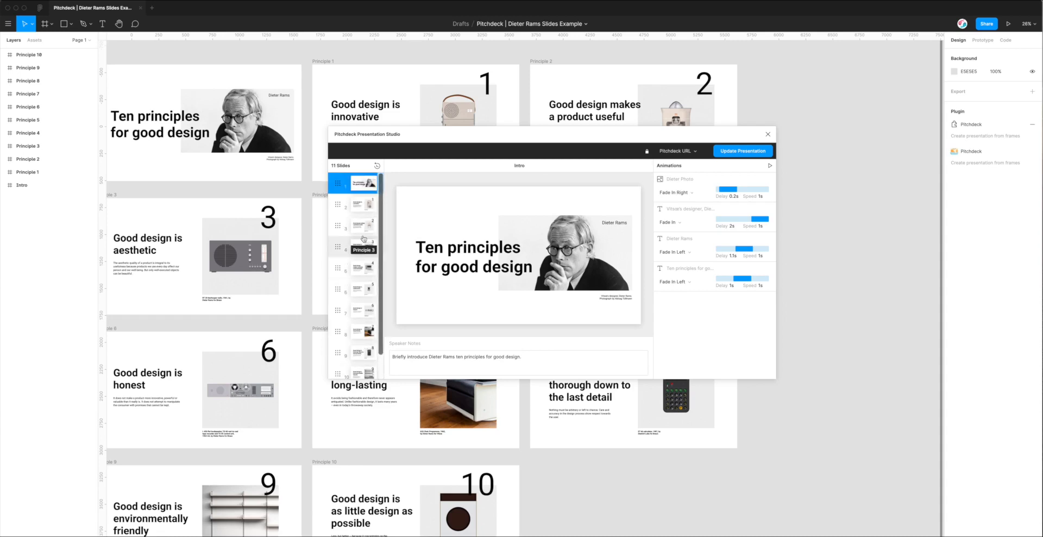
# - Reorder the slide list so Principle 10 leads, then preview Principle 10, Intro and Principle 4
pyautogui.click(363, 225)
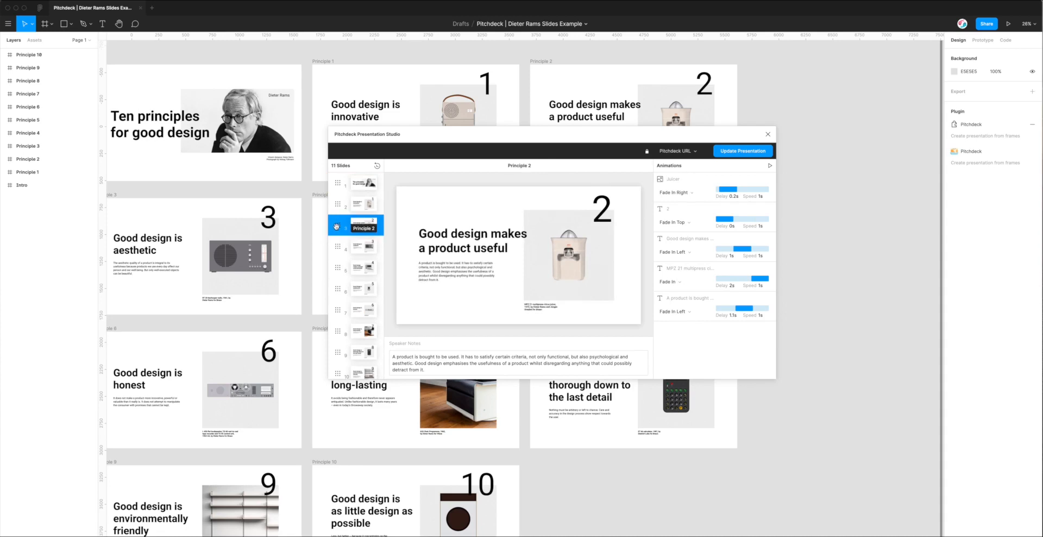
pyautogui.scroll(-3)
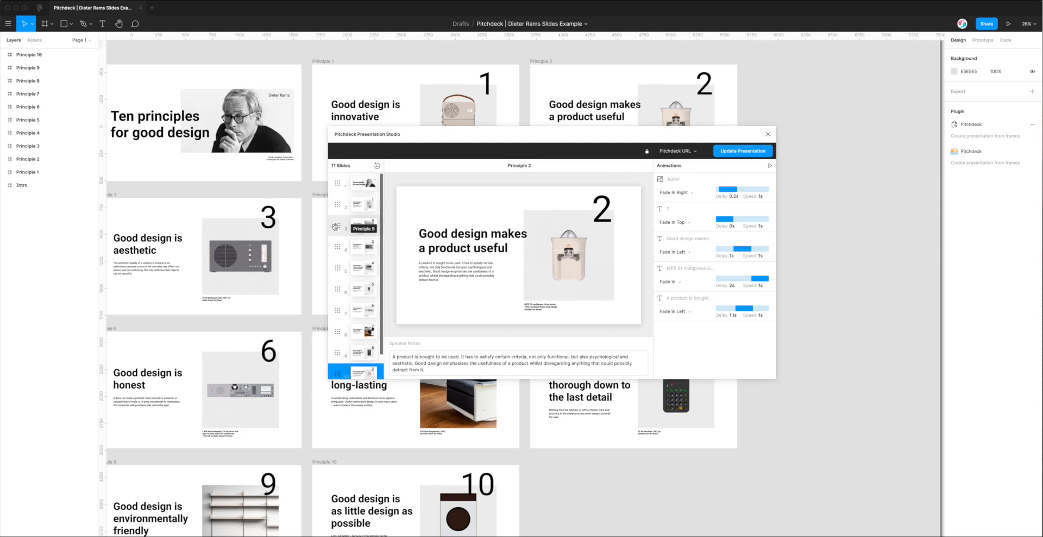
pyautogui.scroll(-3)
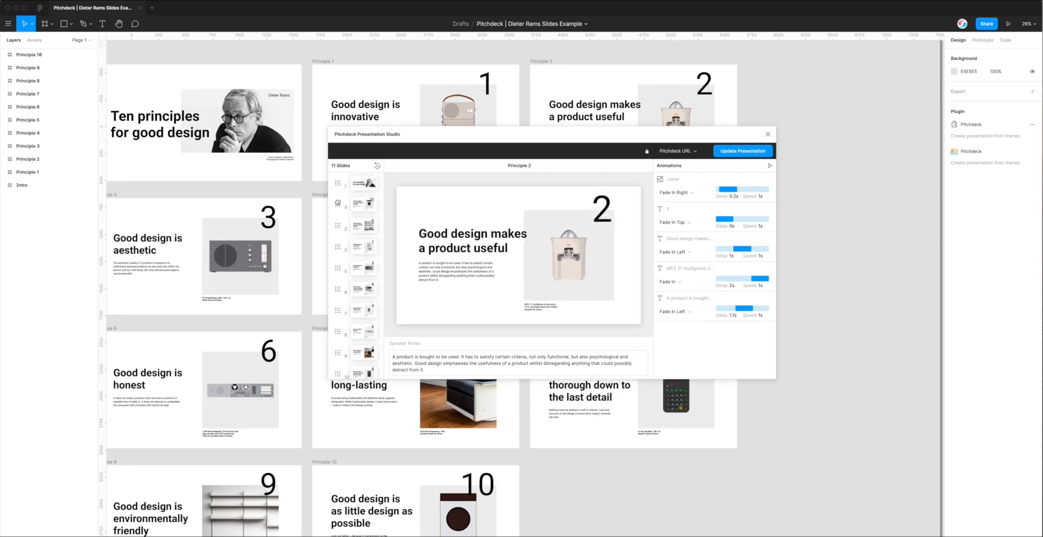
pyautogui.moveTo(364, 184)
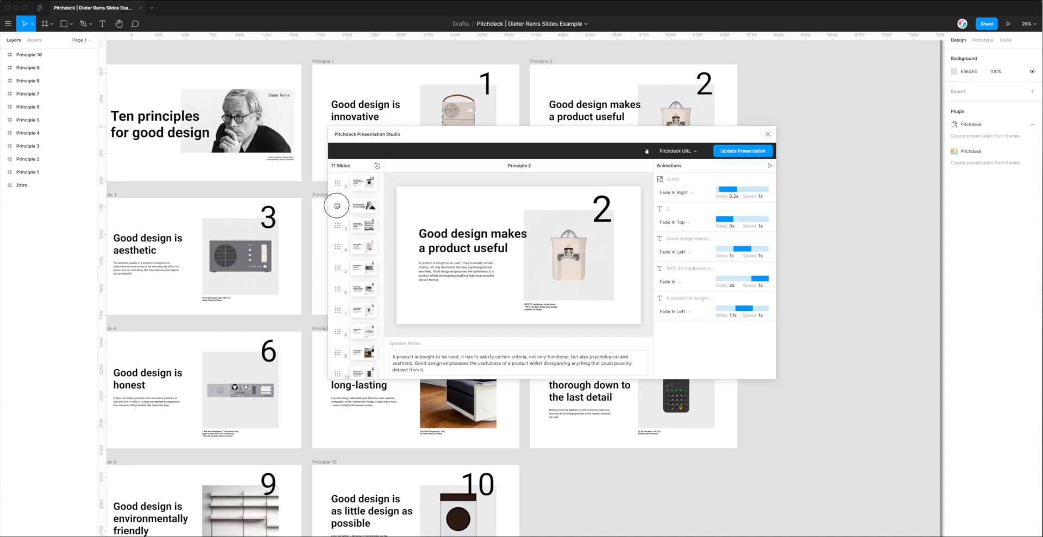
pyautogui.click(362, 182)
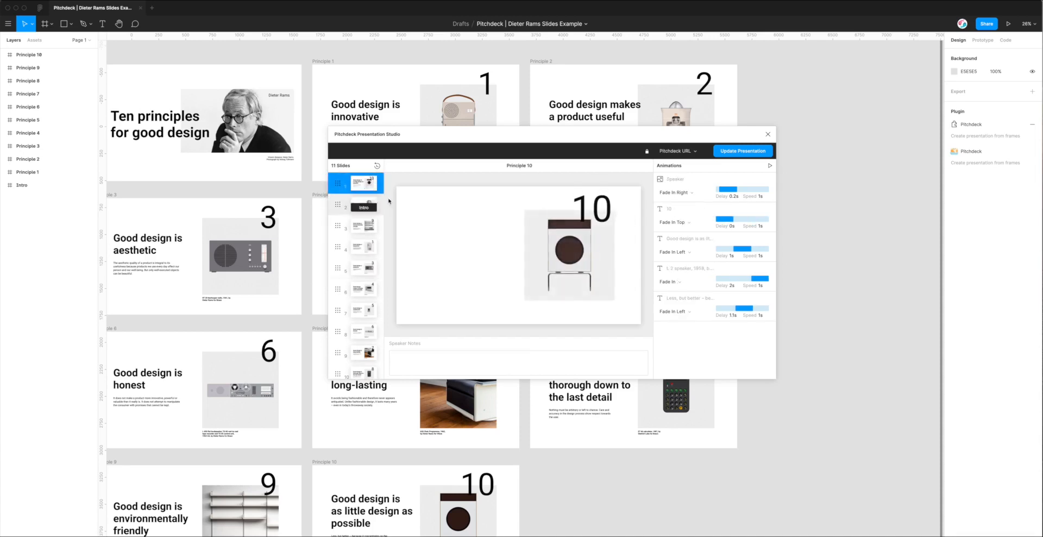
pyautogui.click(363, 204)
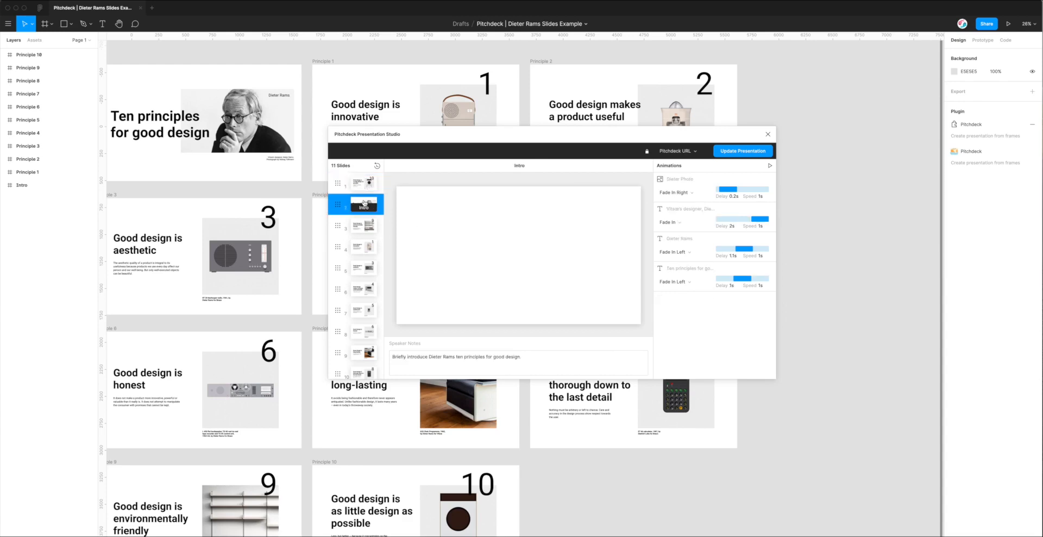
pyautogui.click(363, 226)
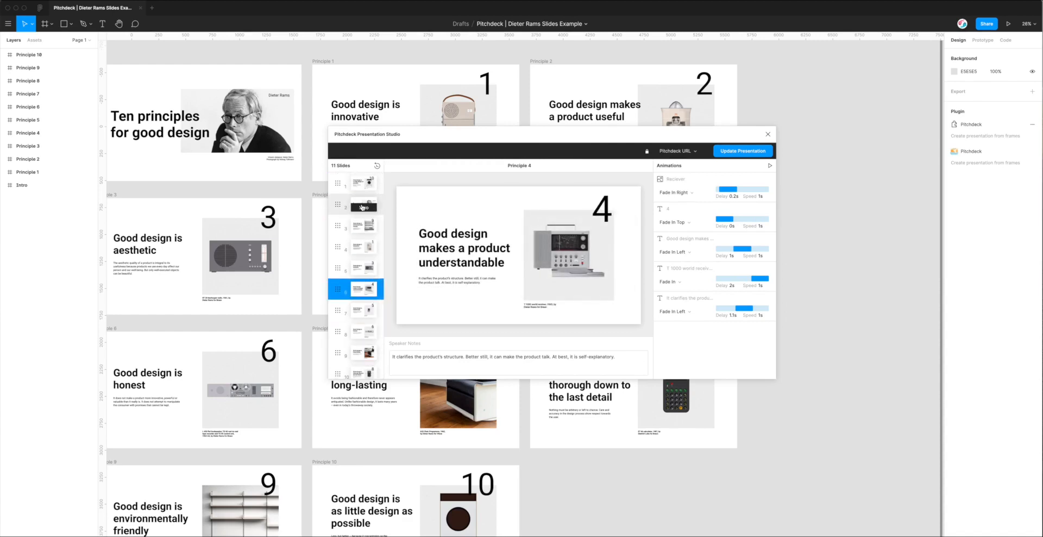
pyautogui.click(363, 204)
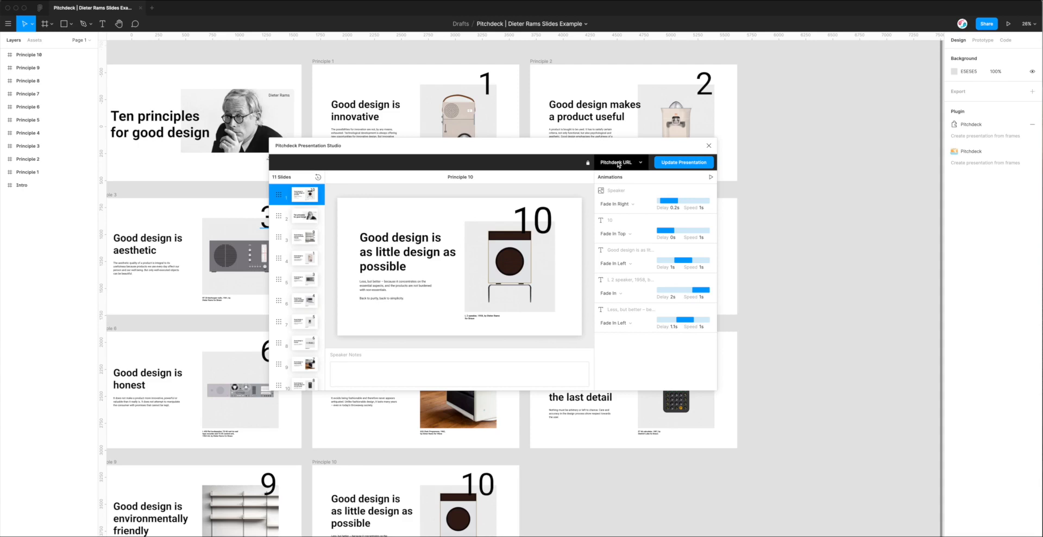
# - Switch the Pitchdeck export format from URL to PDF File
pyautogui.click(618, 162)
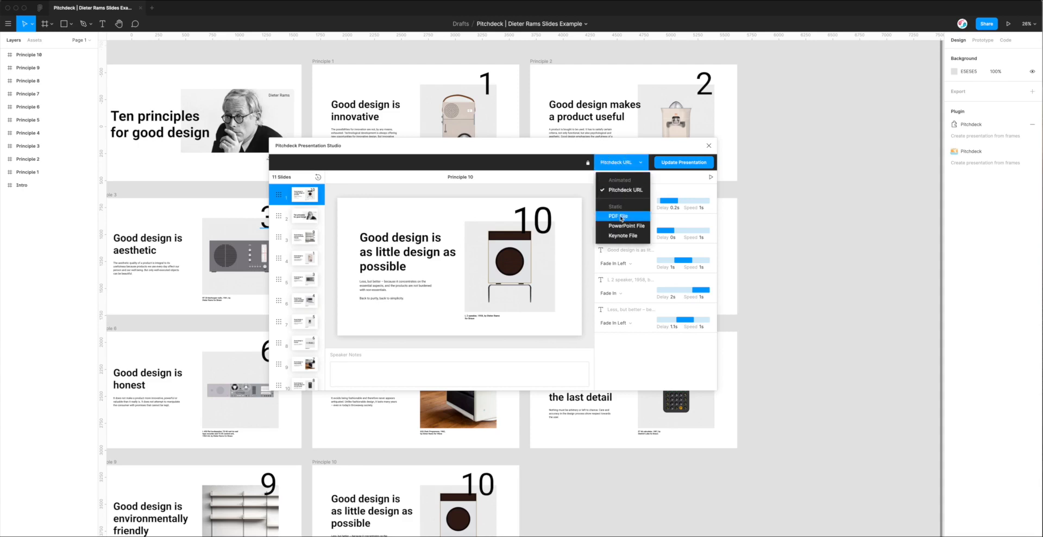
pyautogui.click(619, 216)
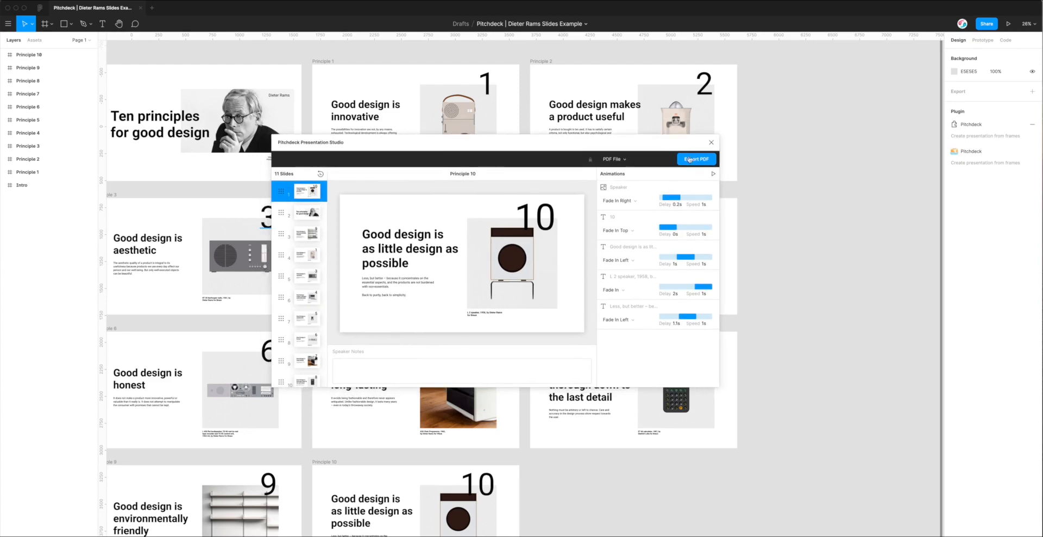
# - Export the reordered deck as a PDF and let the slides generate
pyautogui.click(696, 158)
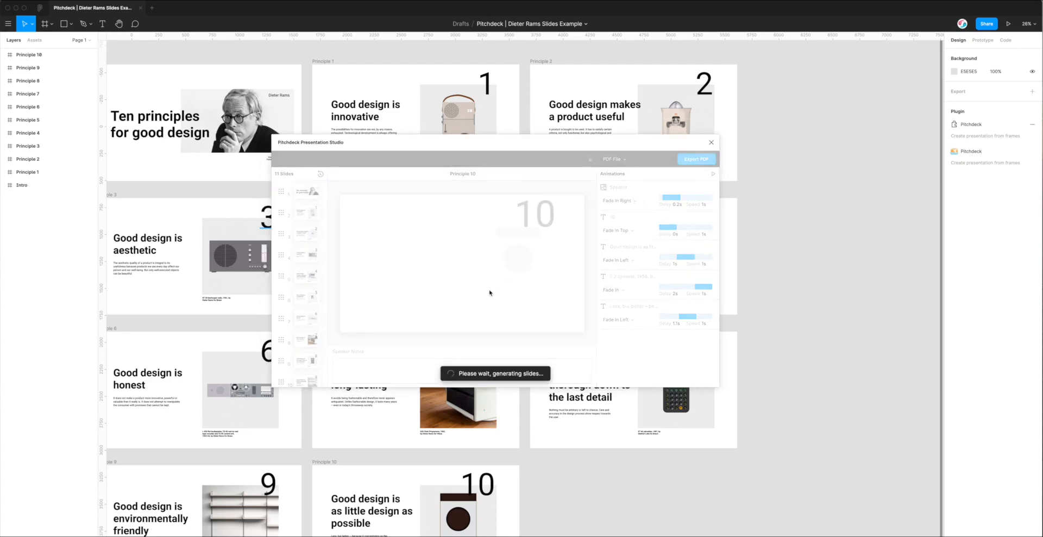
pyautogui.moveTo(431, 355)
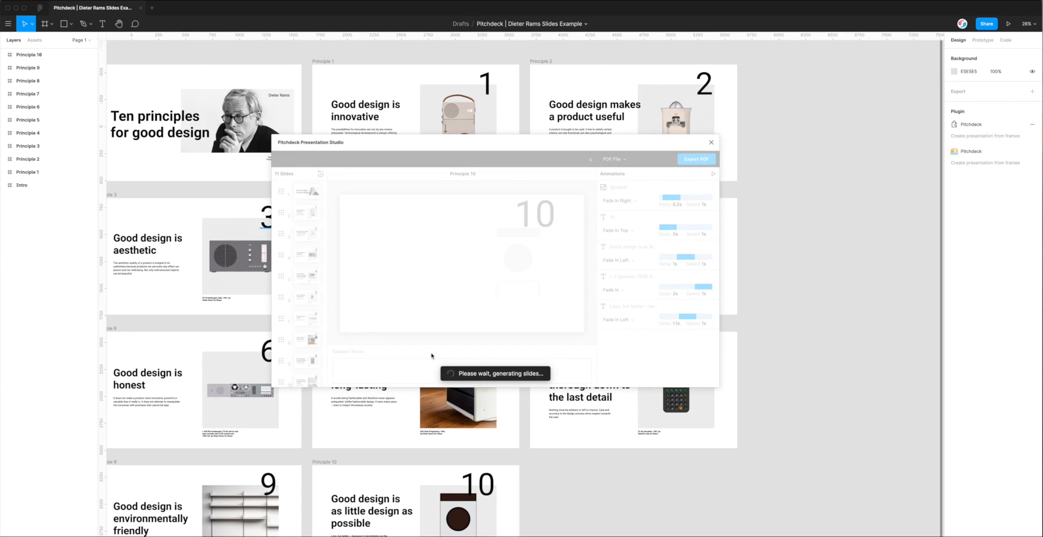
pyautogui.moveTo(426, 380)
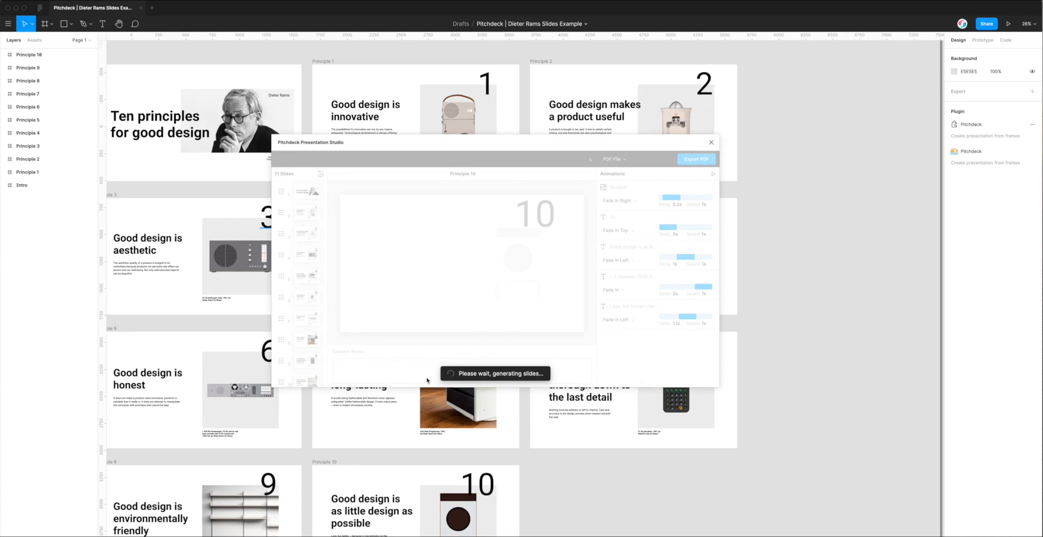
pyautogui.moveTo(576, 367)
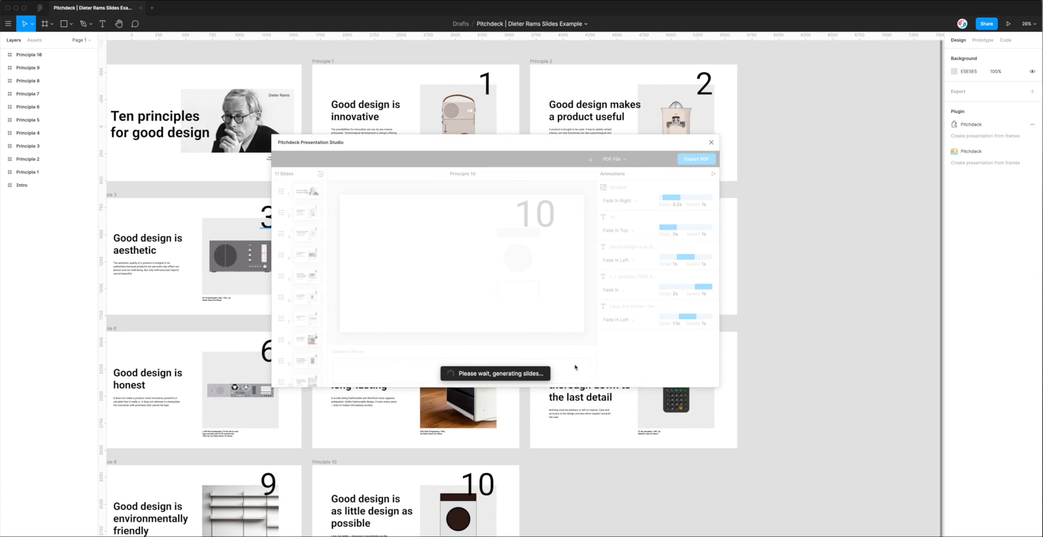
pyautogui.moveTo(487, 347)
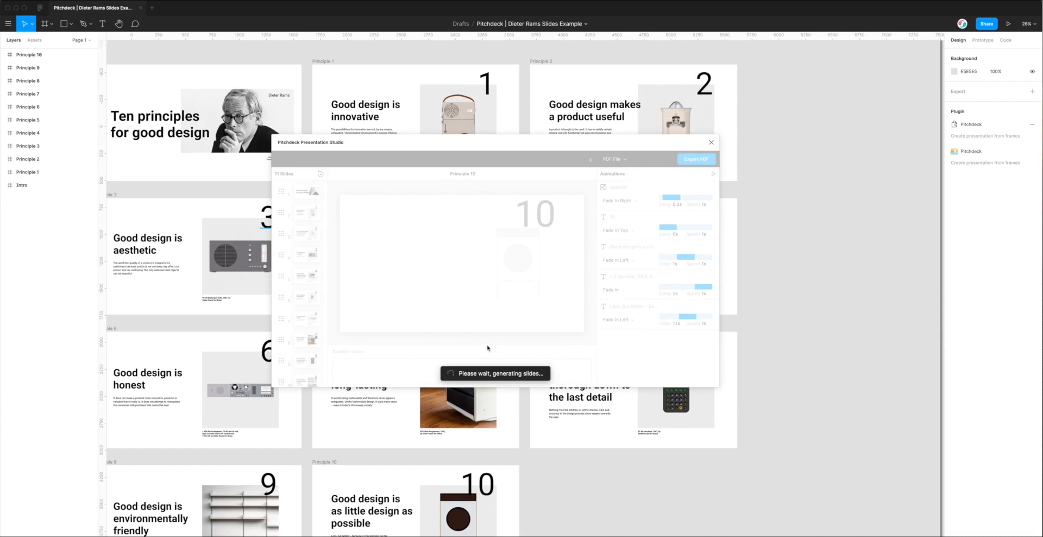
pyautogui.moveTo(485, 345)
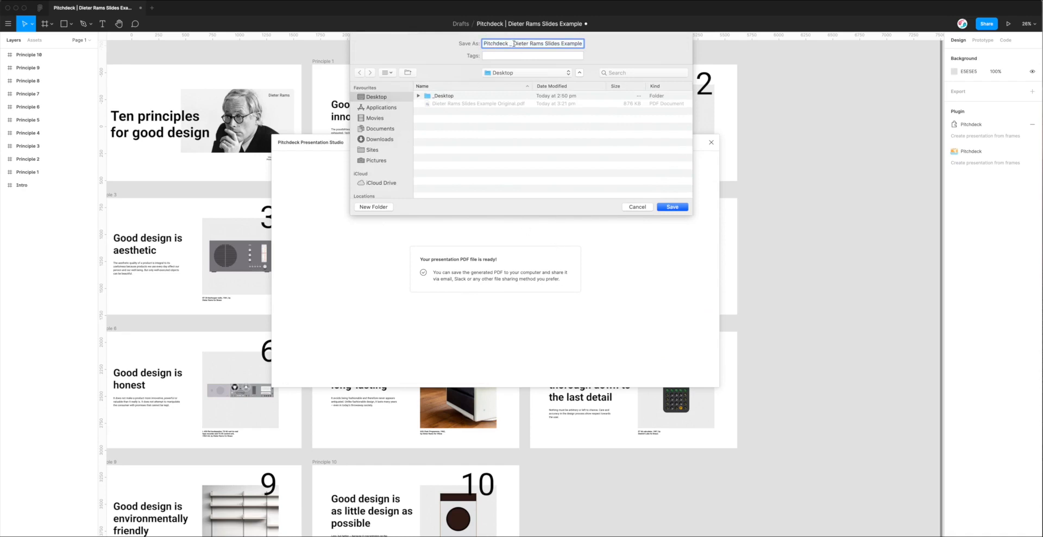
# - Save the exported PDF to the Desktop and preview it in Quick Look
pyautogui.click(499, 43)
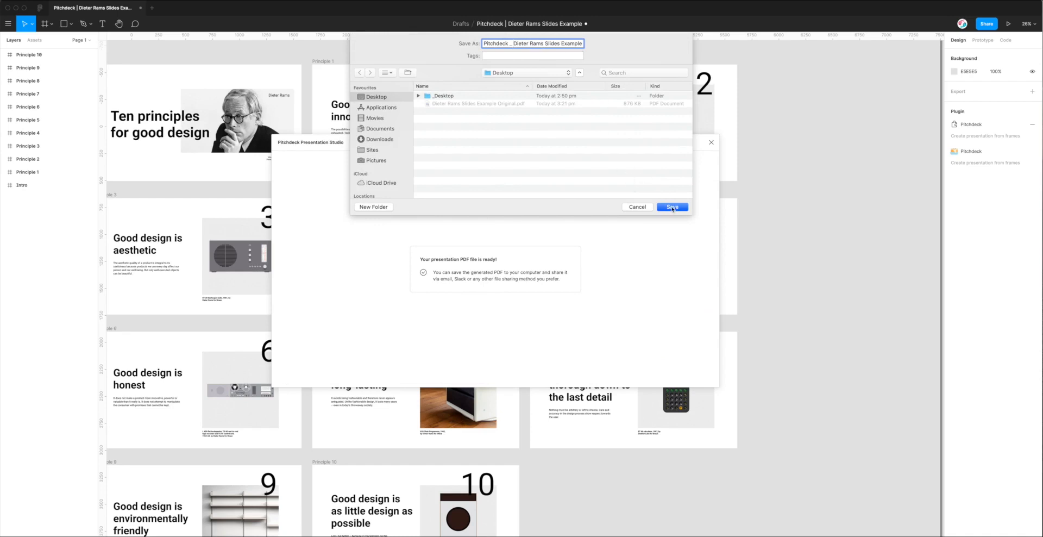
pyautogui.click(671, 206)
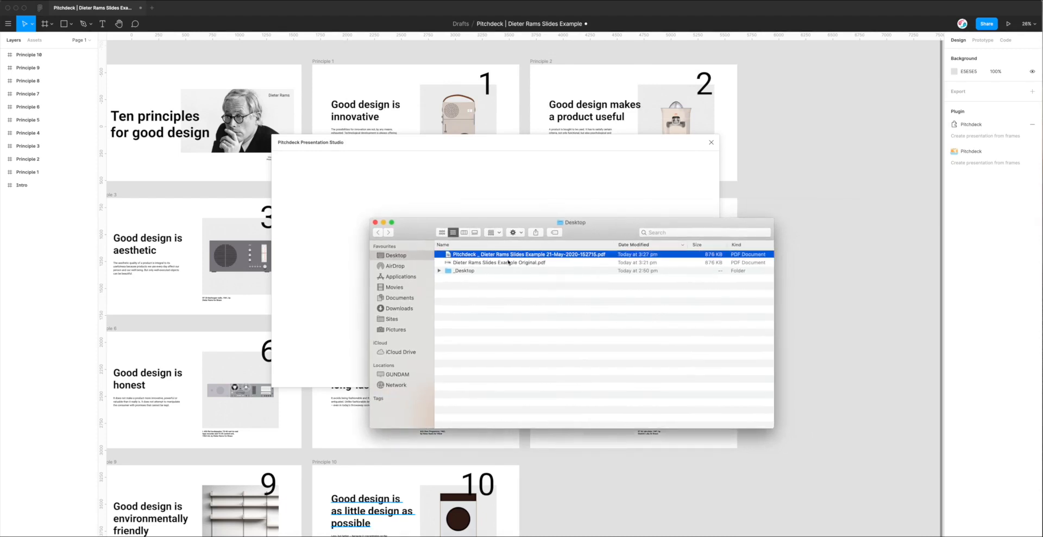
pyautogui.doubleClick(507, 254)
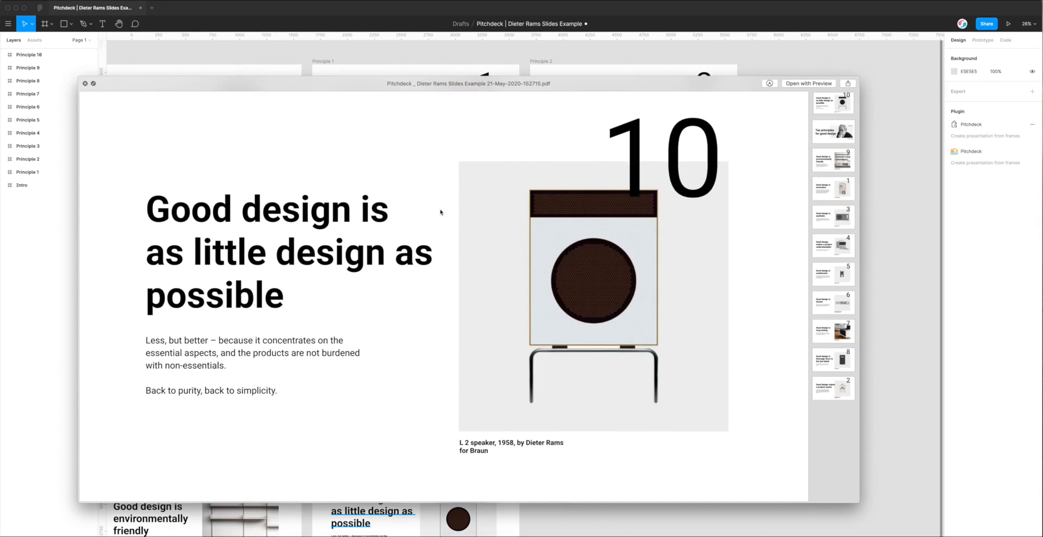
pyautogui.moveTo(721, 141)
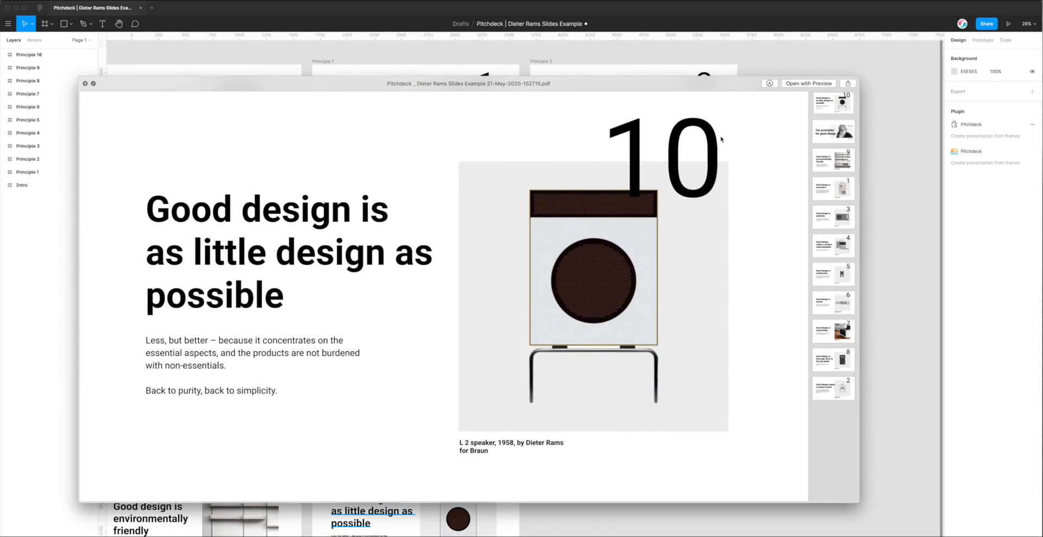
pyautogui.moveTo(721, 140)
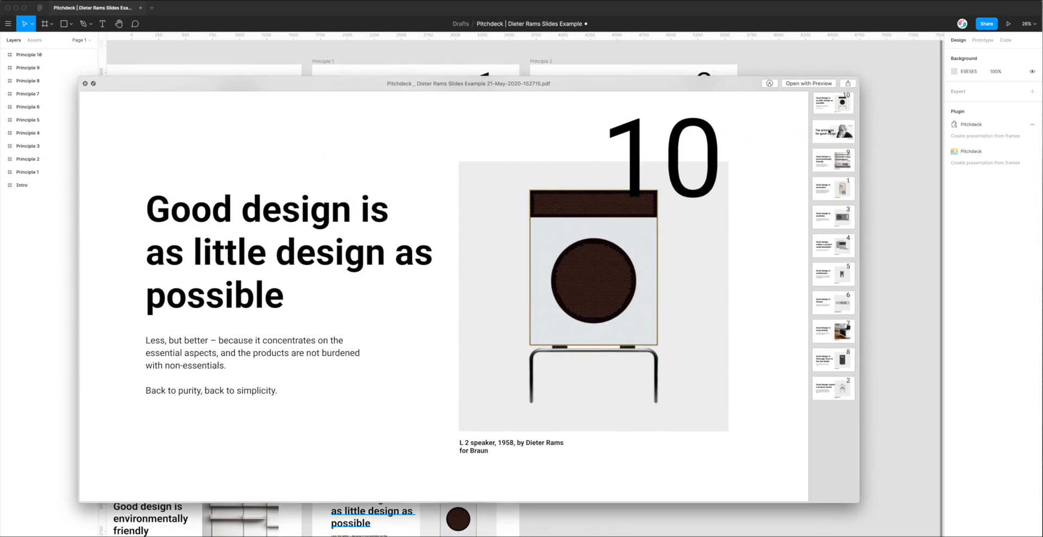
# - Review the PDF pages Intro, 9, Principle 8 and Principle 2, then close Quick Look
pyautogui.click(833, 131)
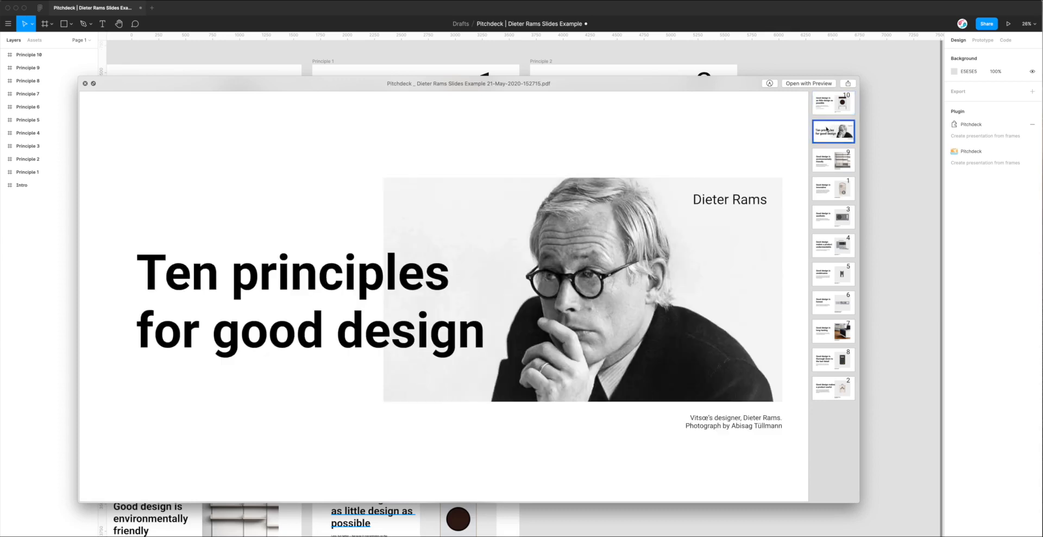
pyautogui.click(832, 158)
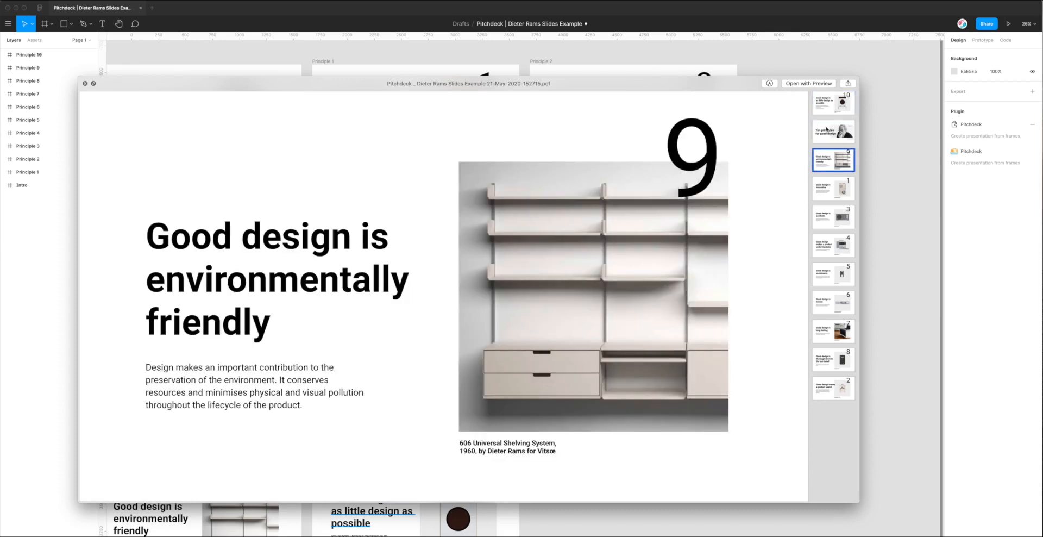
pyautogui.click(833, 272)
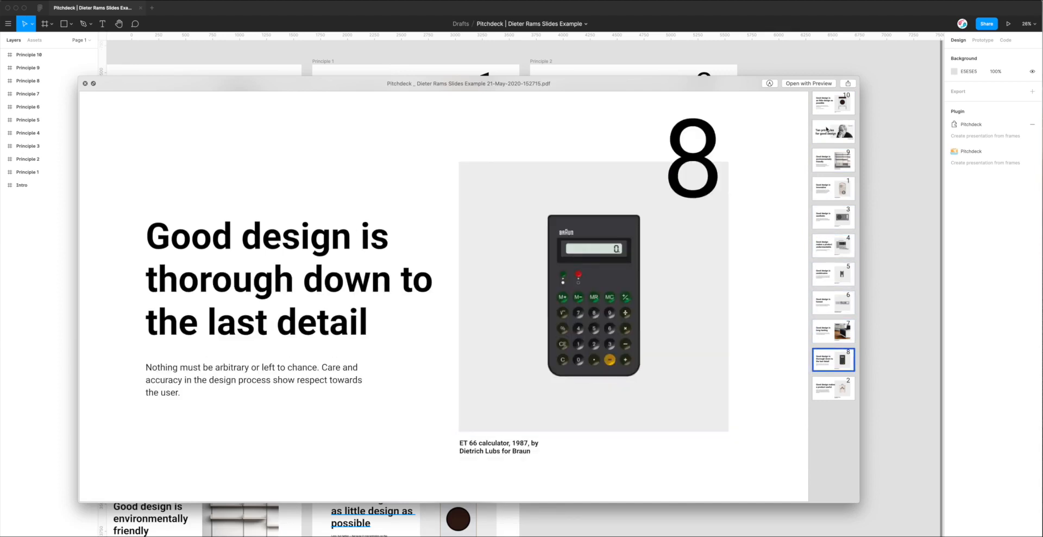
pyautogui.click(833, 388)
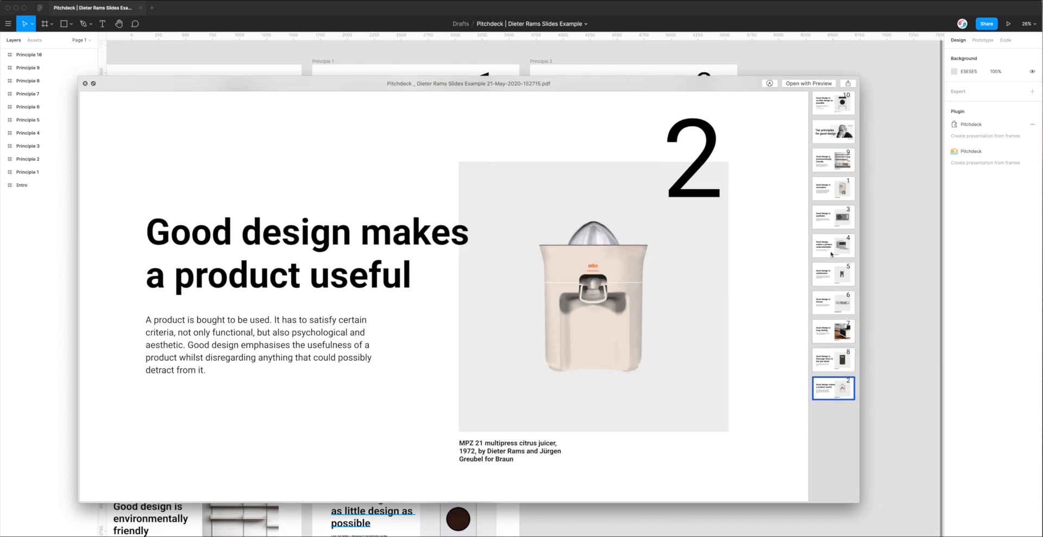
pyautogui.click(832, 106)
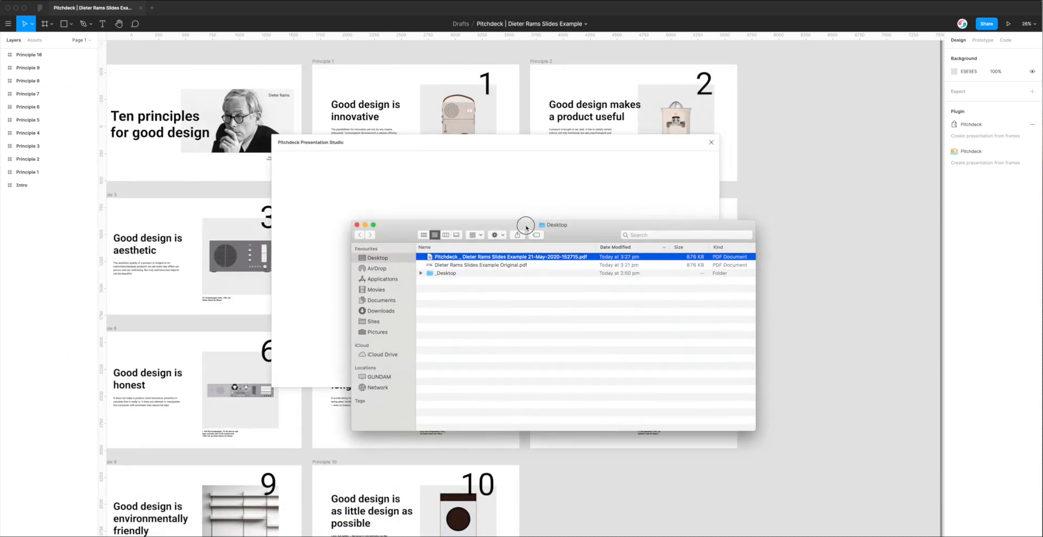
pyautogui.click(480, 265)
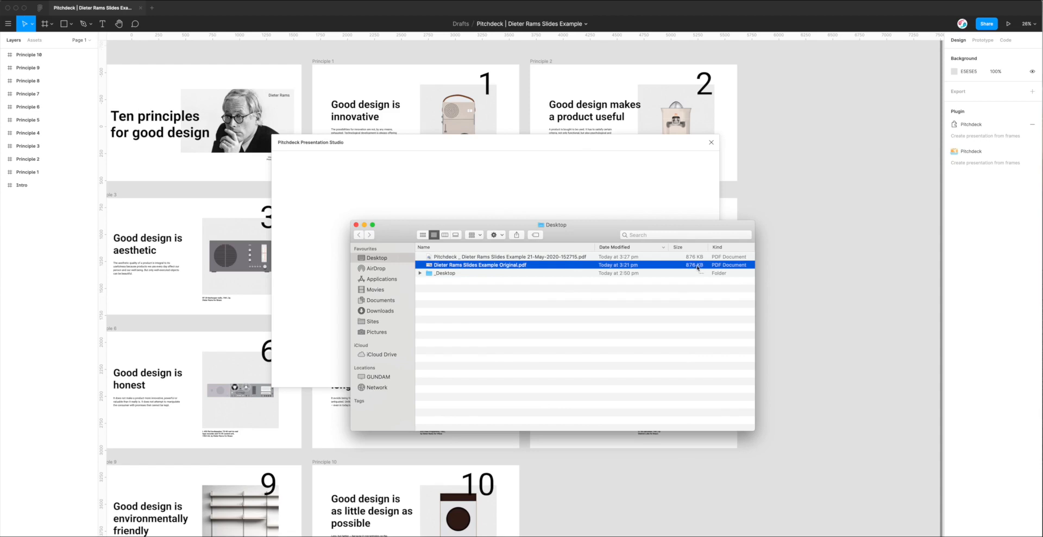
pyautogui.click(505, 256)
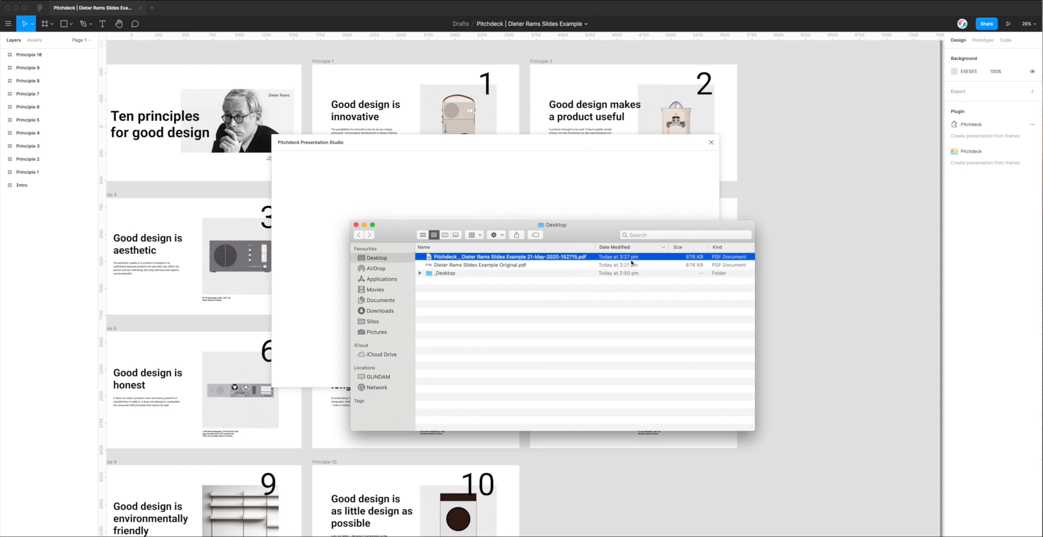
pyautogui.click(480, 265)
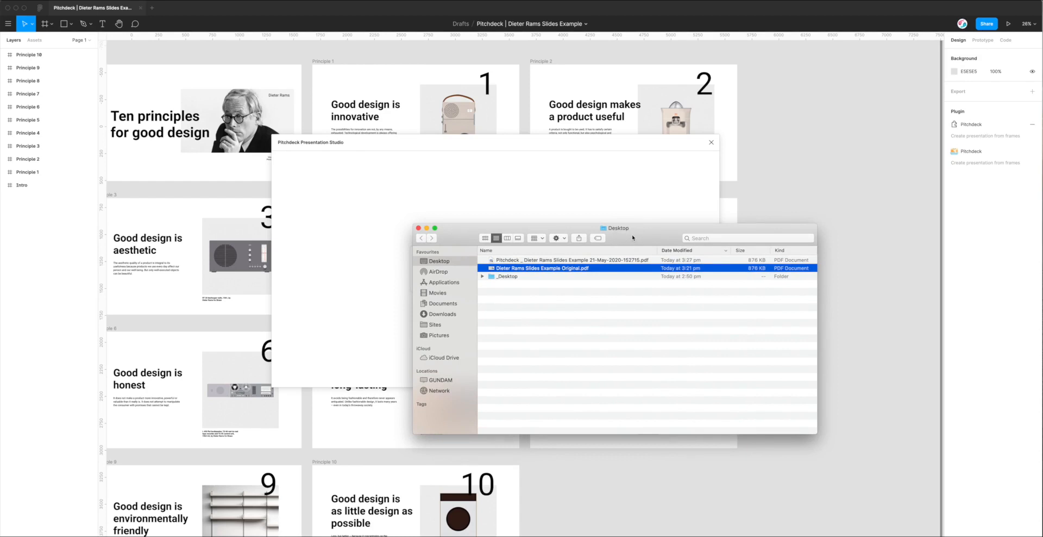
pyautogui.moveTo(630, 227); pyautogui.dragTo(574, 227)
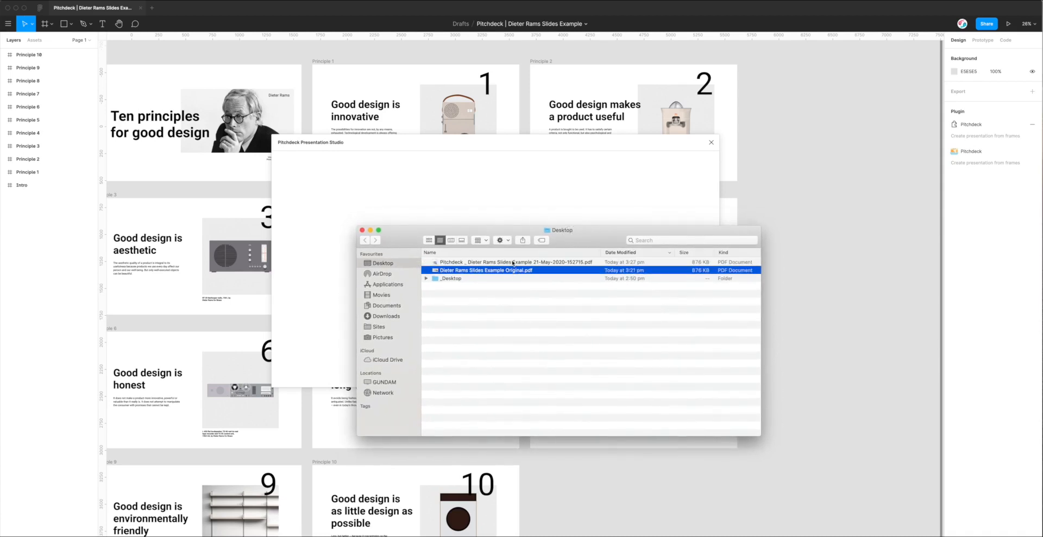
# - Preview the exported Pitchdeck PDF again in Quick Look and scroll through it
pyautogui.doubleClick(483, 270)
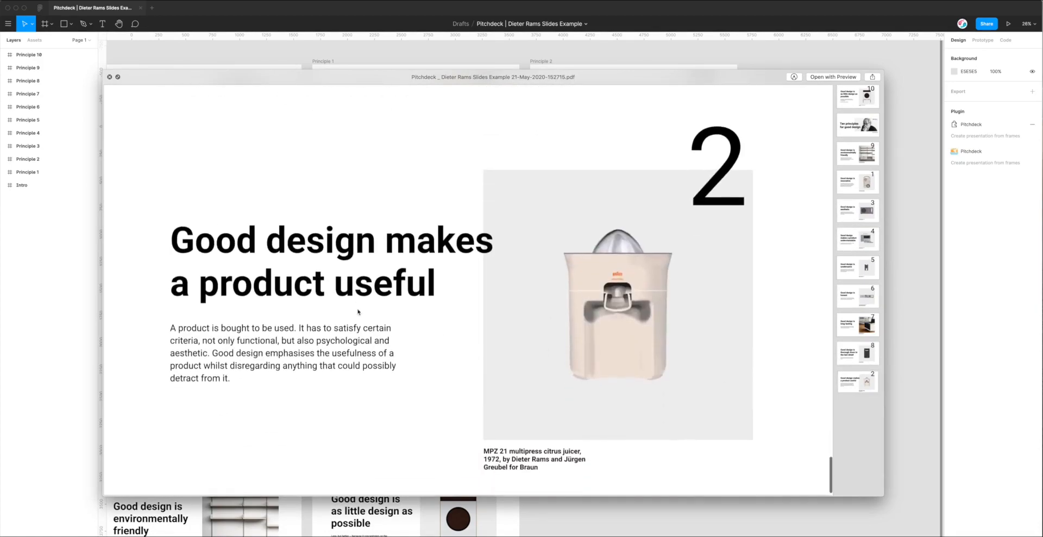
pyautogui.scroll(-3)
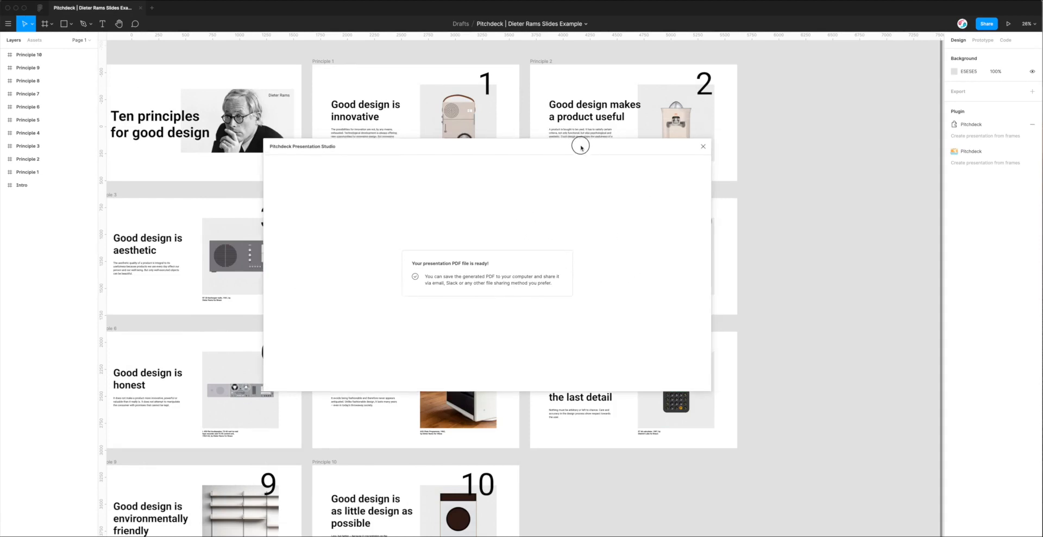
# - Close the Pitchdeck window and return to the canvas, selecting the Principle 7 frame
pyautogui.click(703, 146)
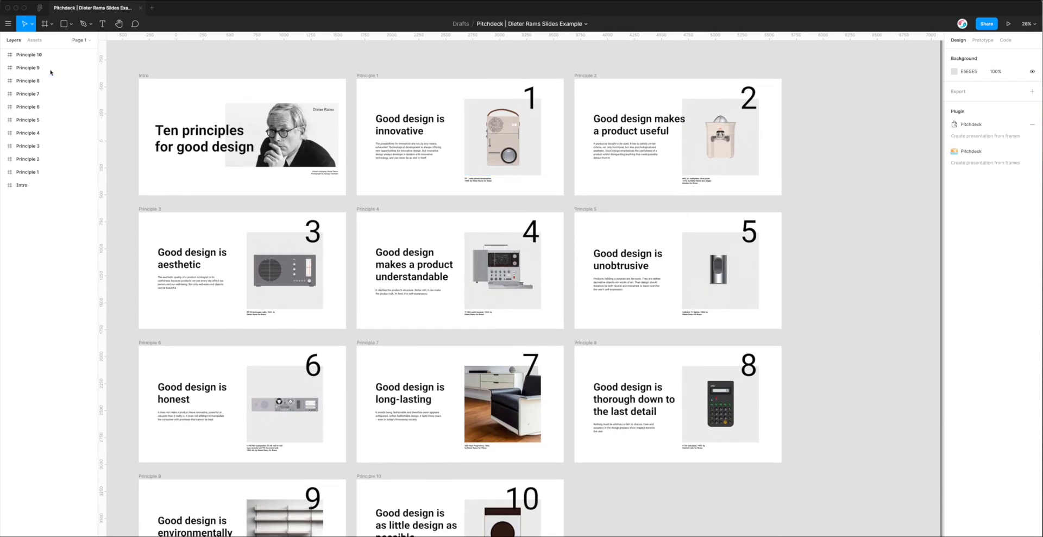
pyautogui.click(459, 404)
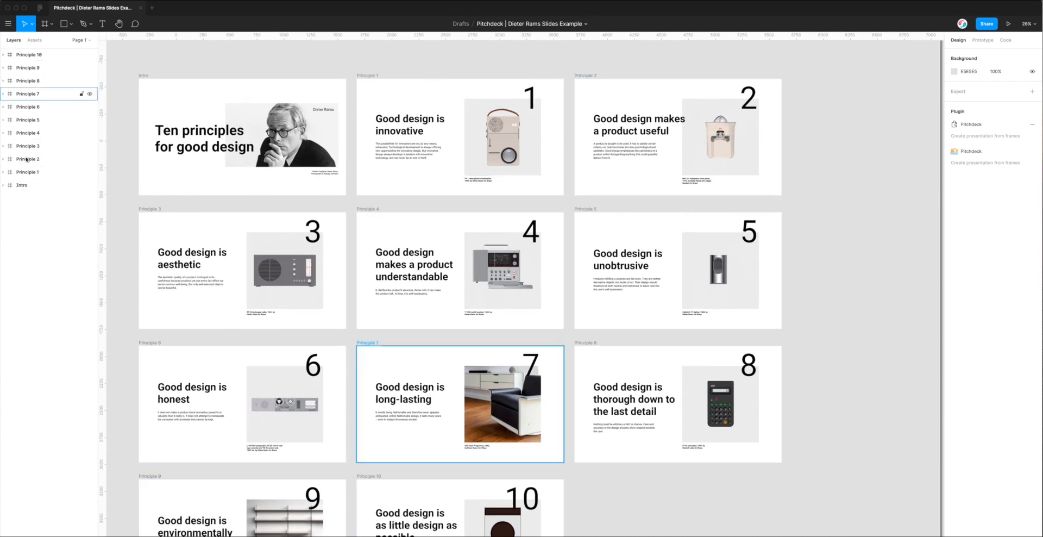
pyautogui.click(28, 120)
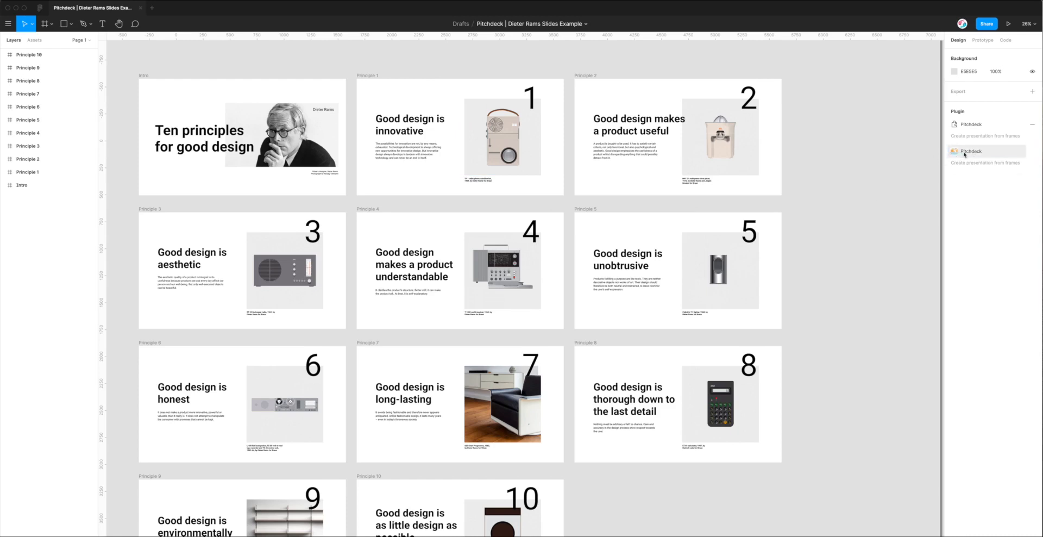
# - Launch the Pitchdeck Presentation Studio from the right sidebar and let it load the slides
pyautogui.click(970, 151)
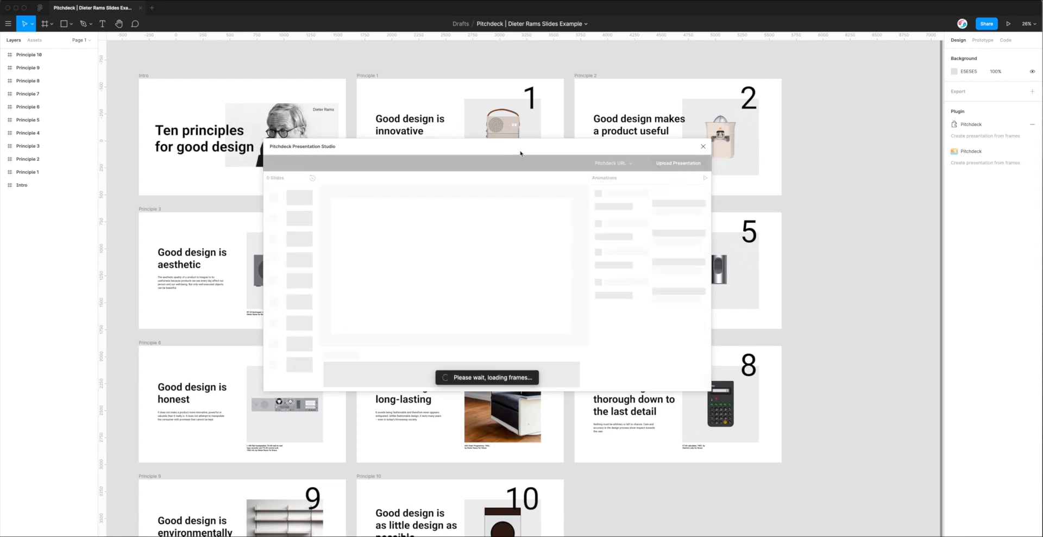
pyautogui.moveTo(522, 154)
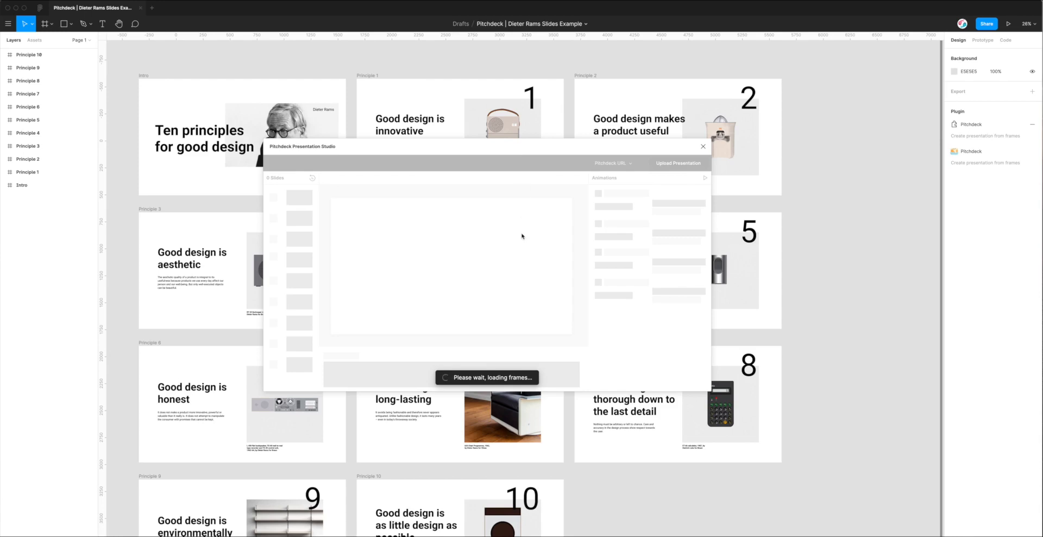
pyautogui.moveTo(522, 235)
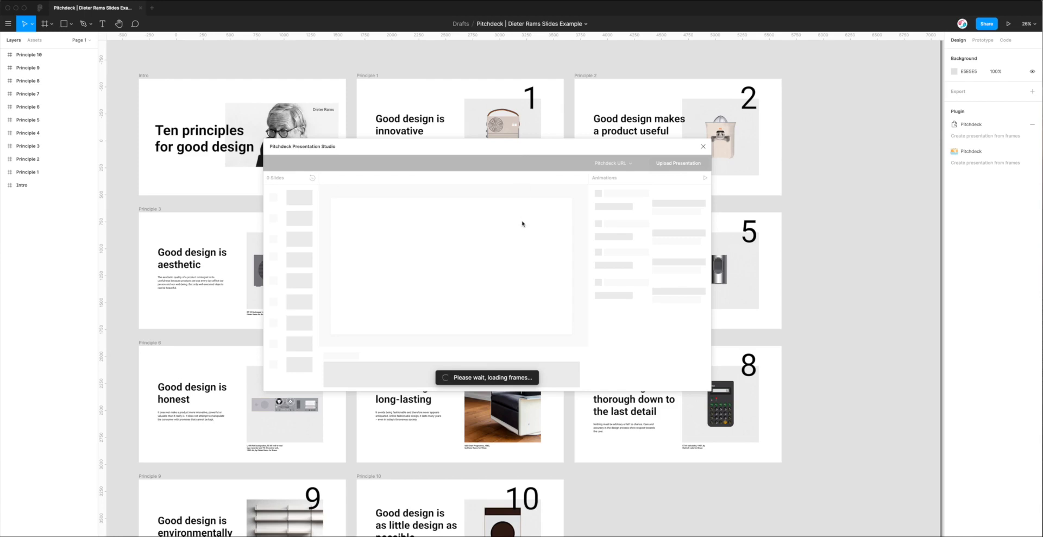
pyautogui.moveTo(522, 222)
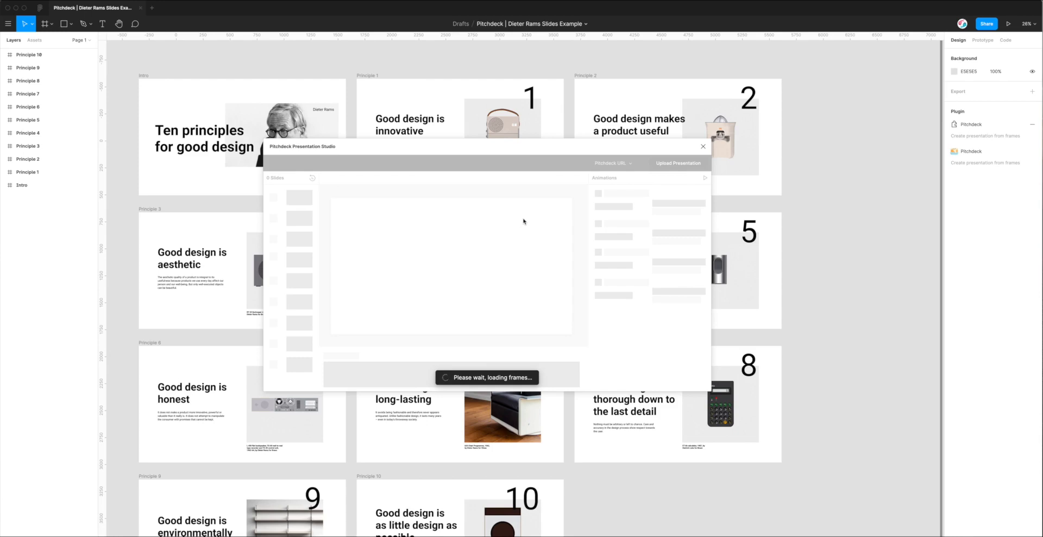
pyautogui.moveTo(437, 365)
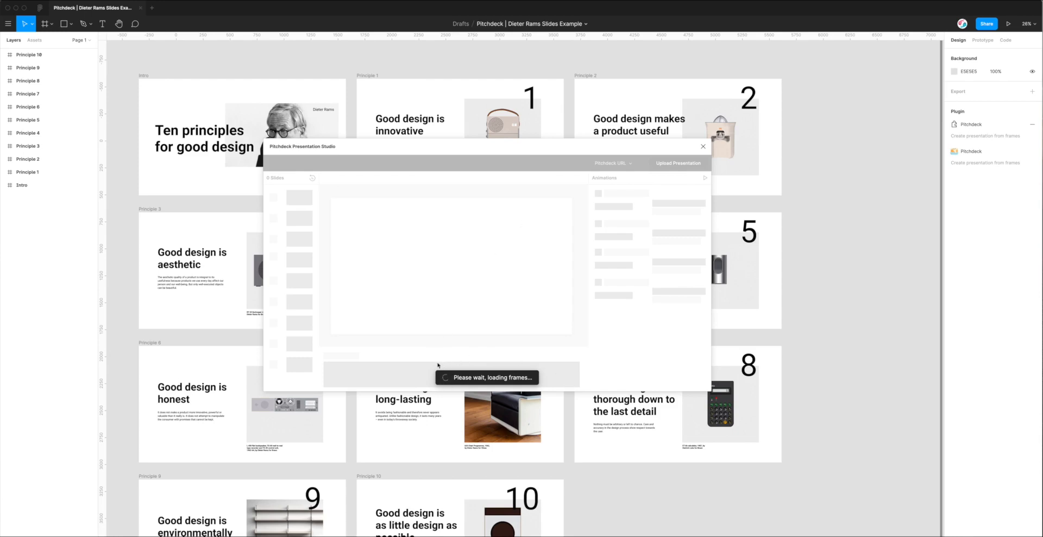
pyautogui.moveTo(306, 226)
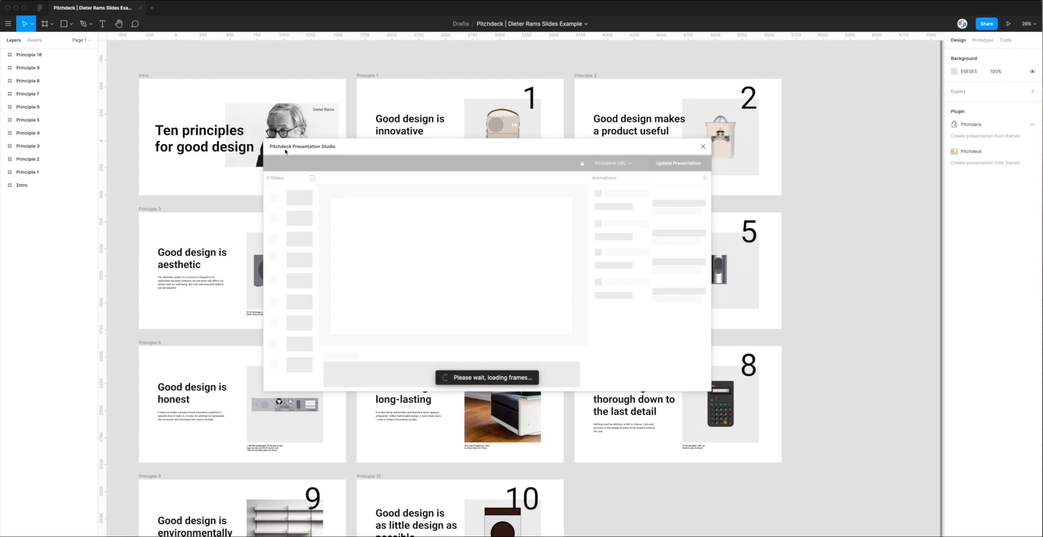
pyautogui.moveTo(298, 185)
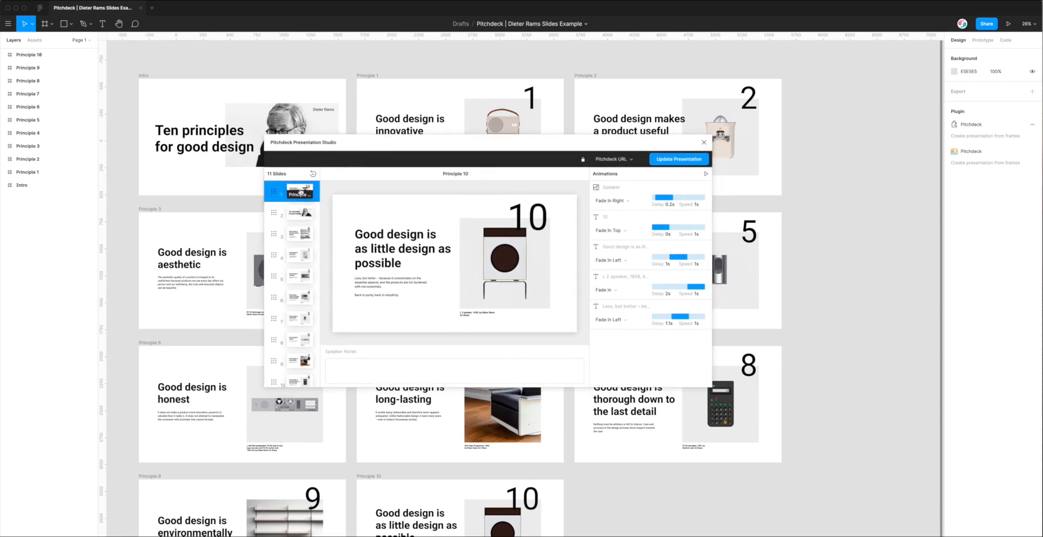
# - Preview Intro and Principle 5, then restore the original 11-slide order with Intro first
pyautogui.click(299, 212)
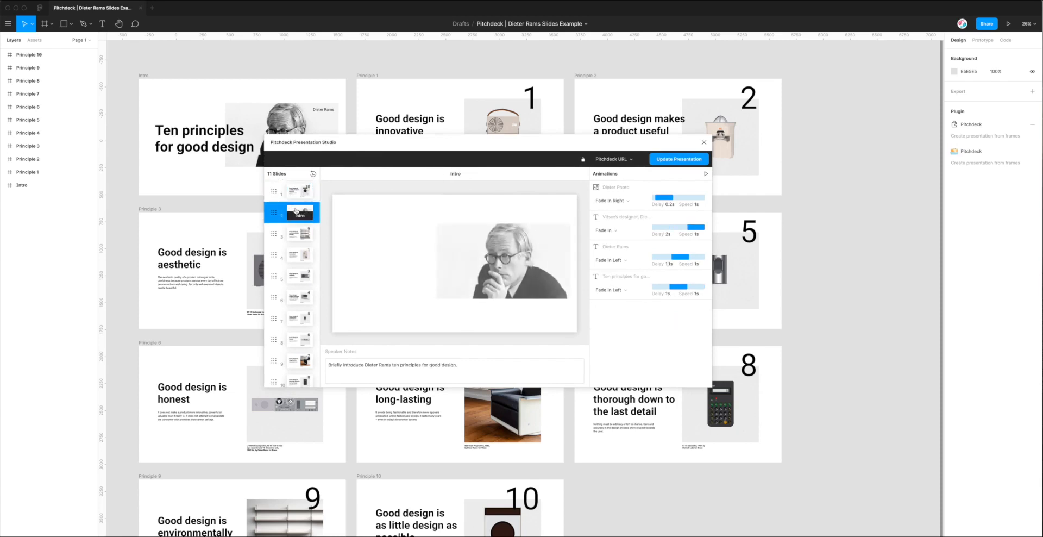
pyautogui.click(300, 235)
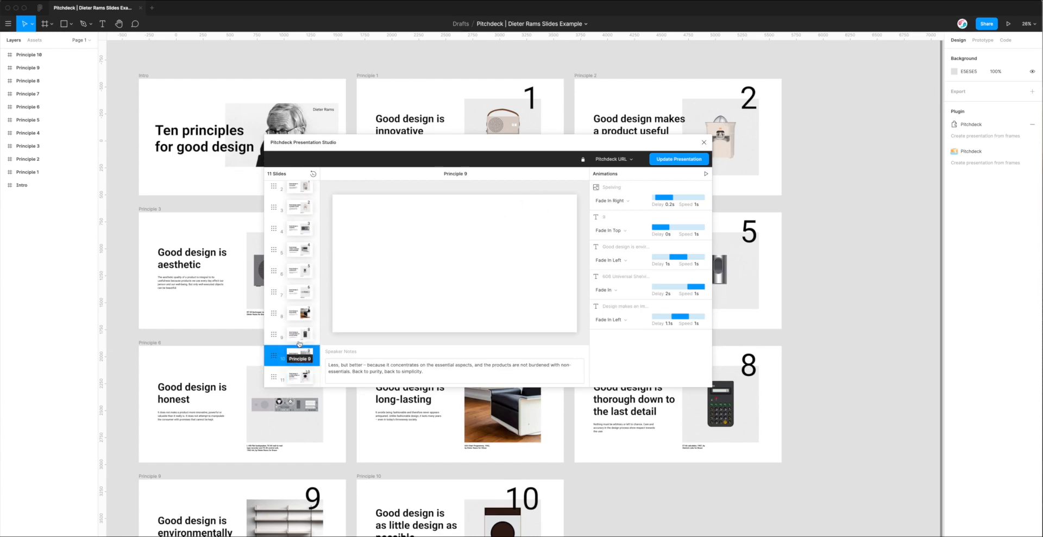
pyautogui.click(299, 296)
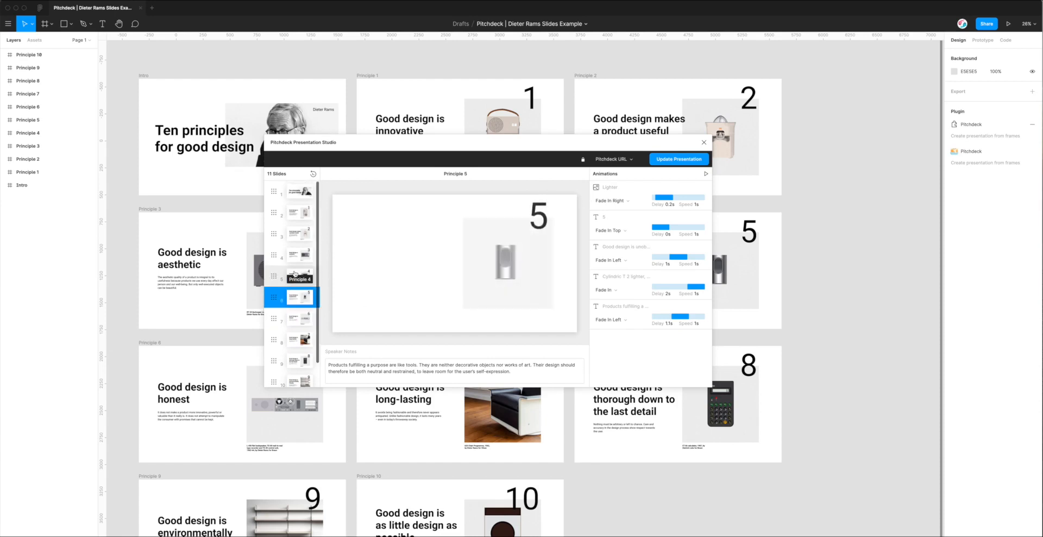
pyautogui.click(300, 191)
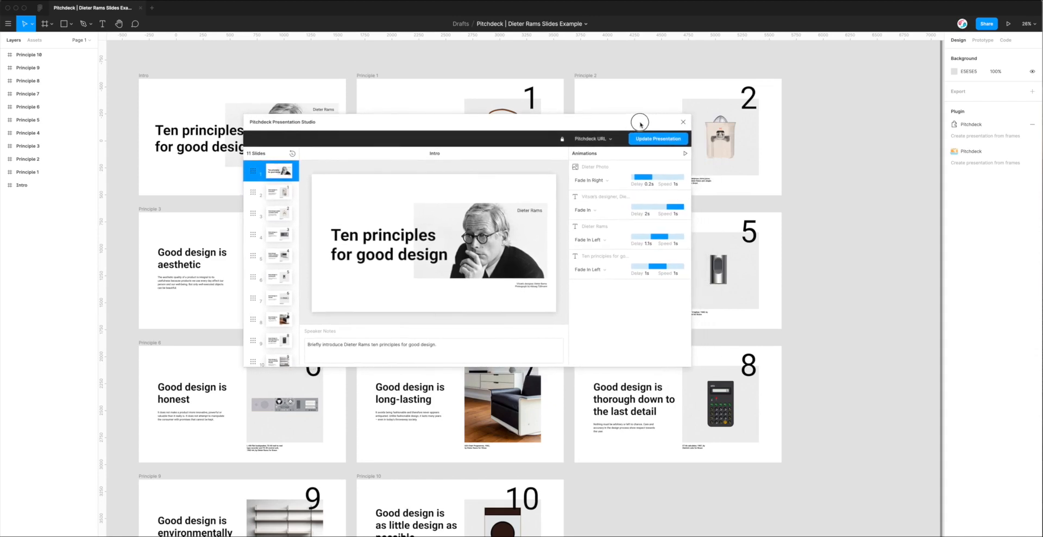
pyautogui.moveTo(520, 242)
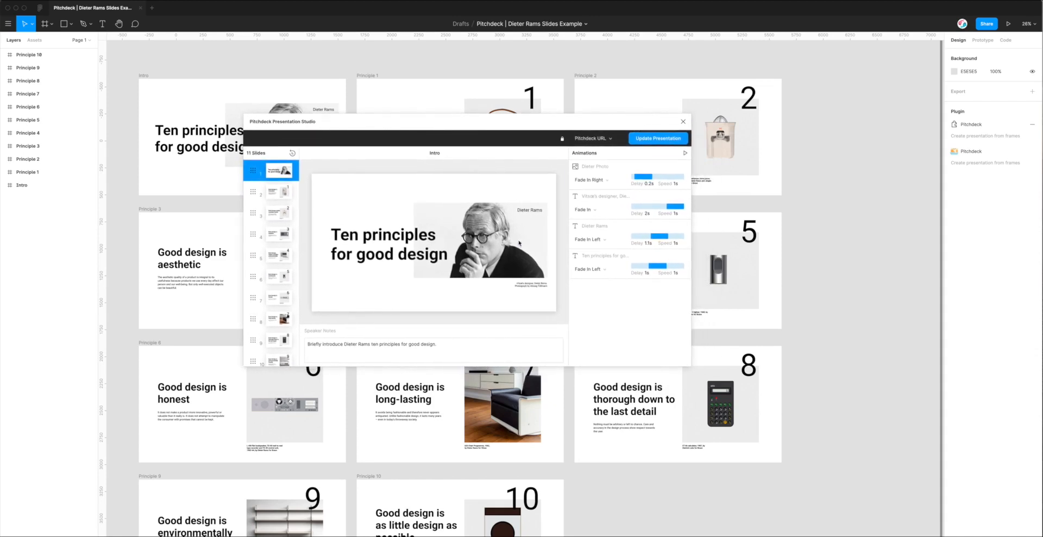
pyautogui.click(432, 349)
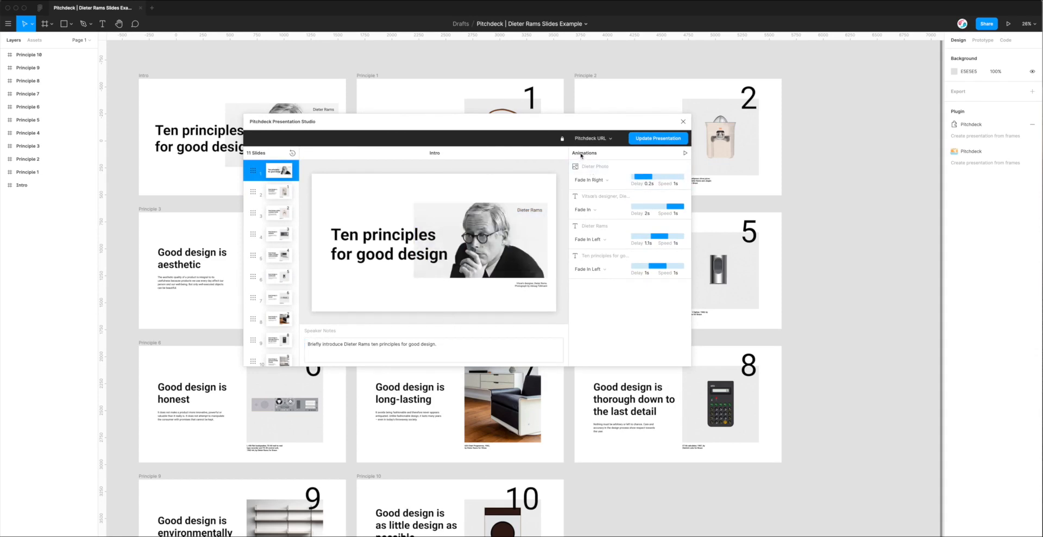
pyautogui.click(592, 138)
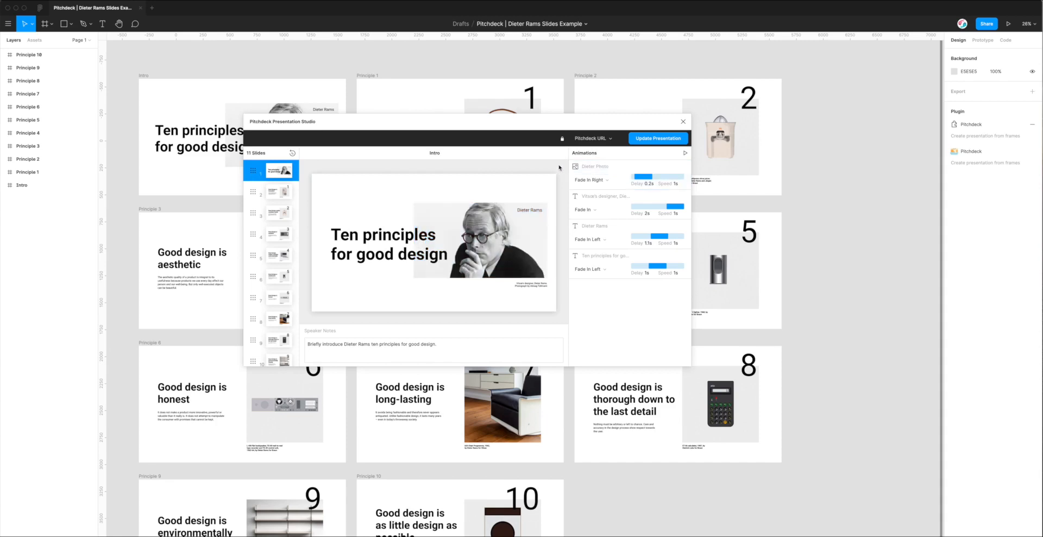
pyautogui.moveTo(418, 175)
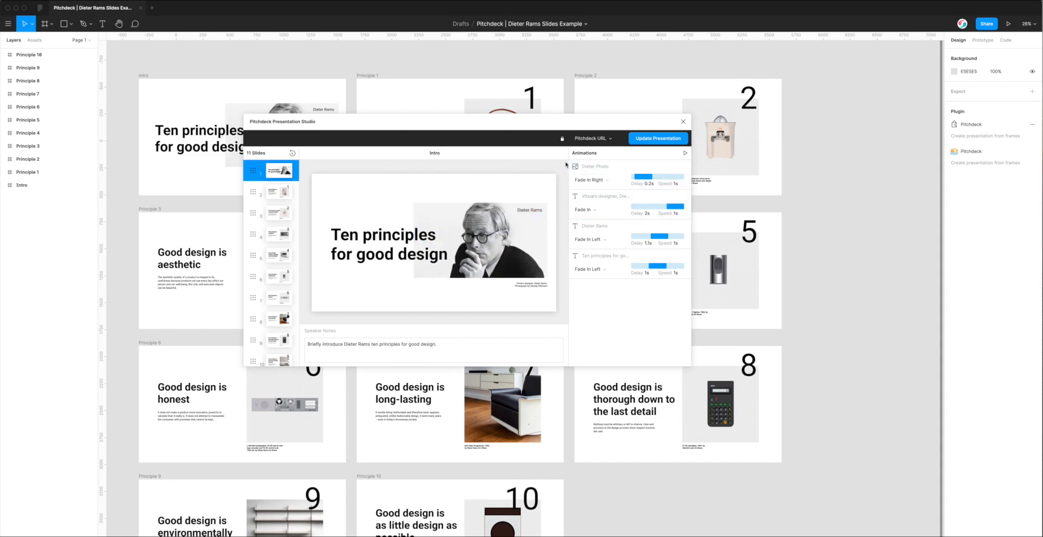
pyautogui.moveTo(561, 165)
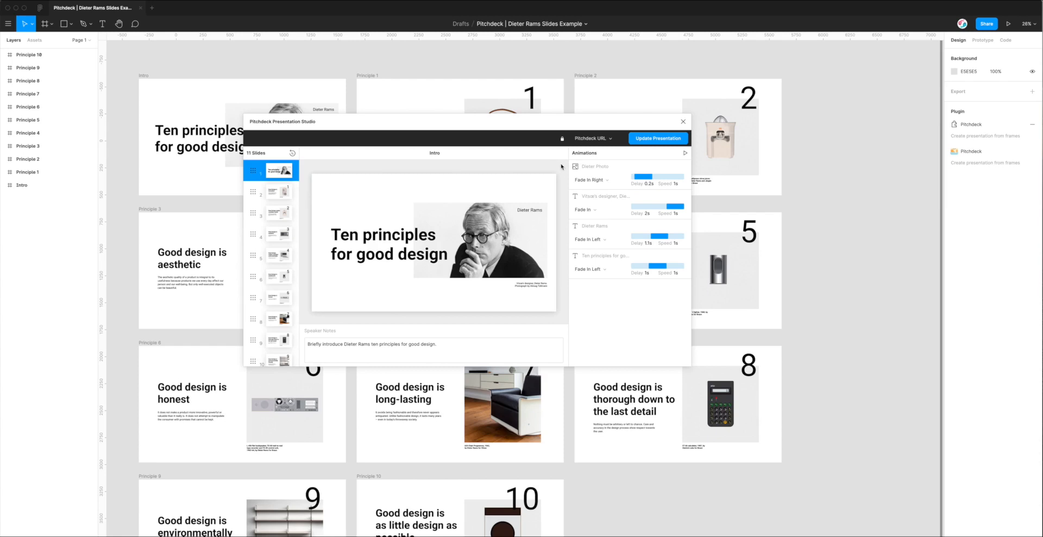
pyautogui.moveTo(560, 167)
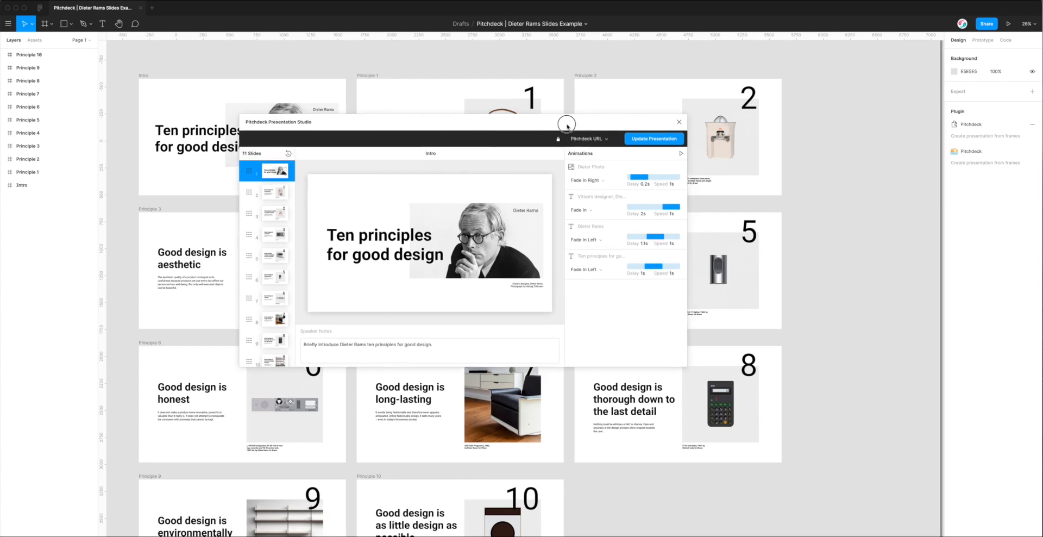
pyautogui.click(588, 146)
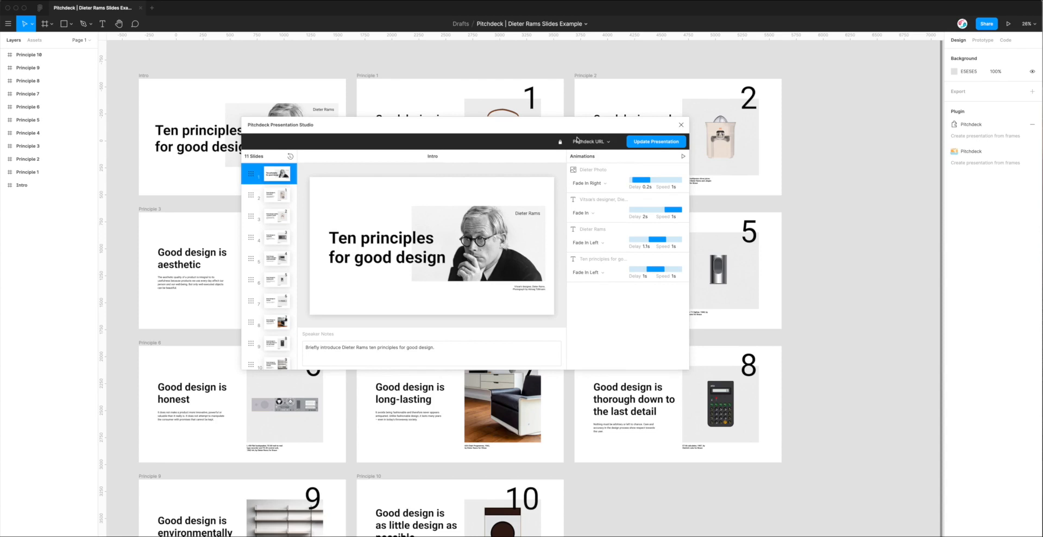
pyautogui.moveTo(558, 175)
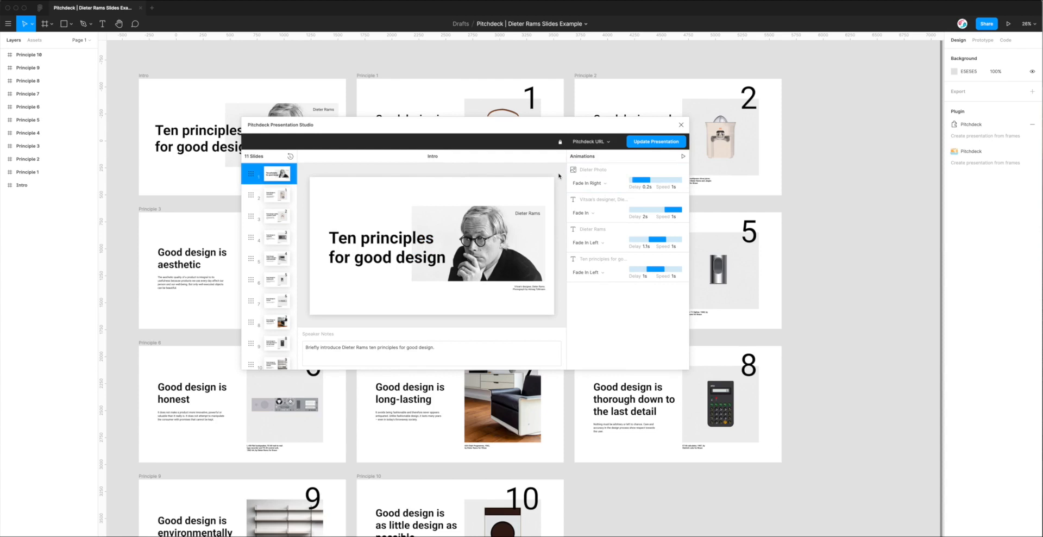
pyautogui.moveTo(722, 209)
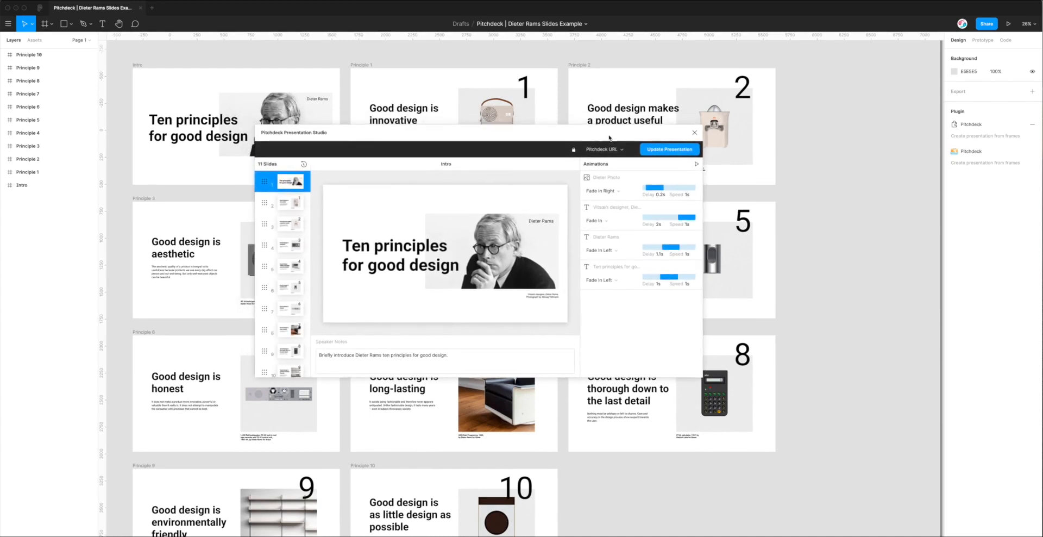
pyautogui.moveTo(439, 112)
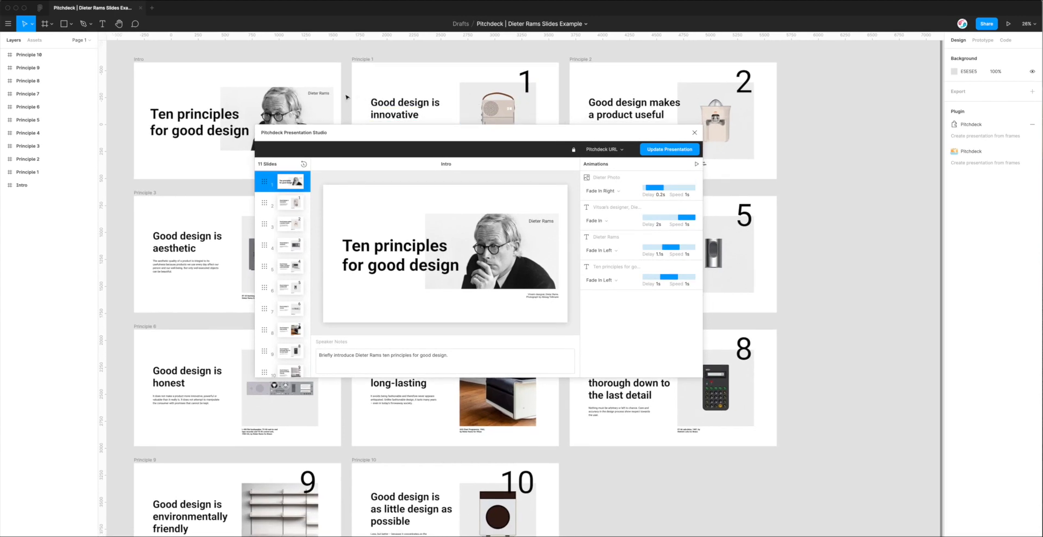
pyautogui.moveTo(440, 140)
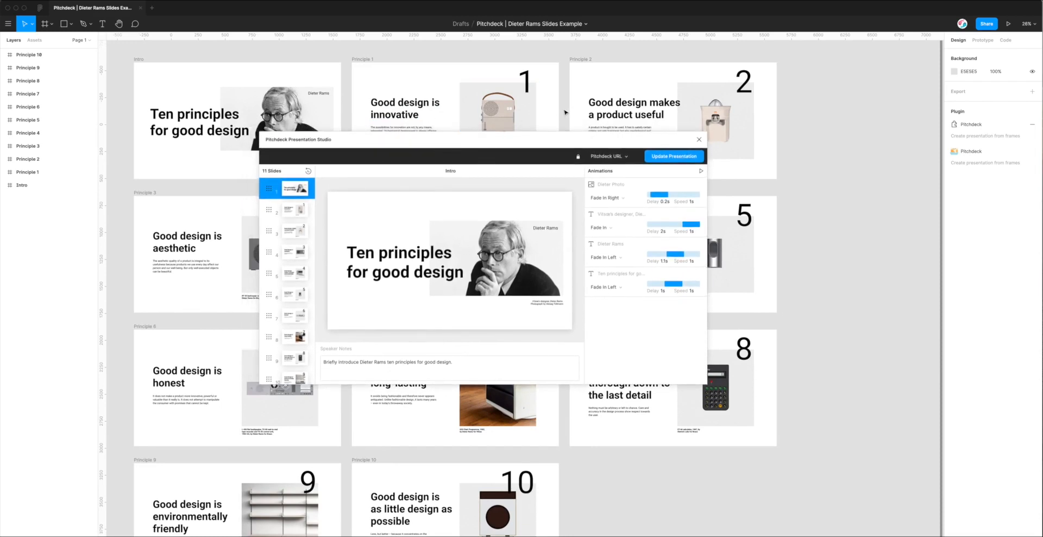
pyautogui.moveTo(179, 229)
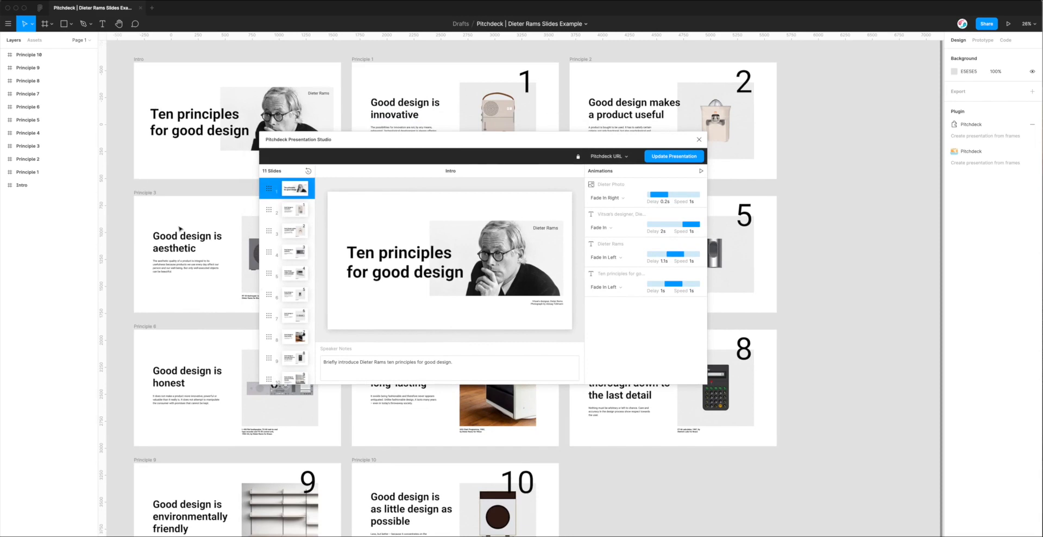
pyautogui.click(606, 155)
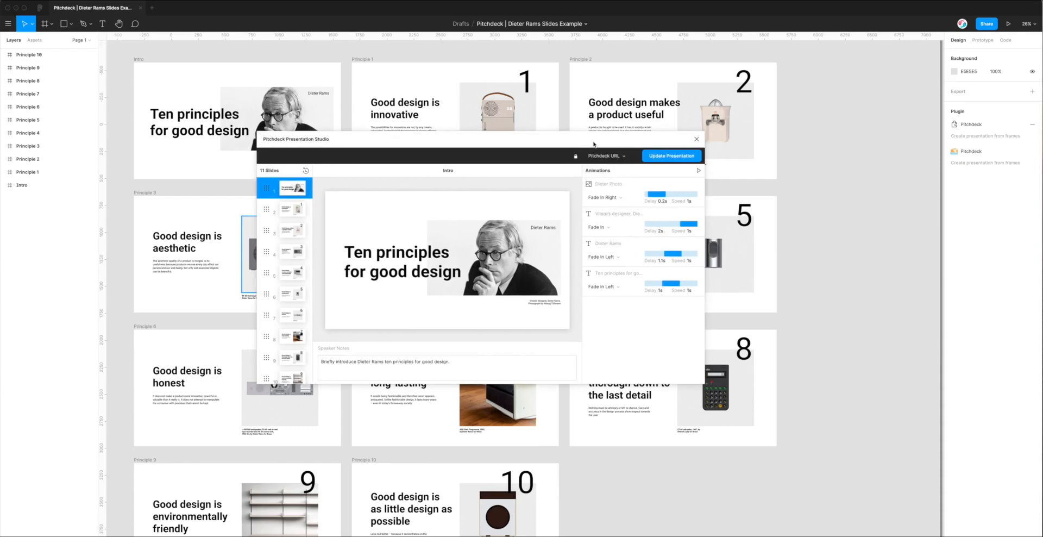
# - Switch the Pitchdeck export format from URL to a static PDF File
pyautogui.click(605, 155)
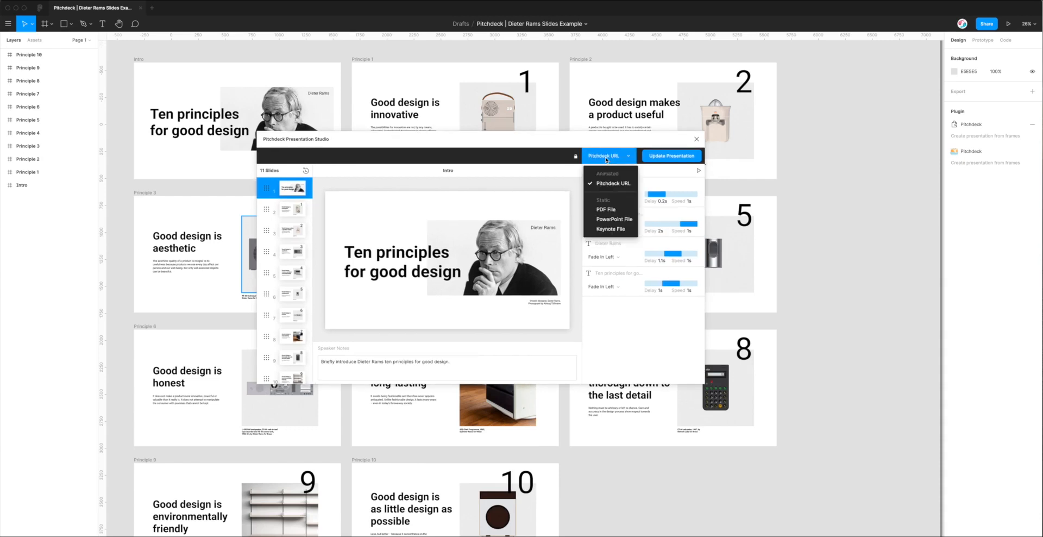
pyautogui.moveTo(612, 185)
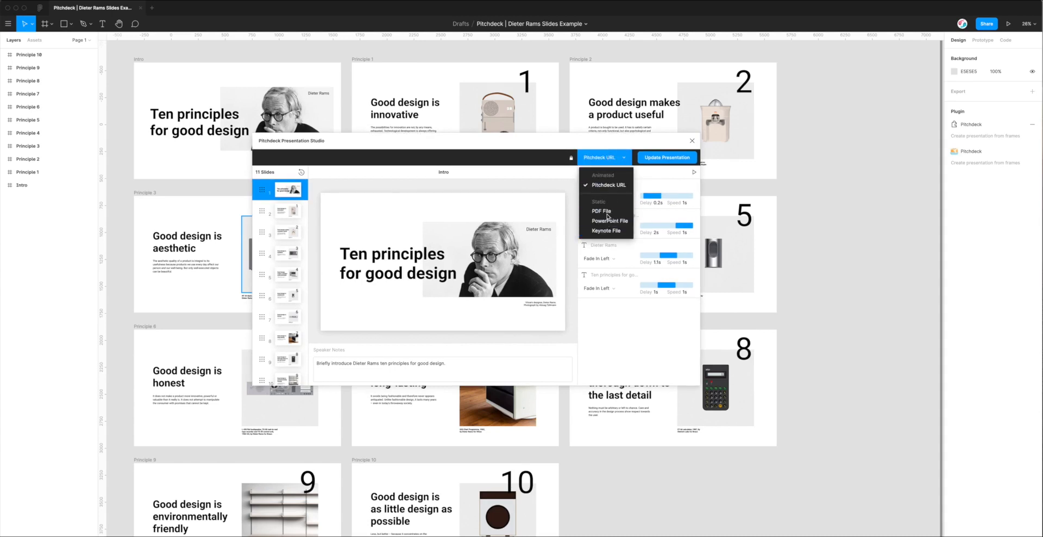
pyautogui.click(600, 211)
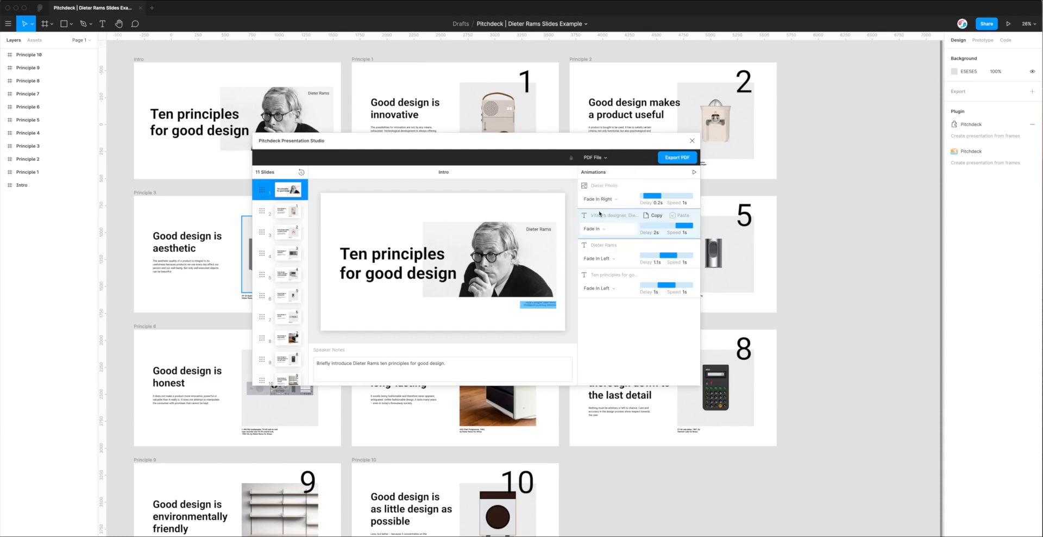